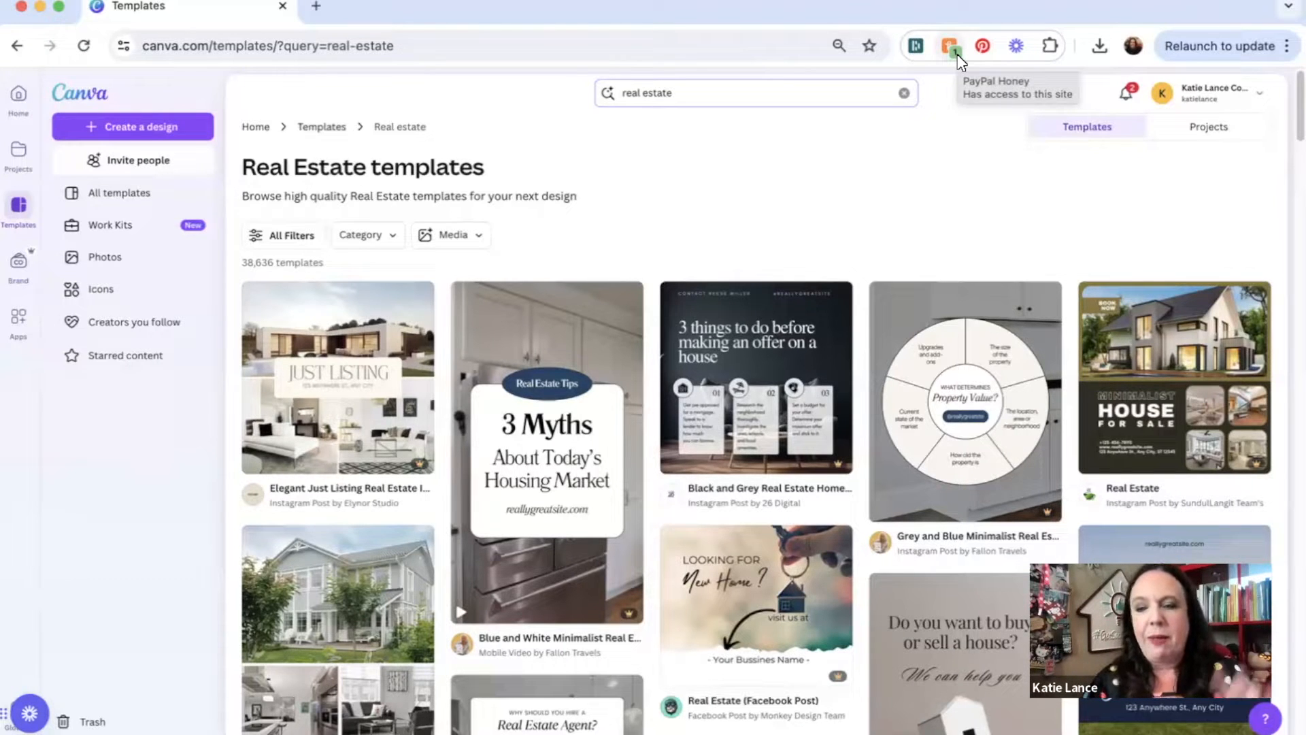
mouse_move(1264, 220)
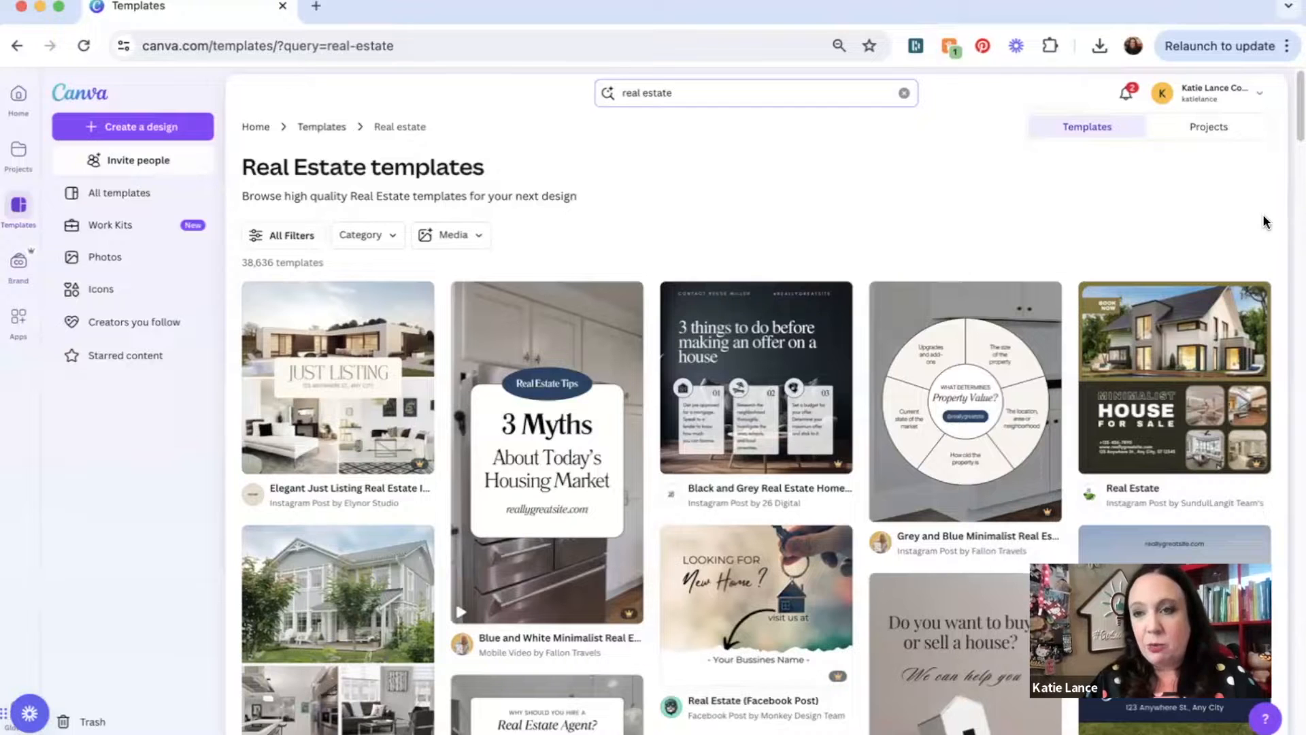
- Scroll the real estate results and preview the Dark Blue Minimalist Just Listed post template
scroll(down, 3)
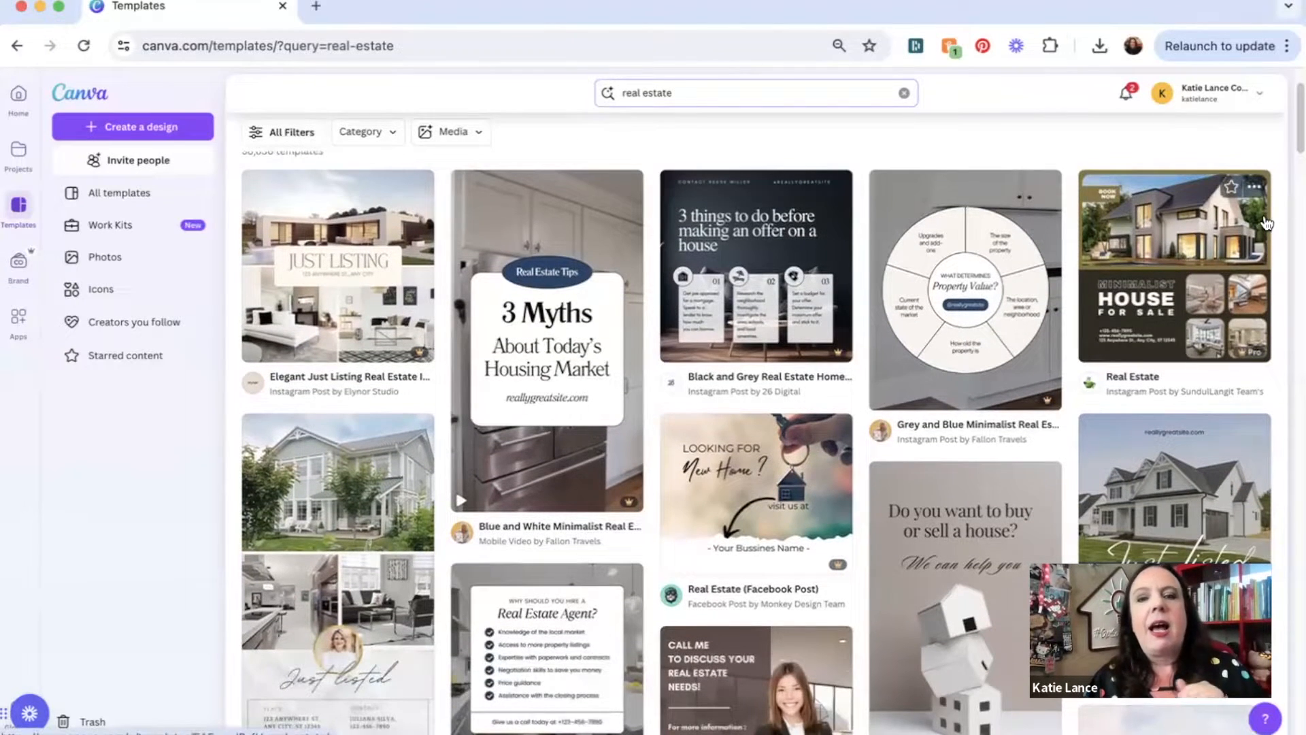
scroll(down, 3)
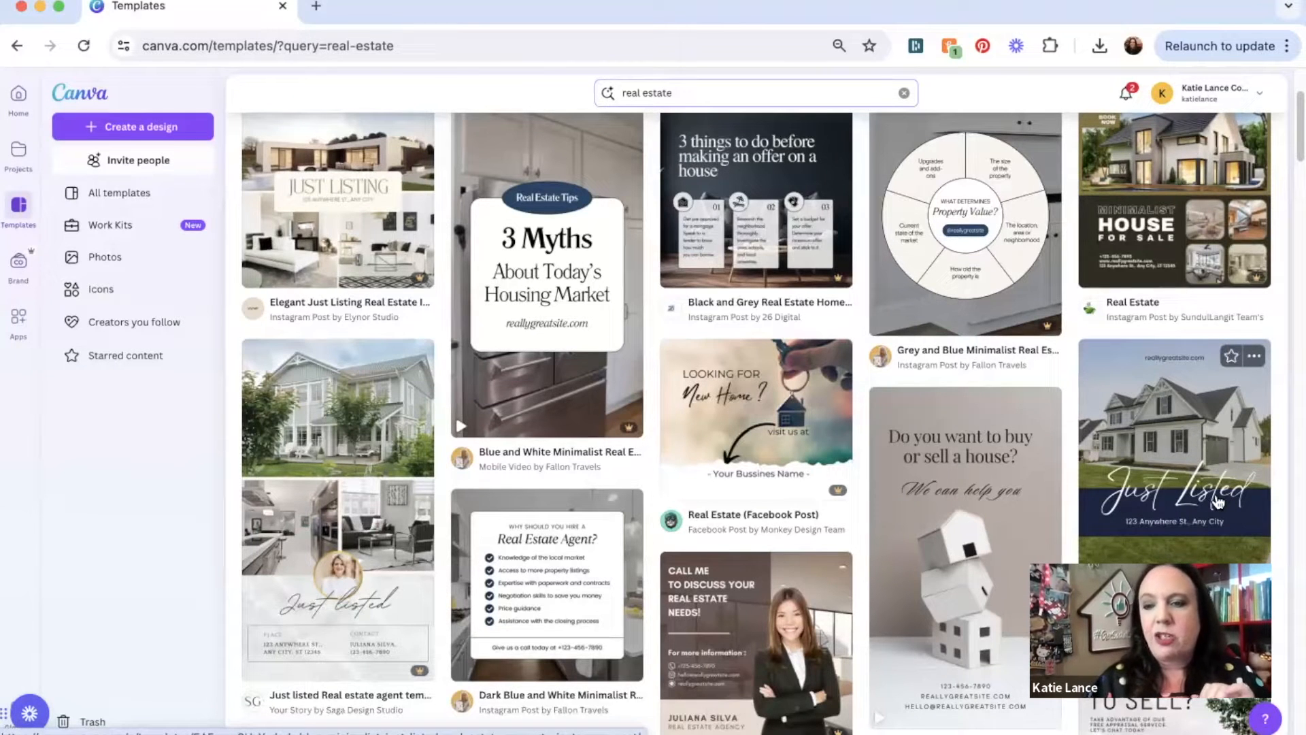
click(1173, 450)
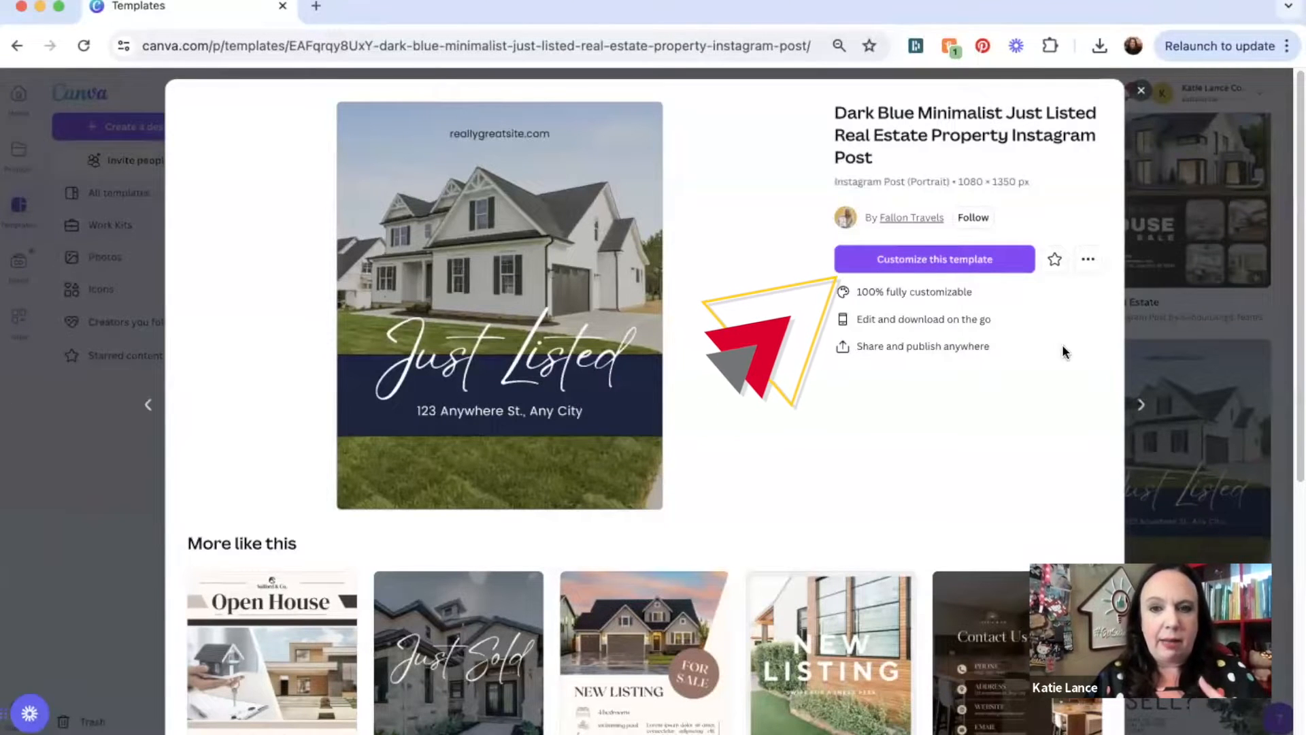
- Customize the Just Listed template so it opens as an editable design
click(933, 259)
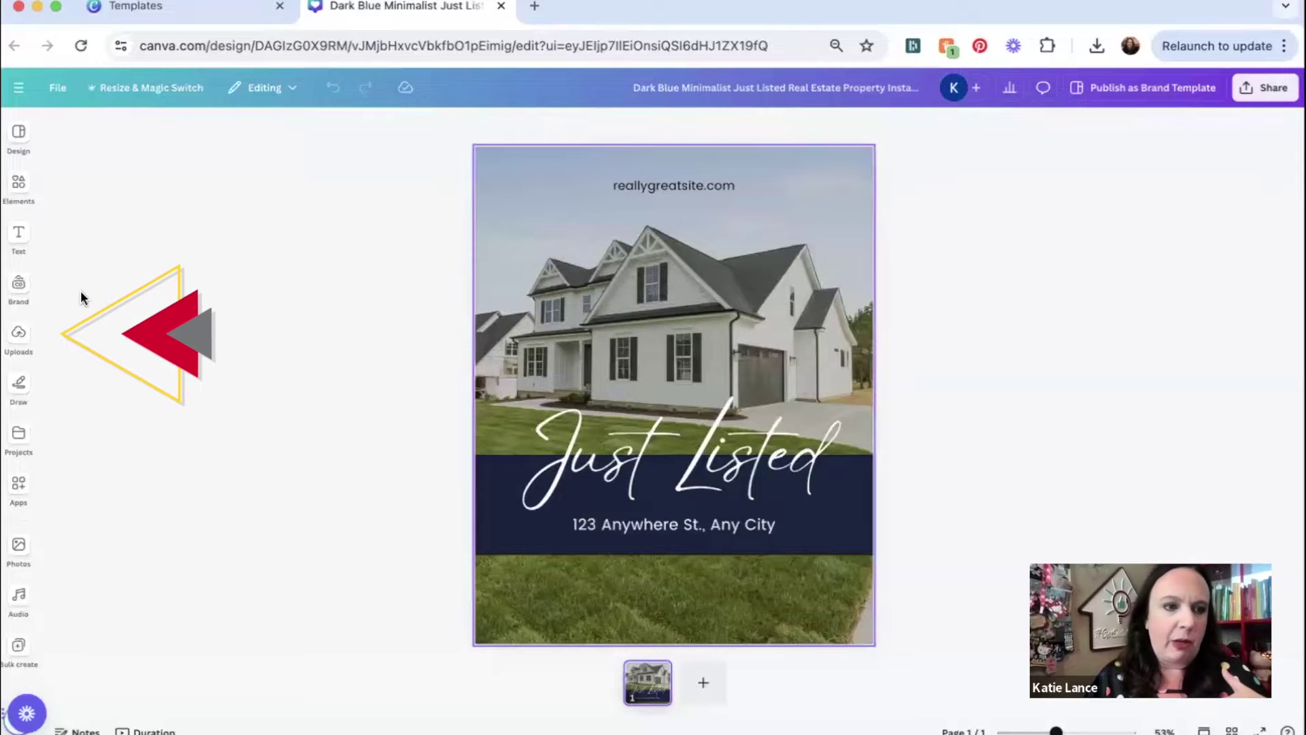
- Add the uploaded kitchen interior photo to the post from Uploads
click(18, 338)
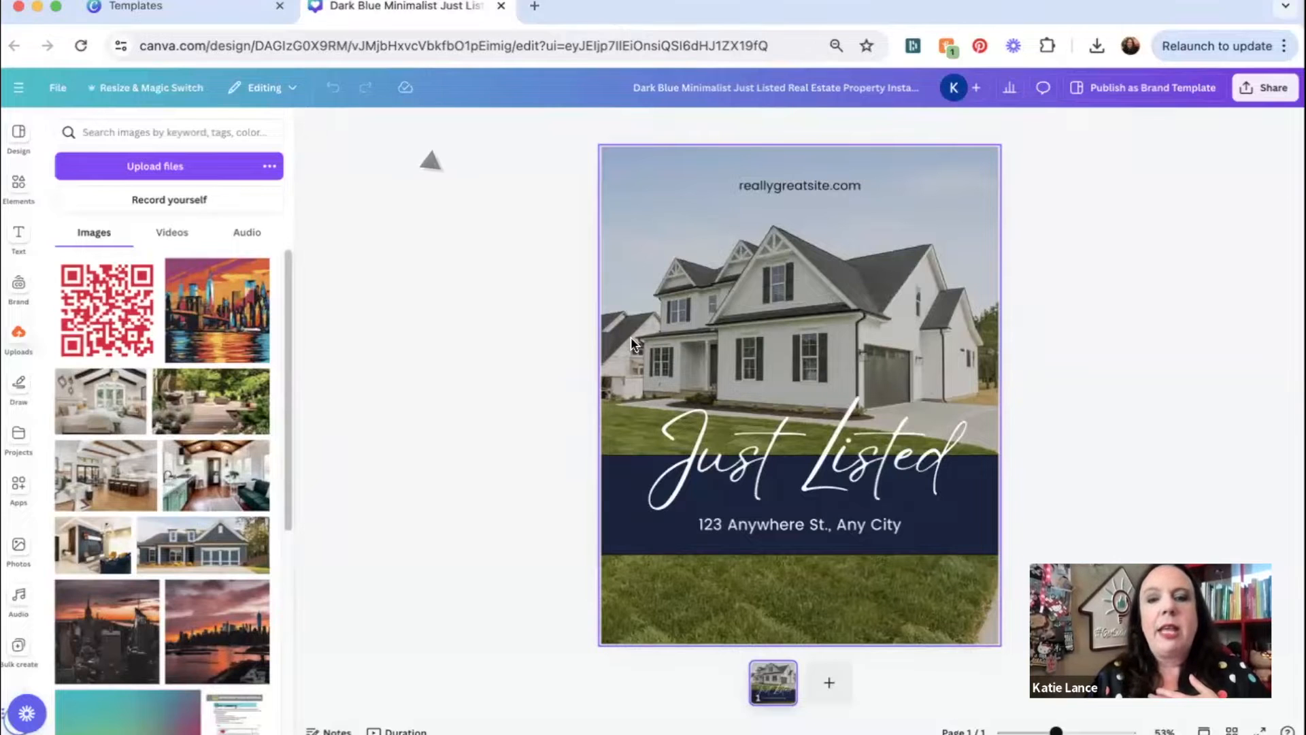
click(431, 160)
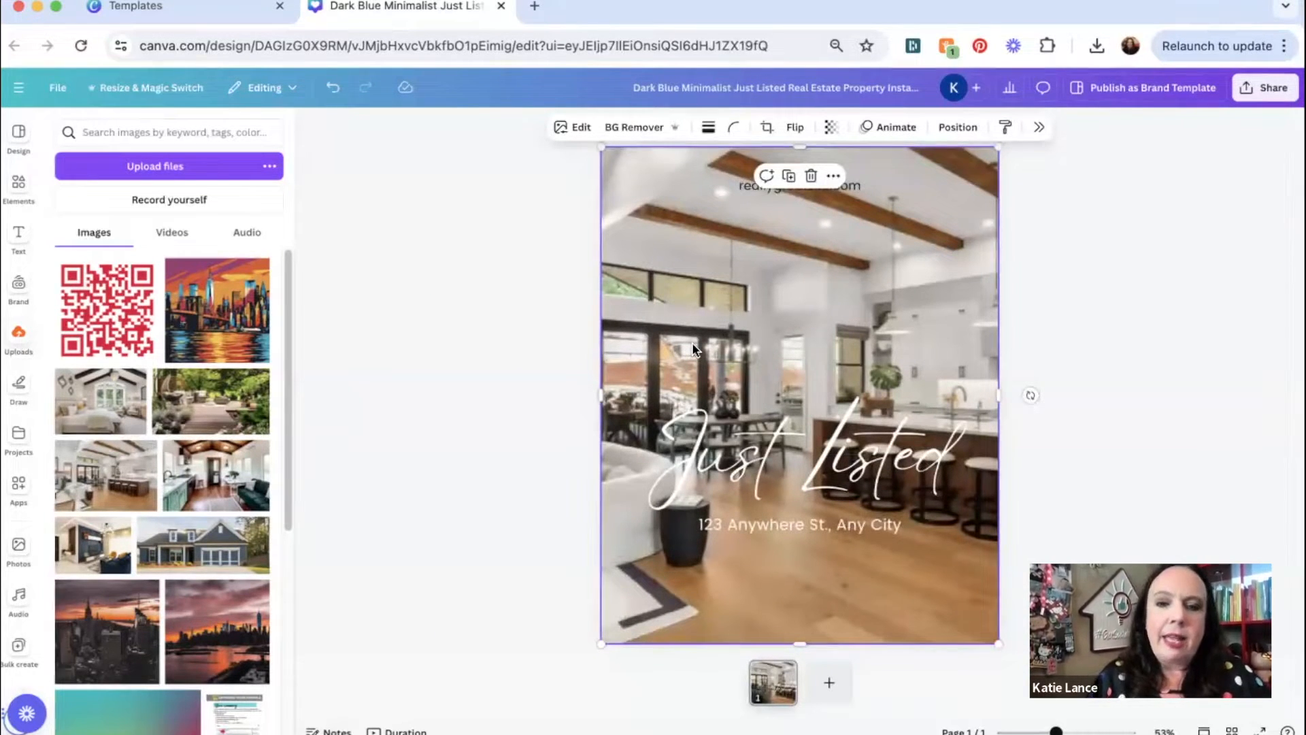
- Send the kitchen photo to the back layer so the navy band and text show again
right_click(694, 349)
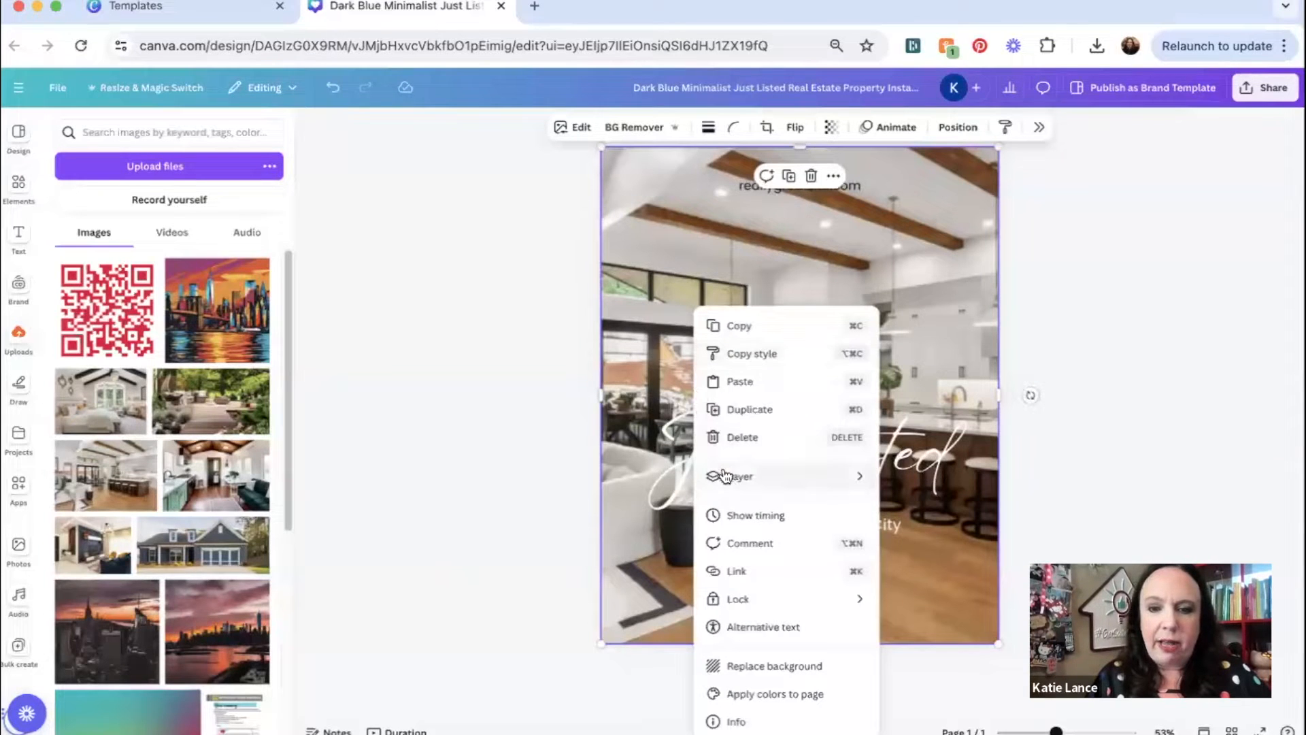
click(740, 476)
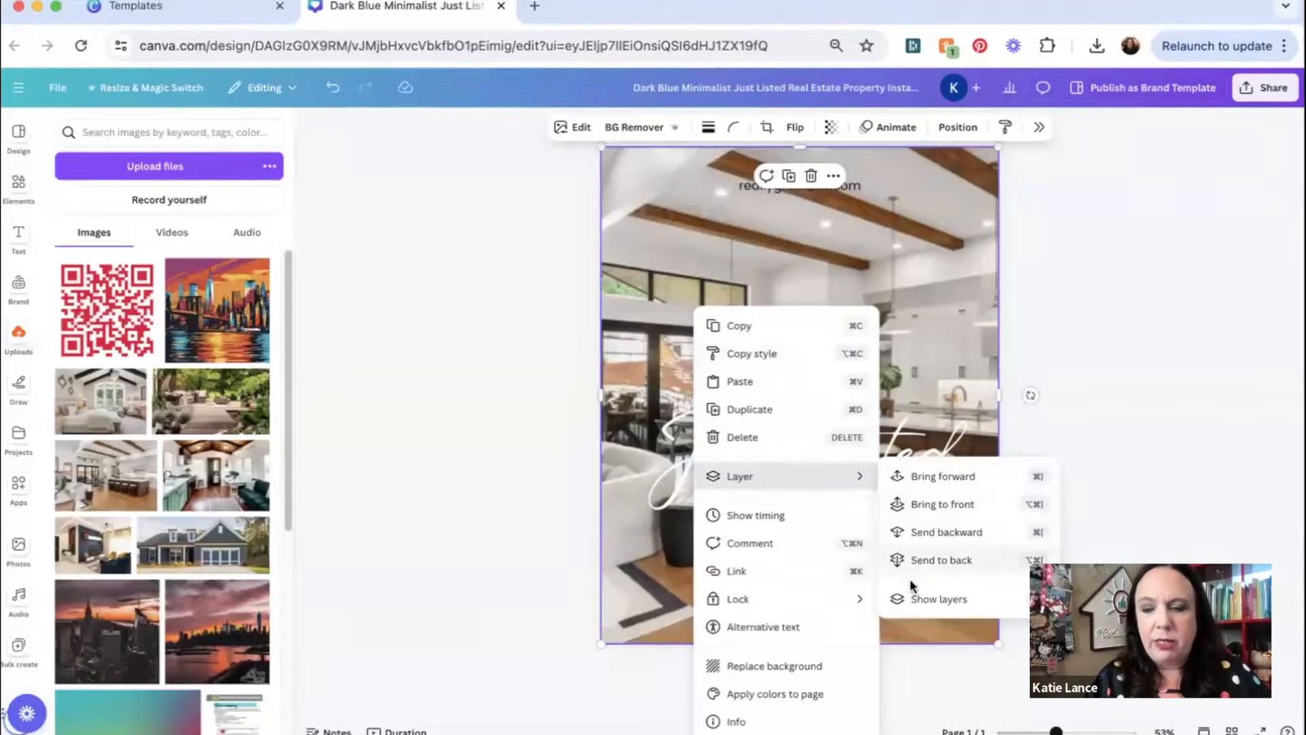
click(939, 599)
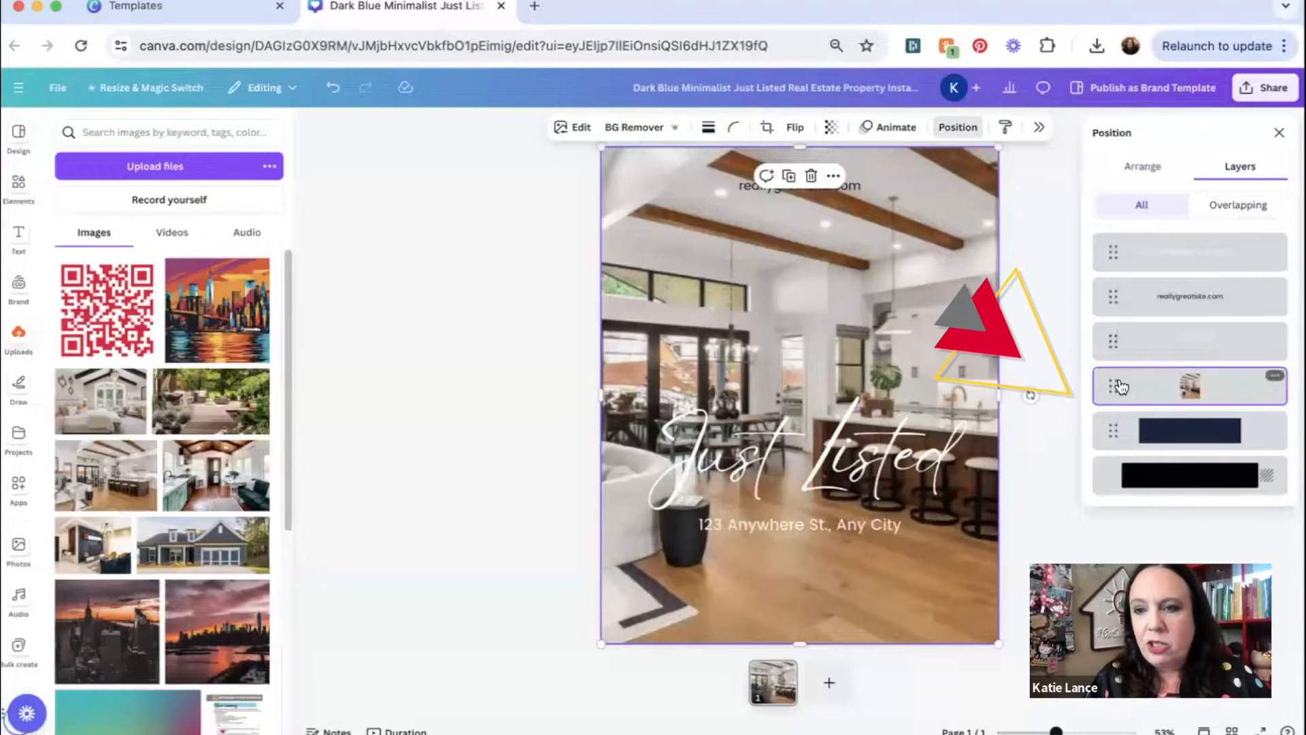
click(1189, 430)
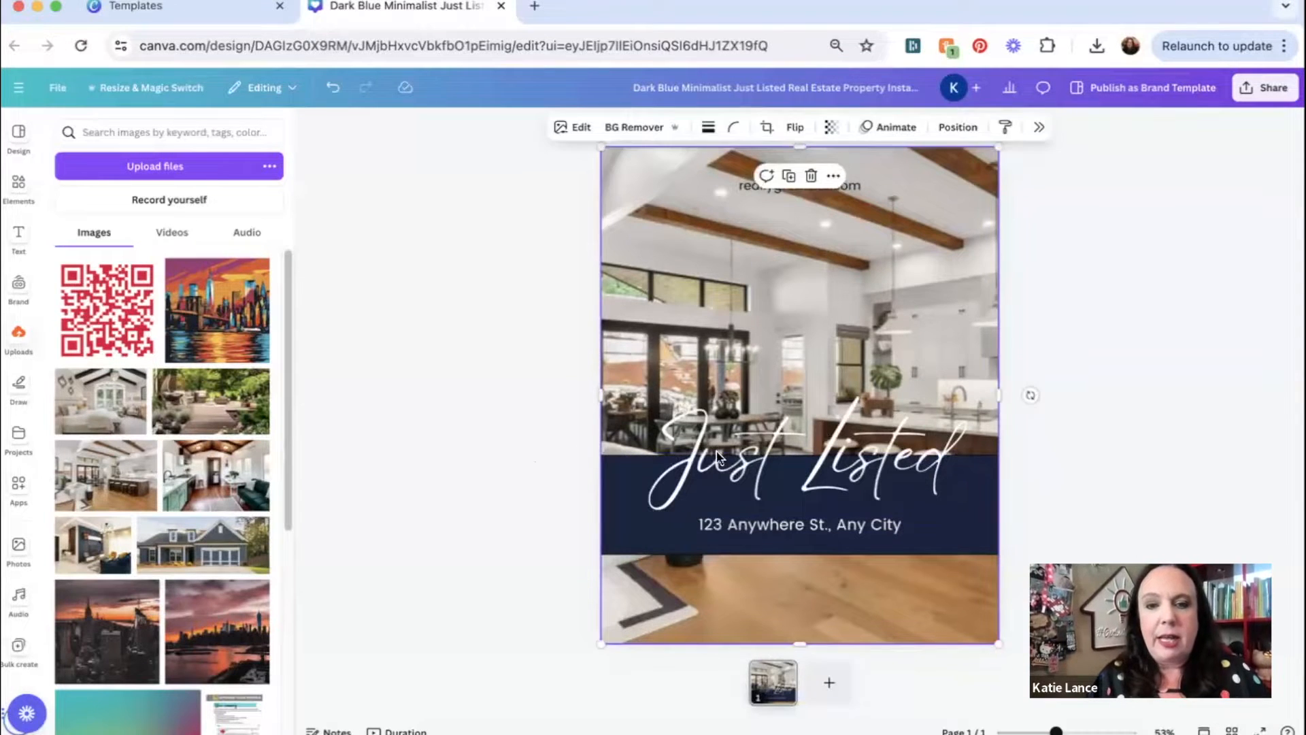
mouse_move(696, 412)
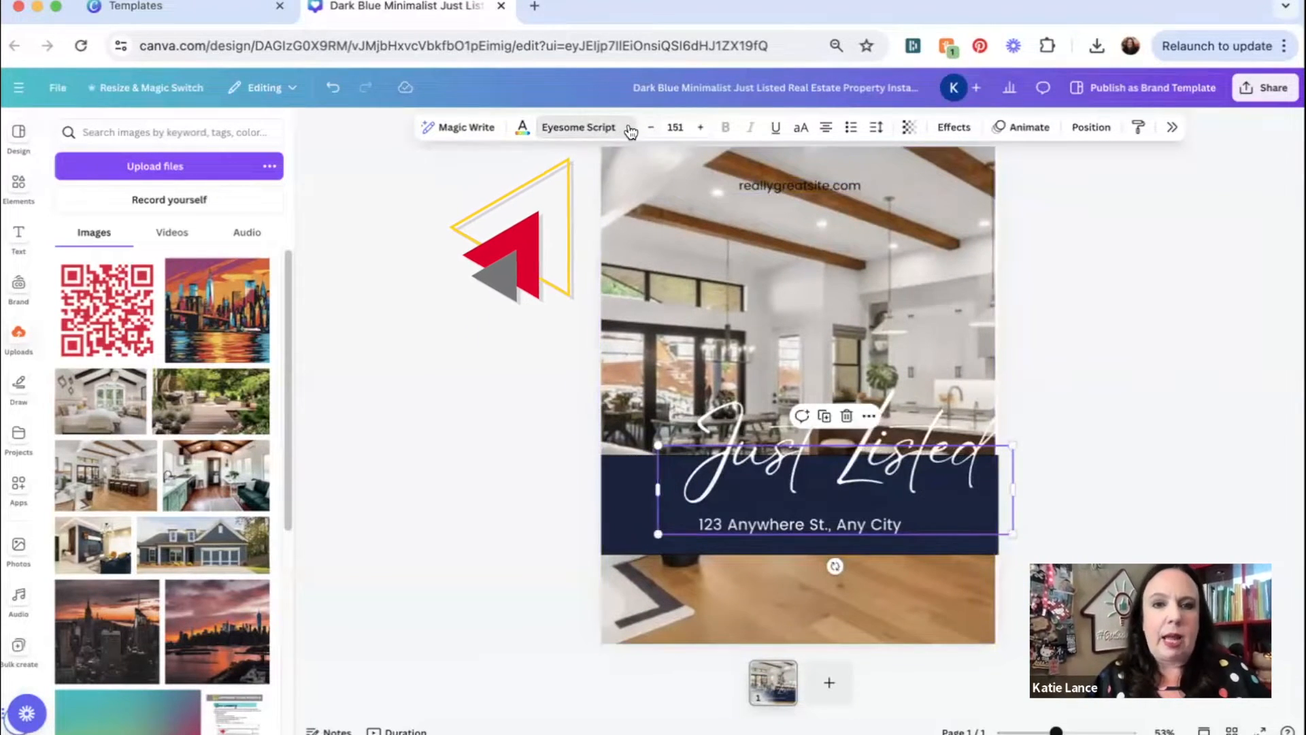
- Switch the Just Listed title to the brand kit's bolder brush-script font
click(579, 127)
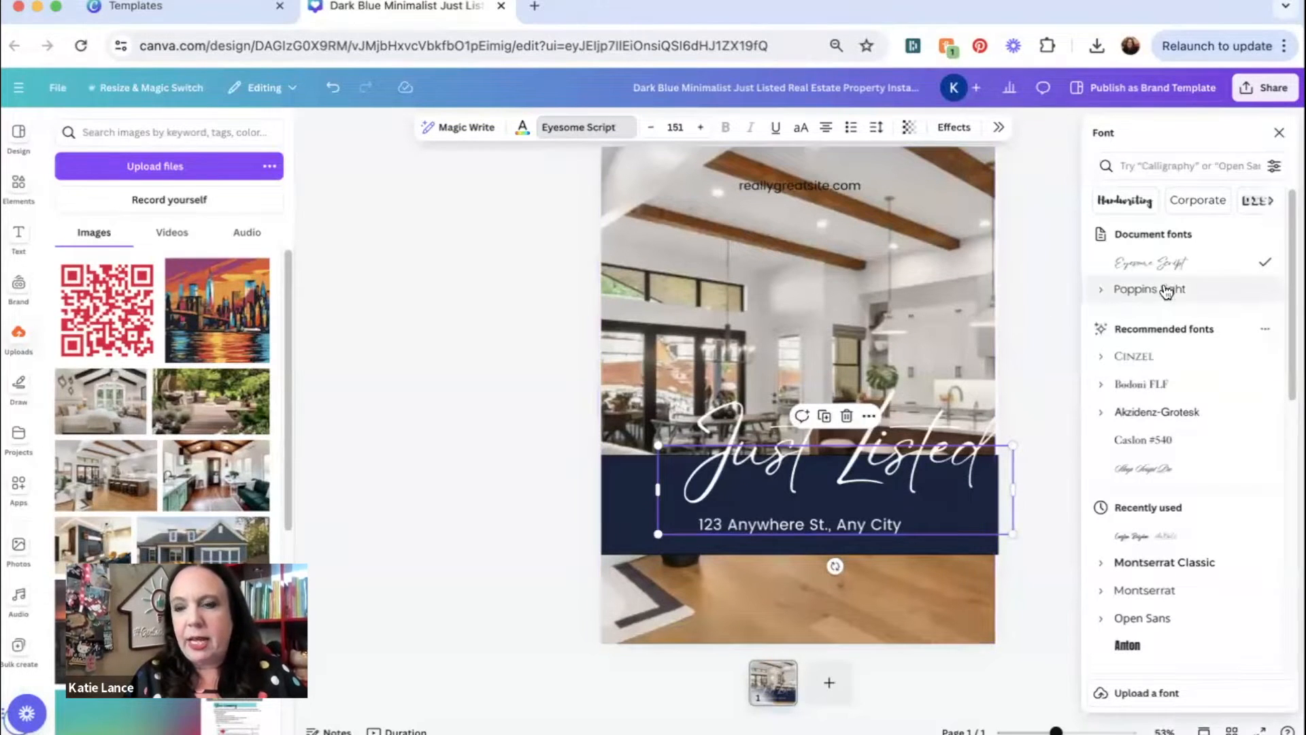
mouse_move(1145, 340)
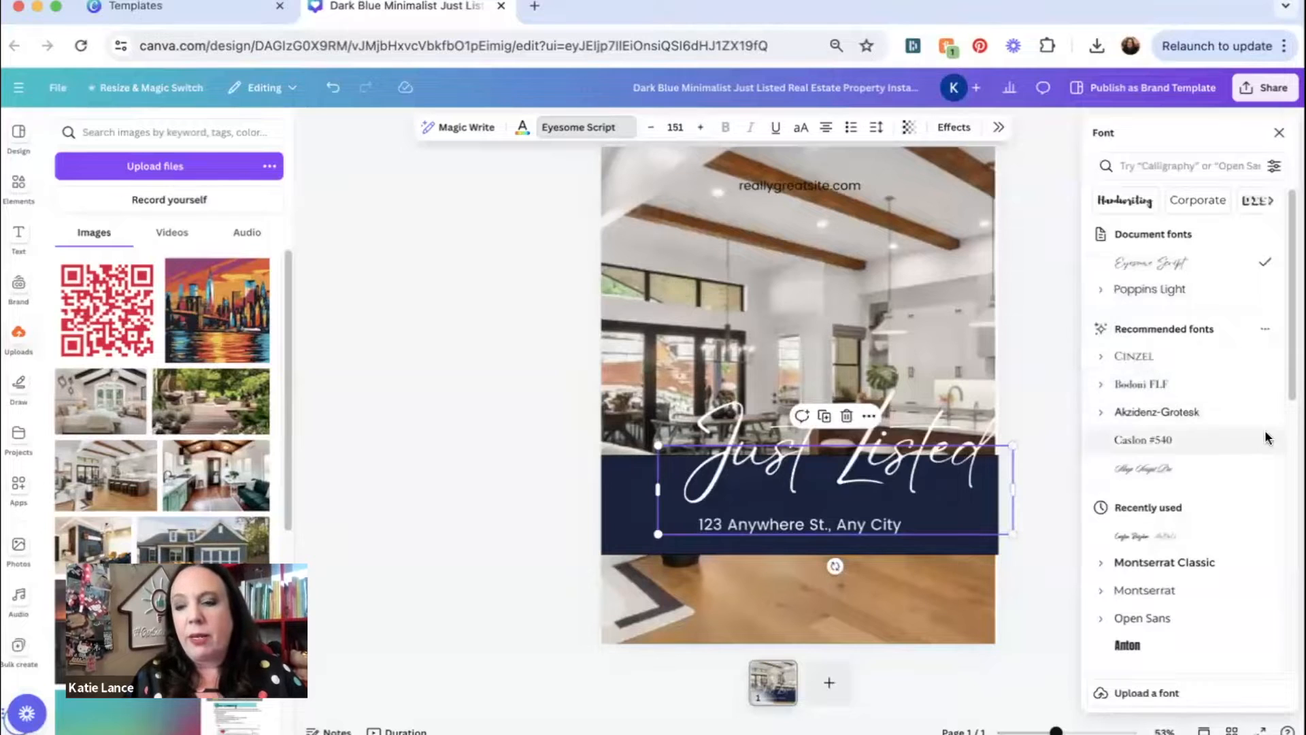
scroll(down, 3)
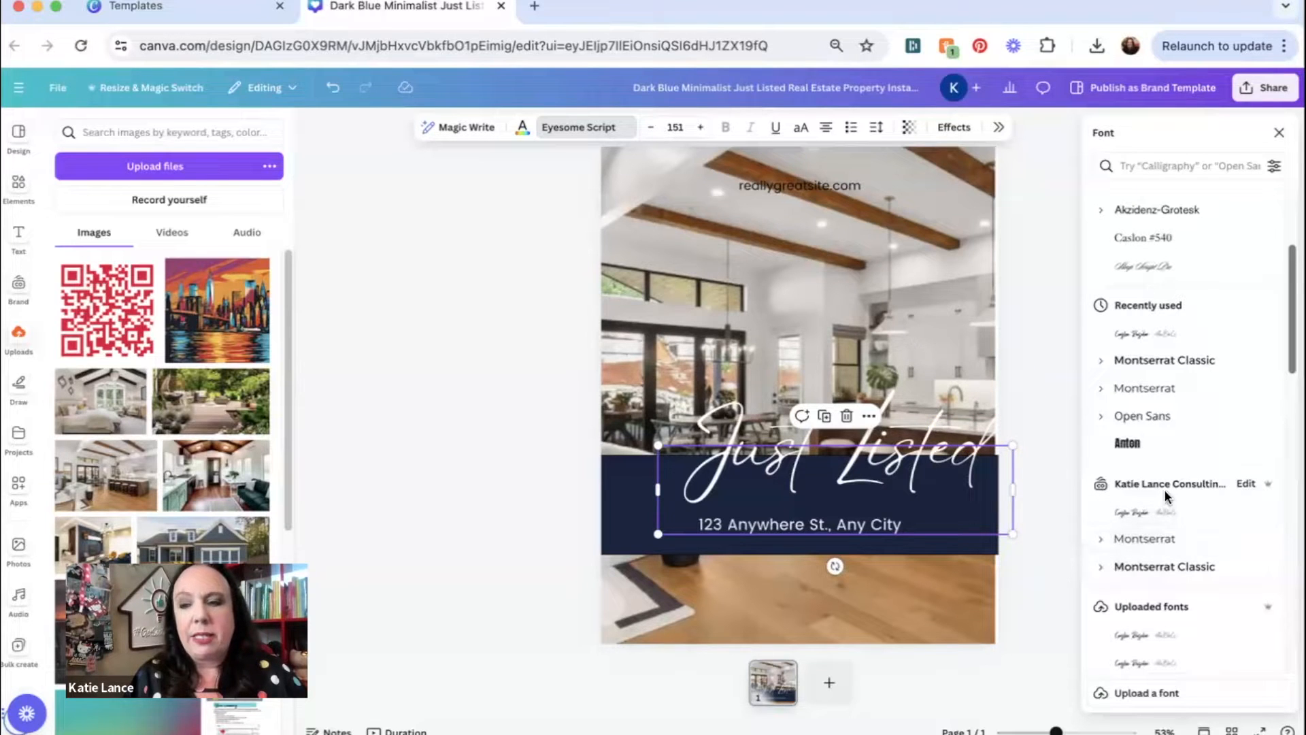
mouse_move(1170, 483)
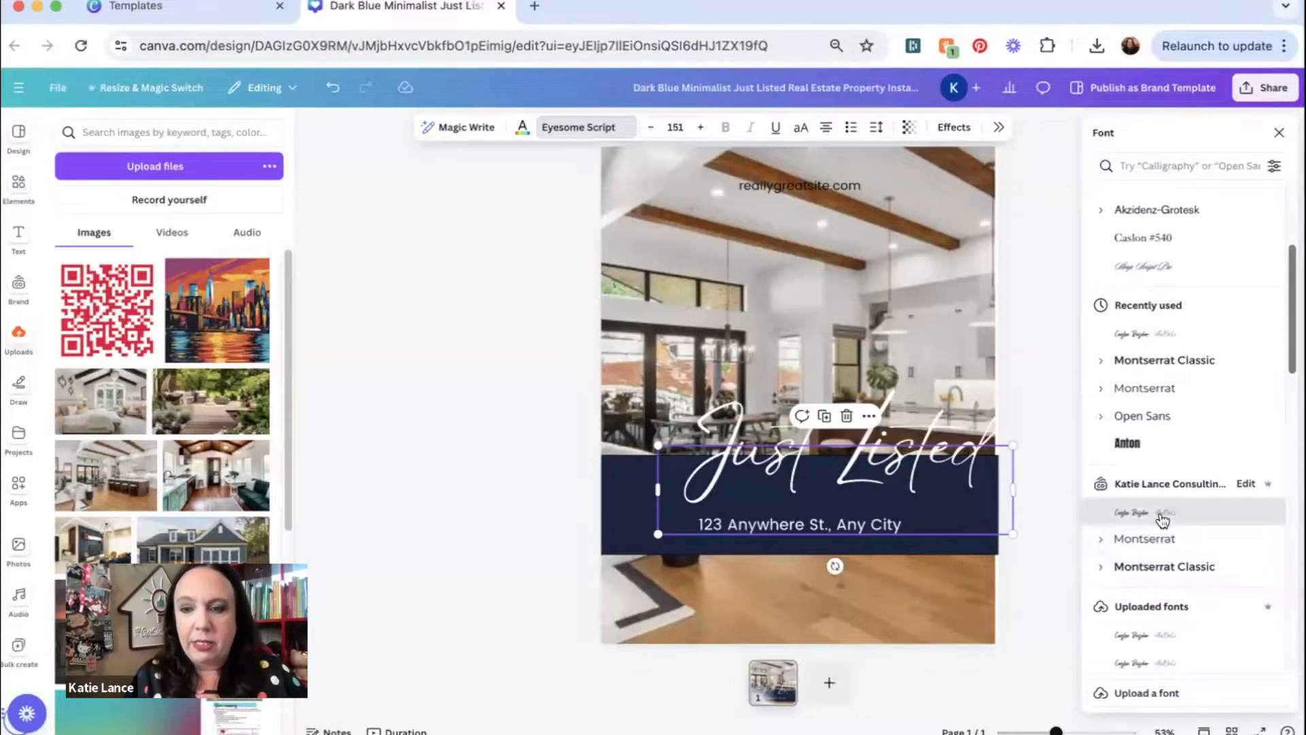
click(1162, 513)
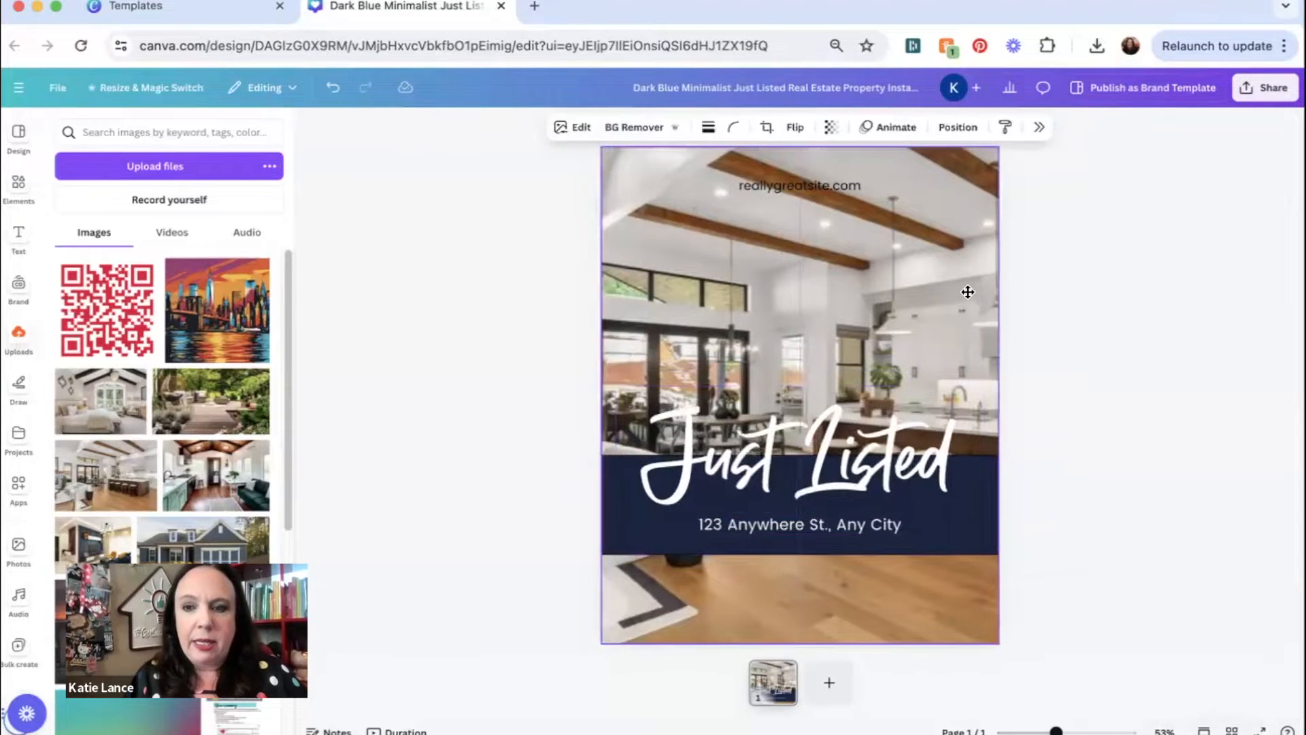
- Try Lift, Splice and outline text effects on the Just Listed title
click(721, 458)
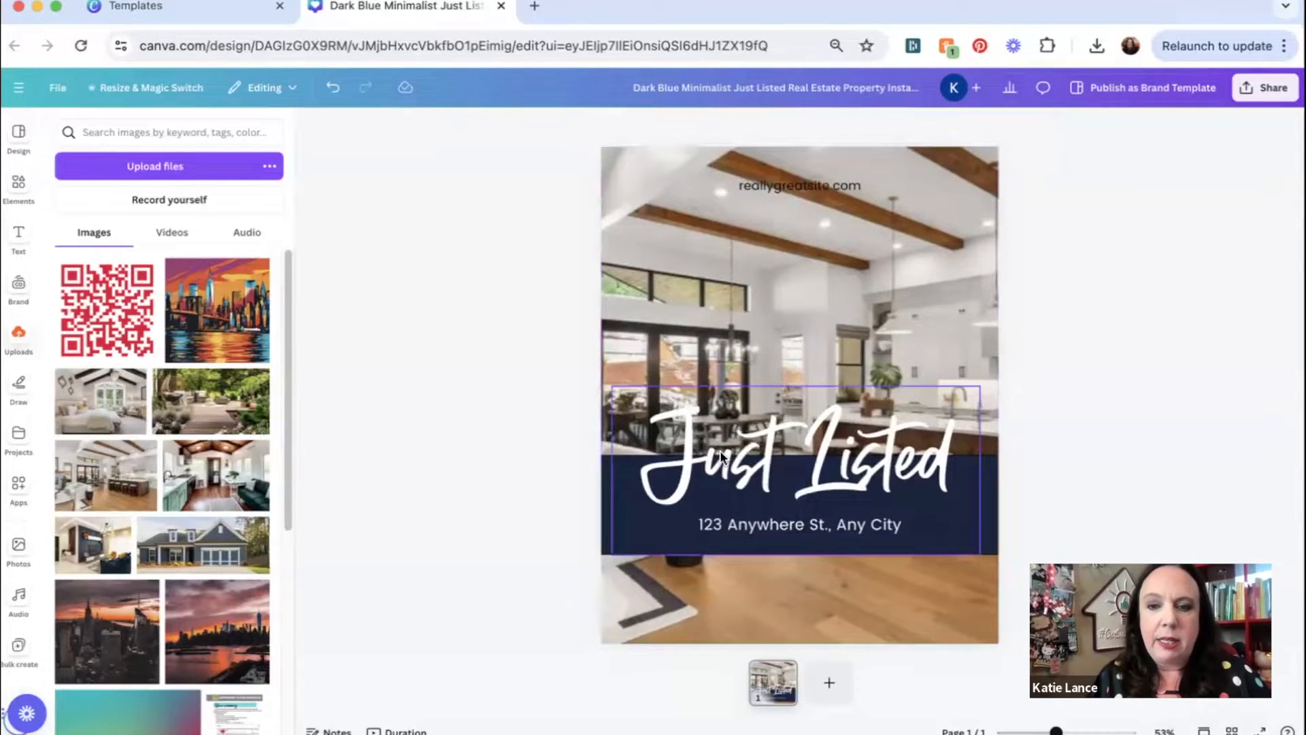
click(800, 458)
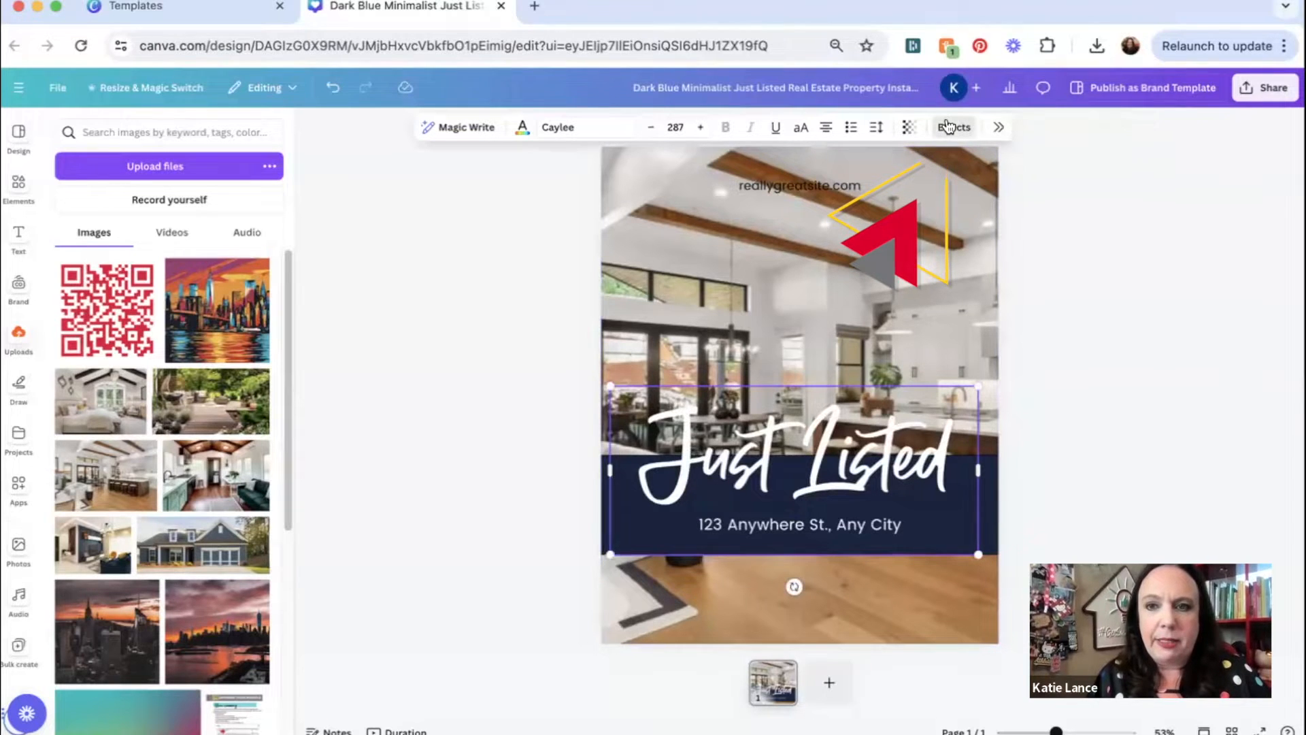
click(954, 127)
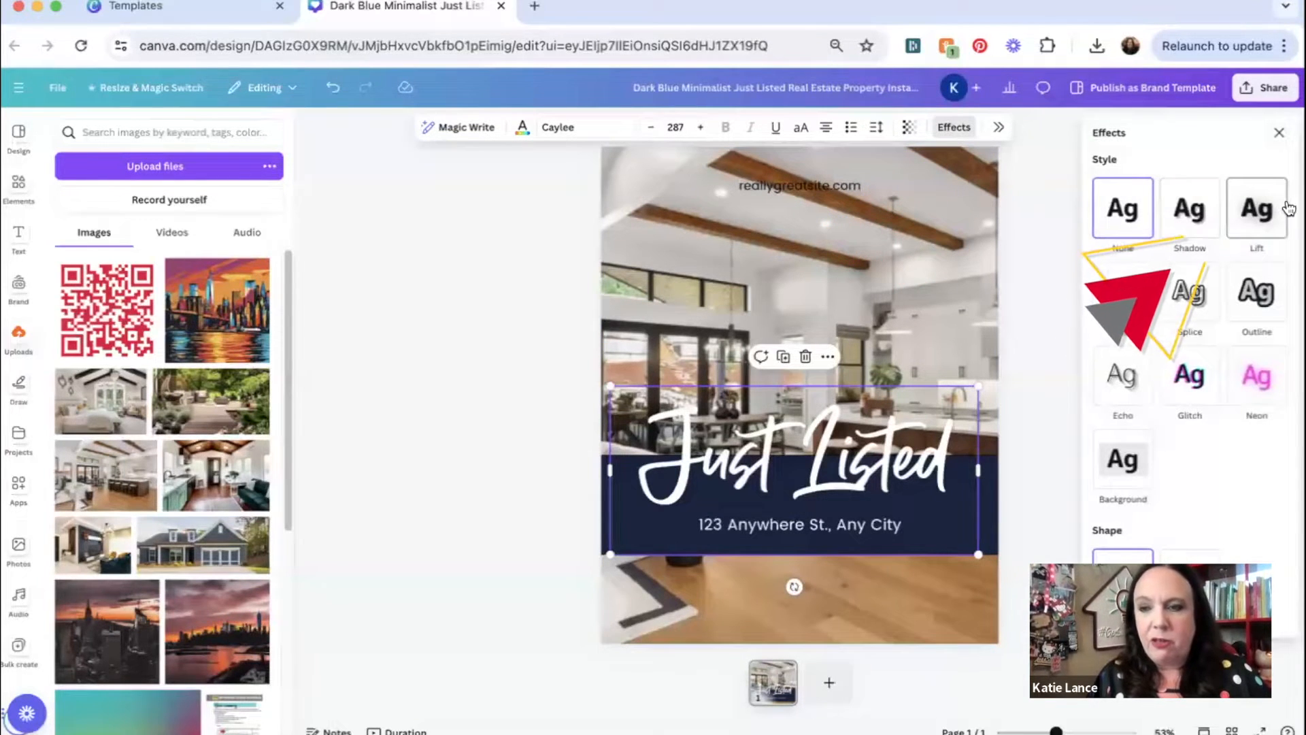
click(1256, 207)
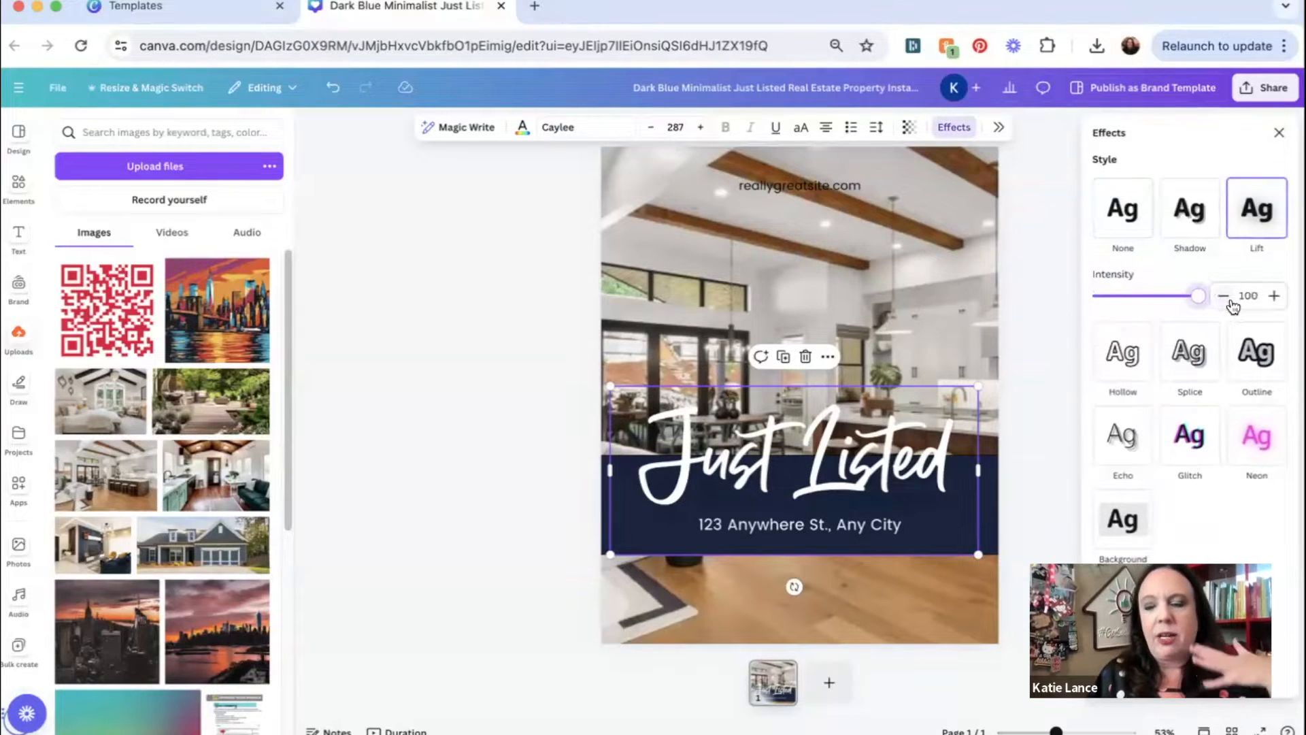
mouse_move(1189, 354)
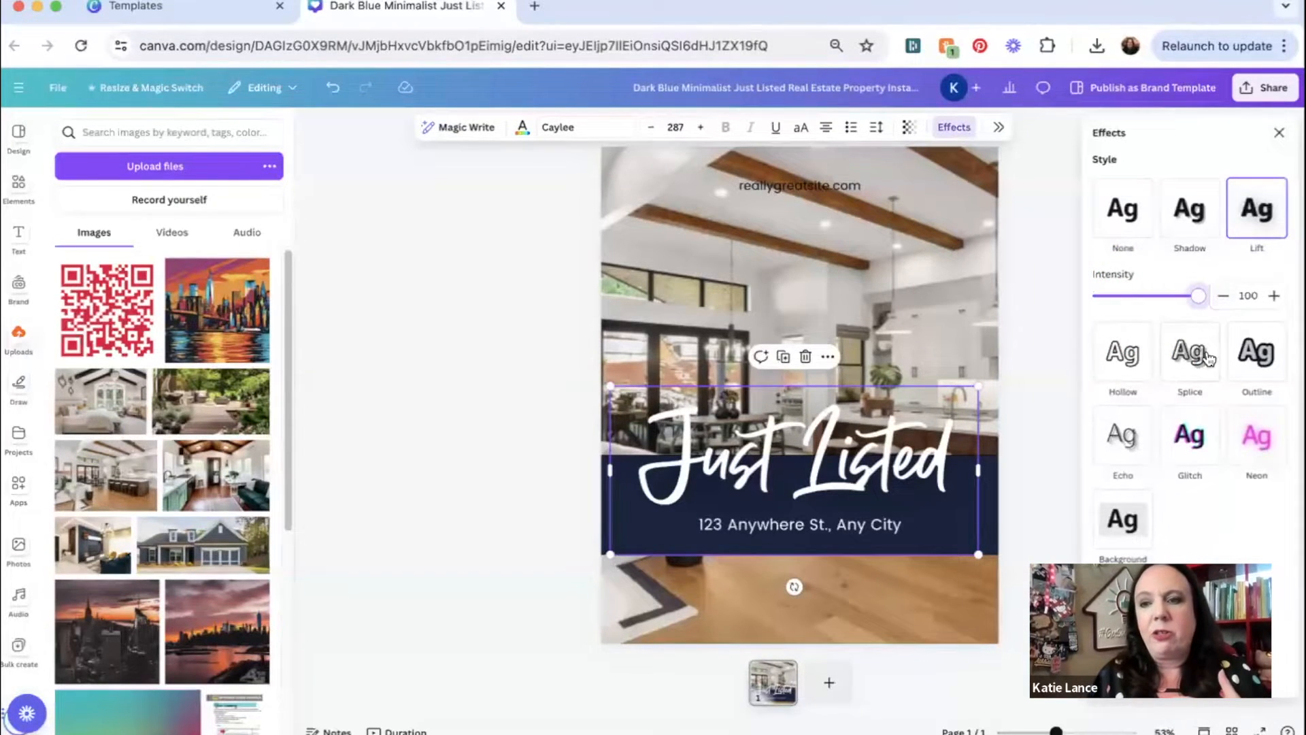
click(1245, 285)
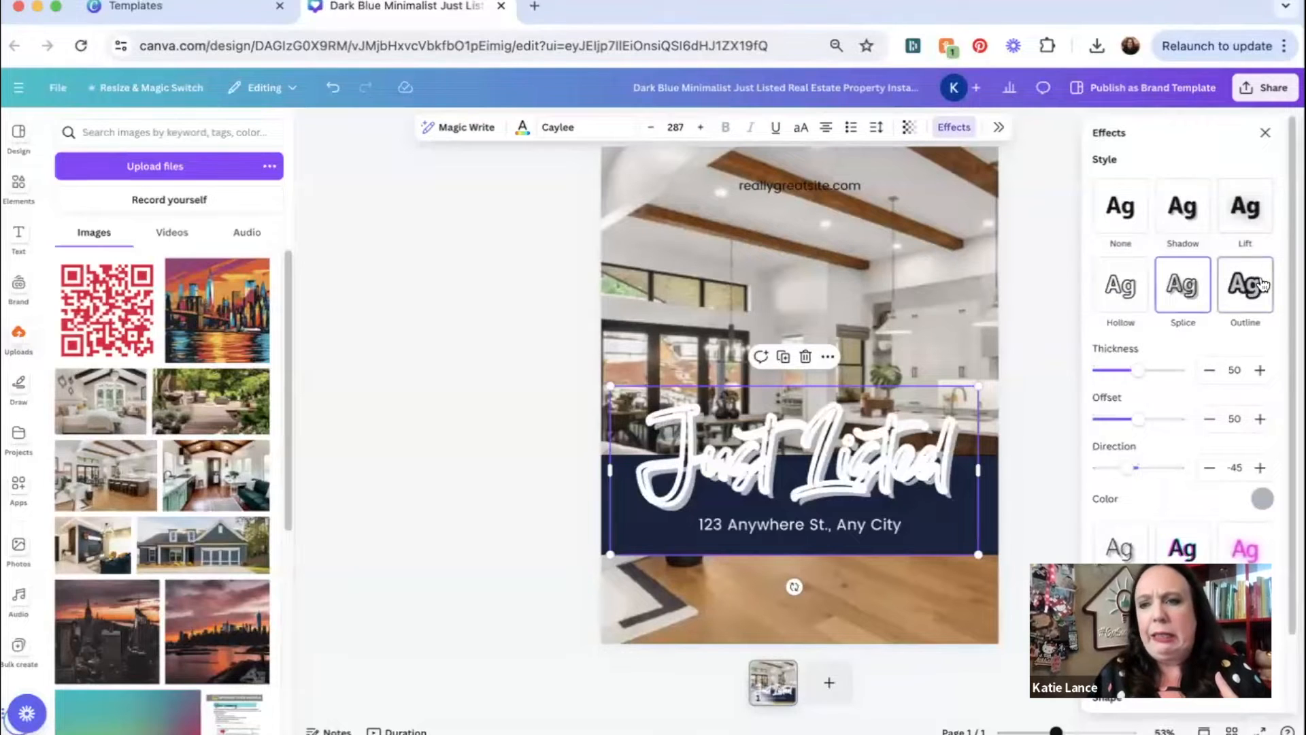
click(1256, 208)
text(123)
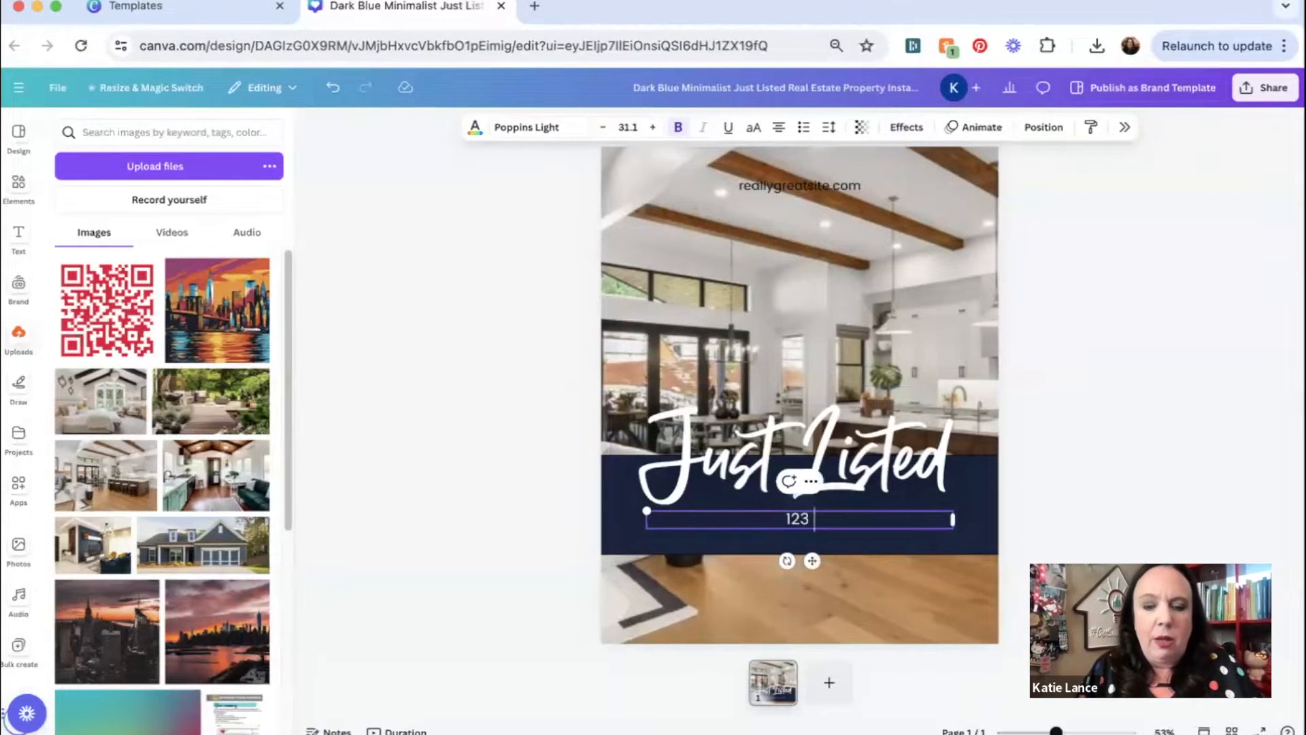
- Complete the address line as 123 MAIN STREET, SAN FRANCISCO
text(MAIN STR)
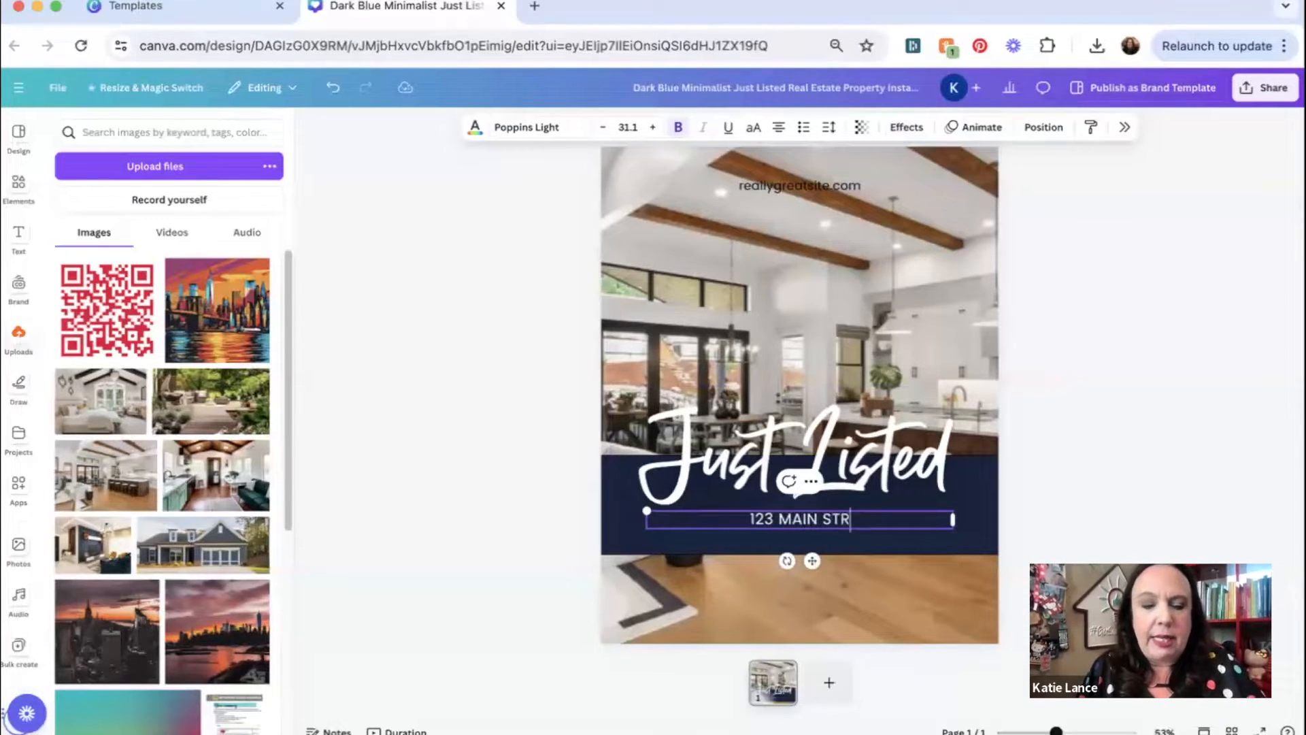
text(EET, SAN F)
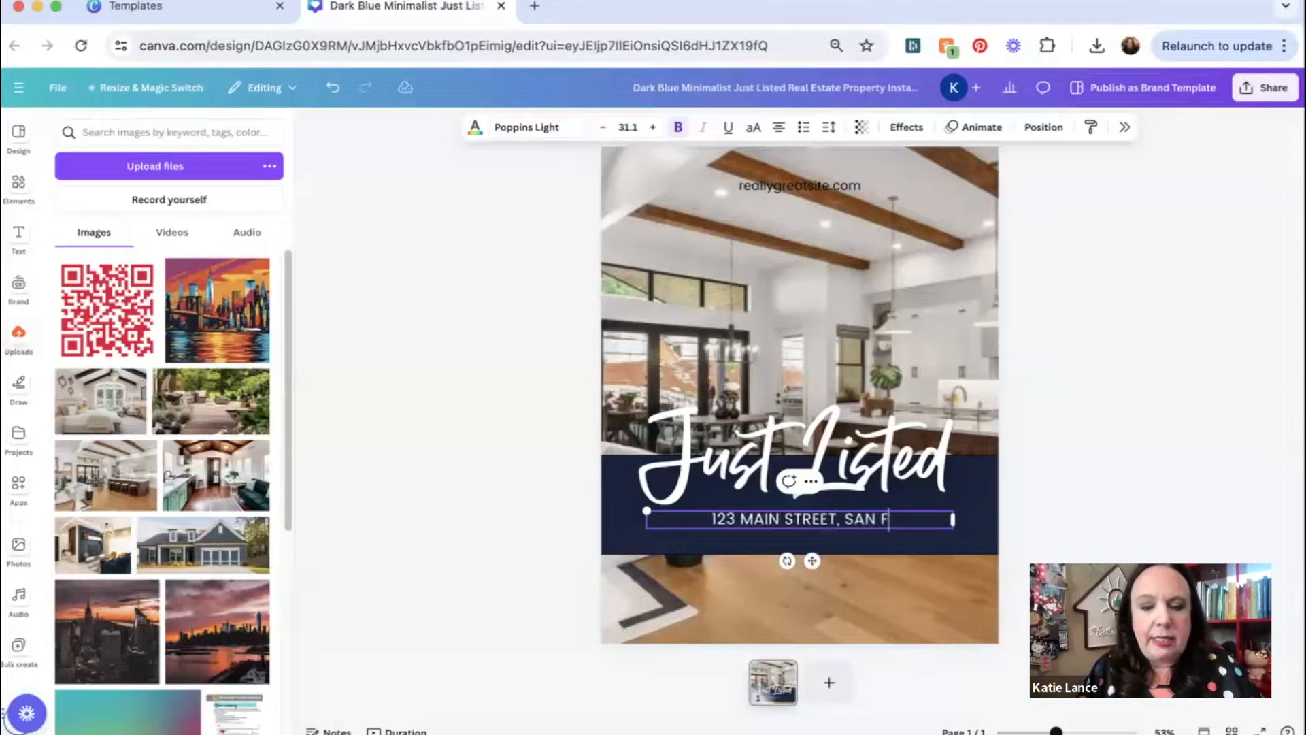
text(RANCISCO)
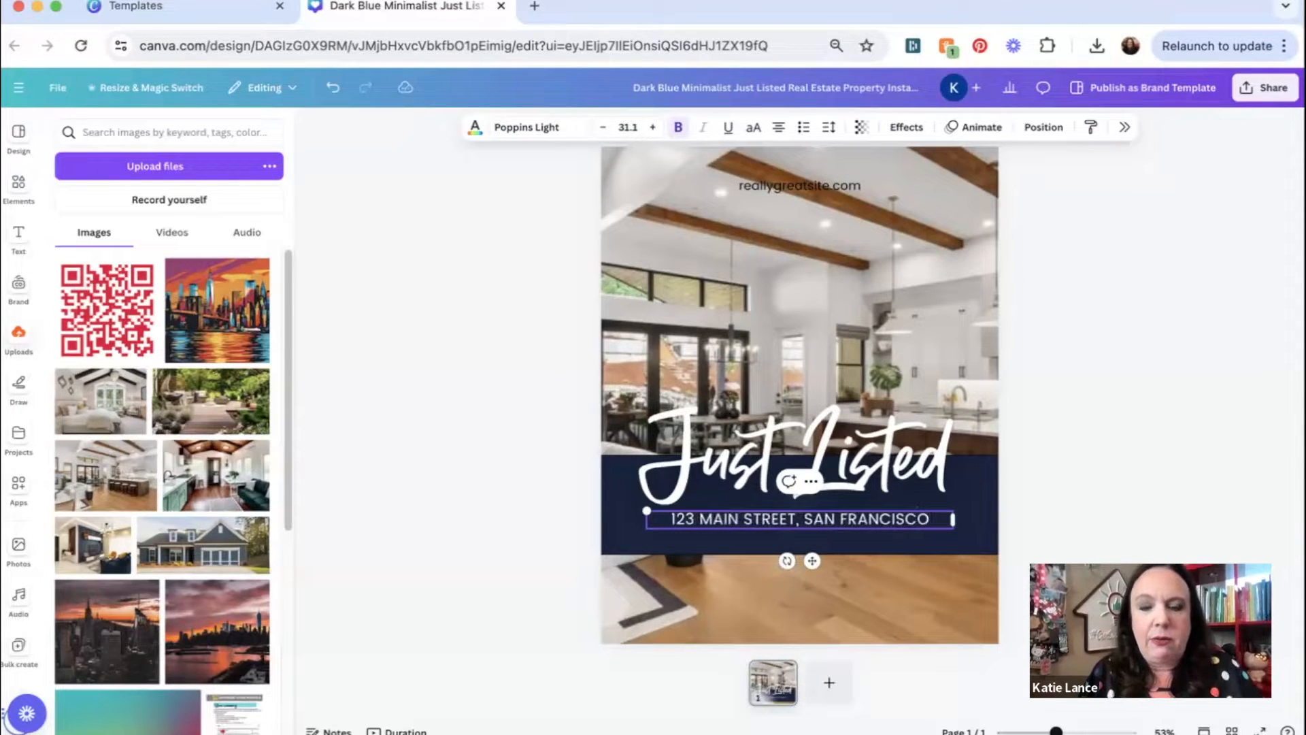
click(798, 212)
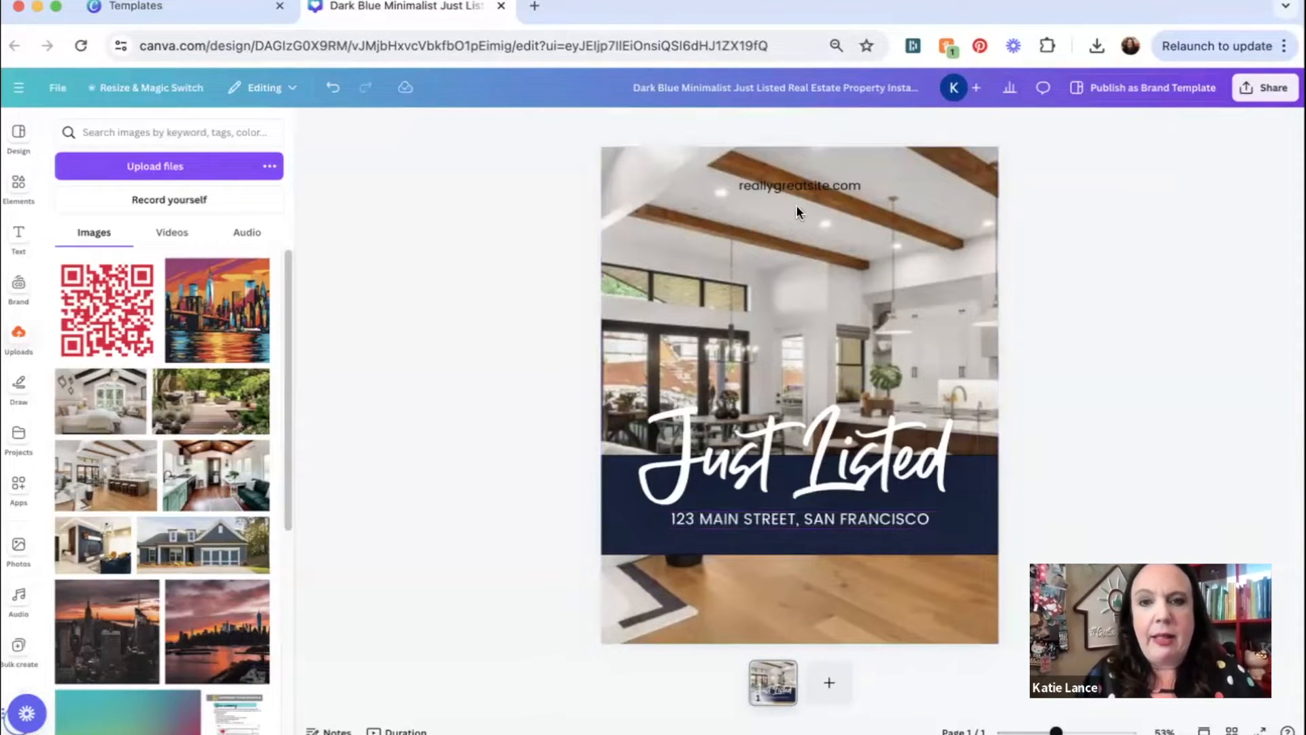
- Replace the placeholder website at the top with KATIELANCE.COM
click(799, 187)
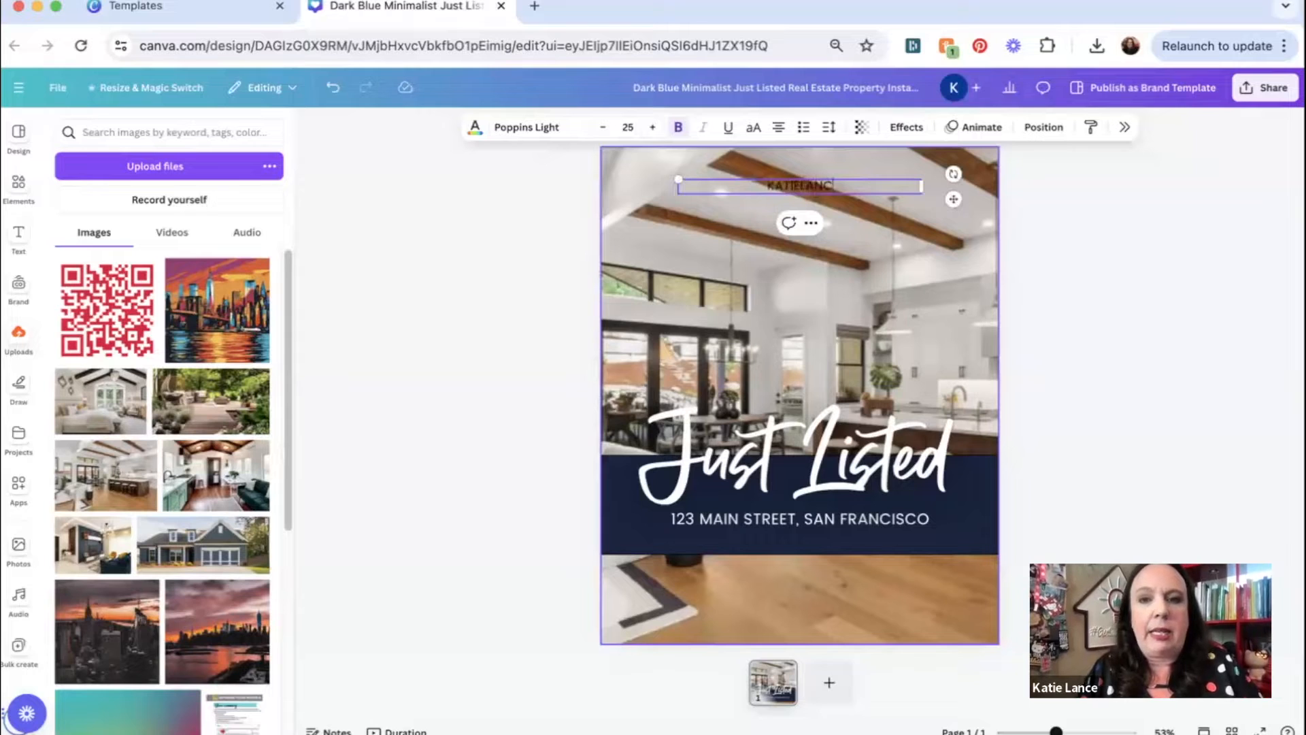
click(419, 279)
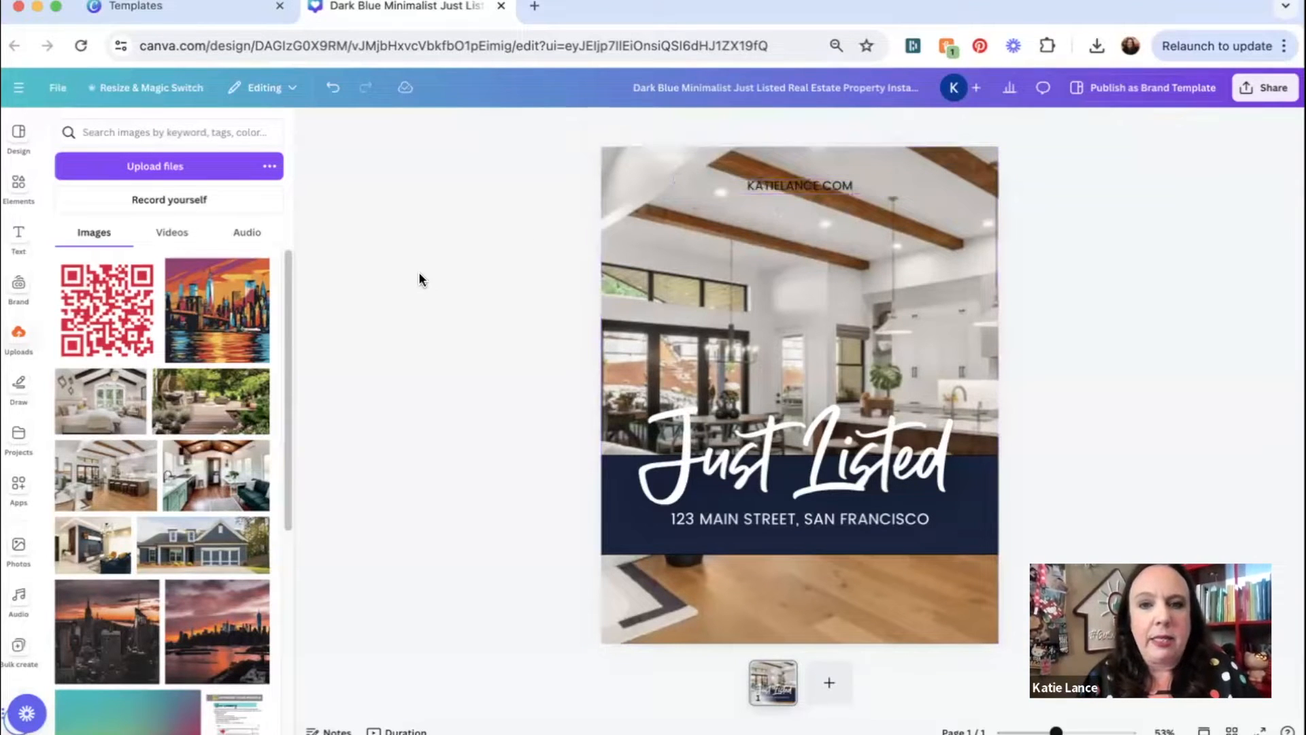
click(796, 458)
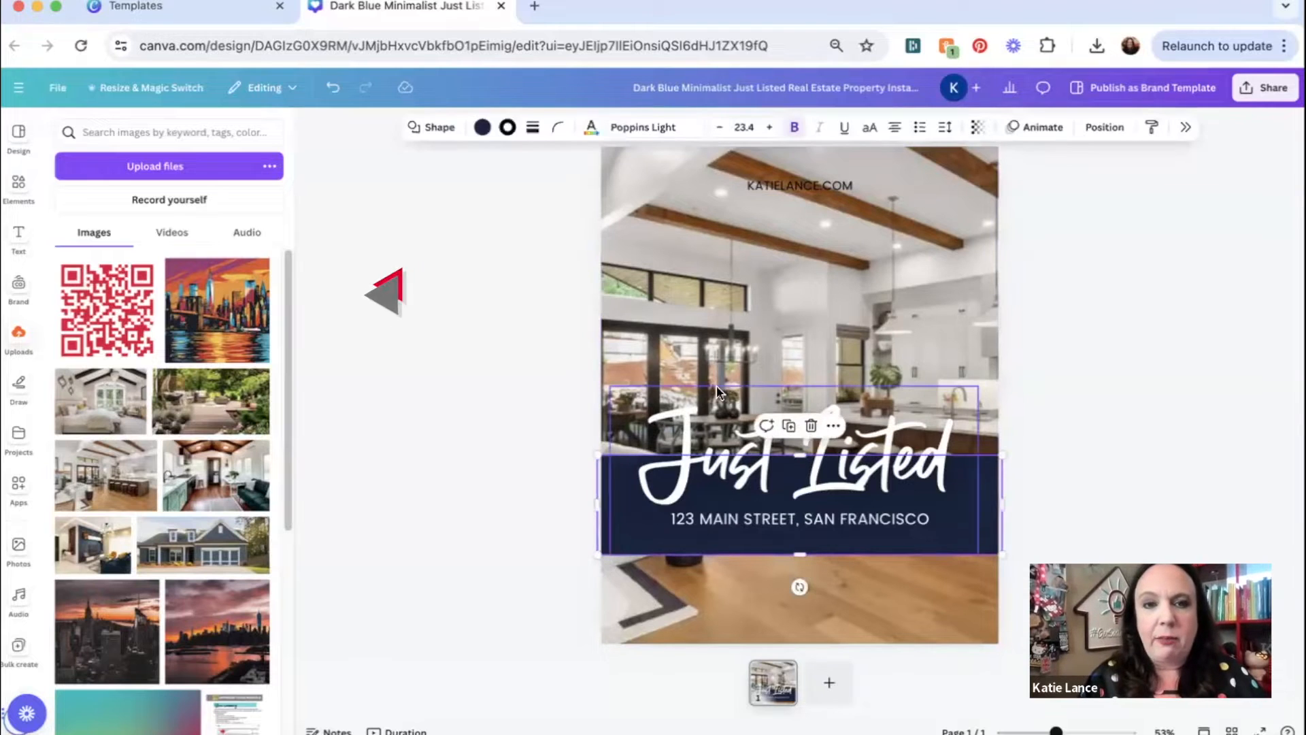
- Fill the banner behind the title with the Crimson brand colour
click(481, 127)
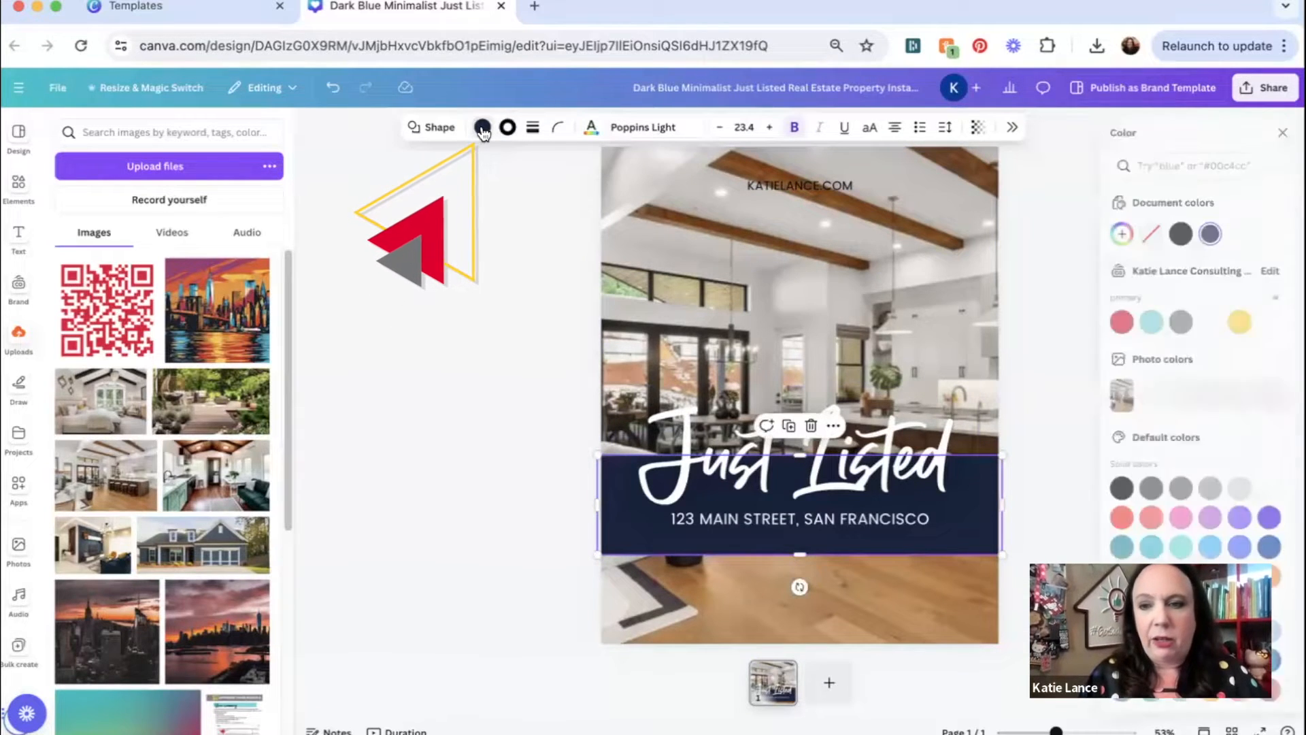
click(482, 127)
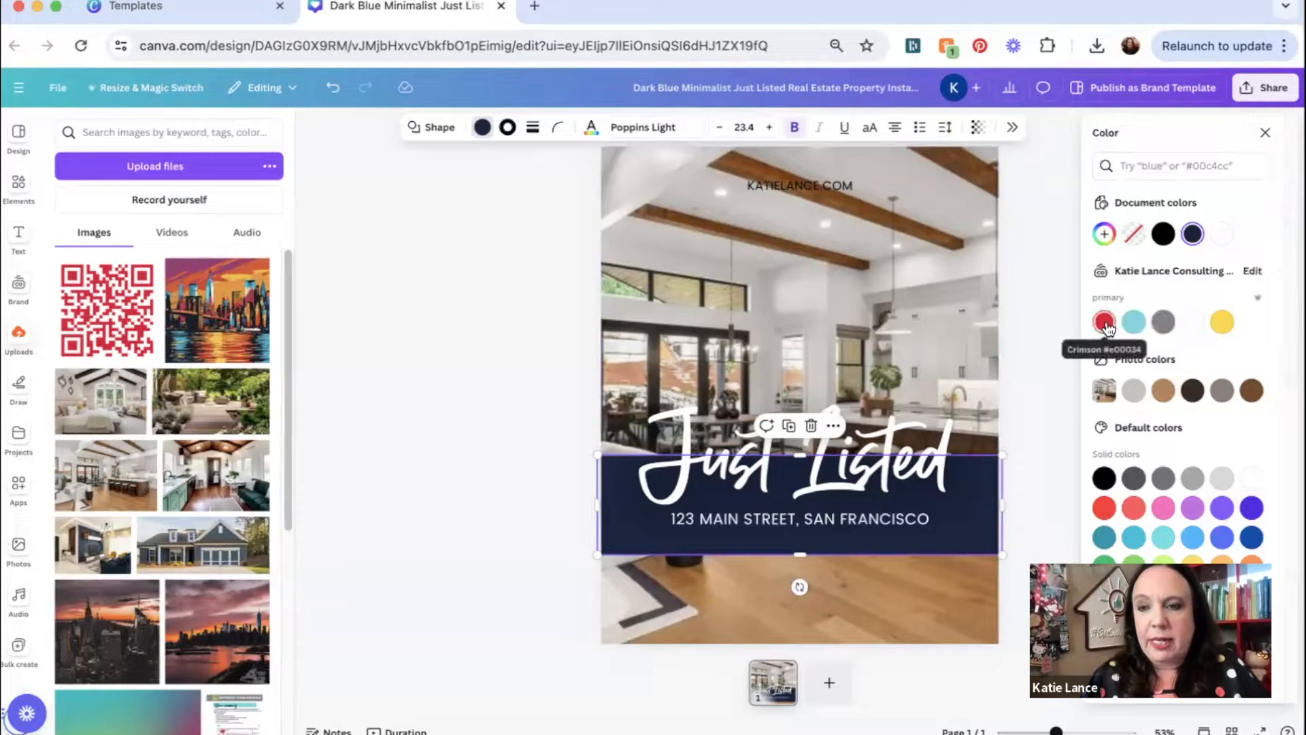
click(1103, 321)
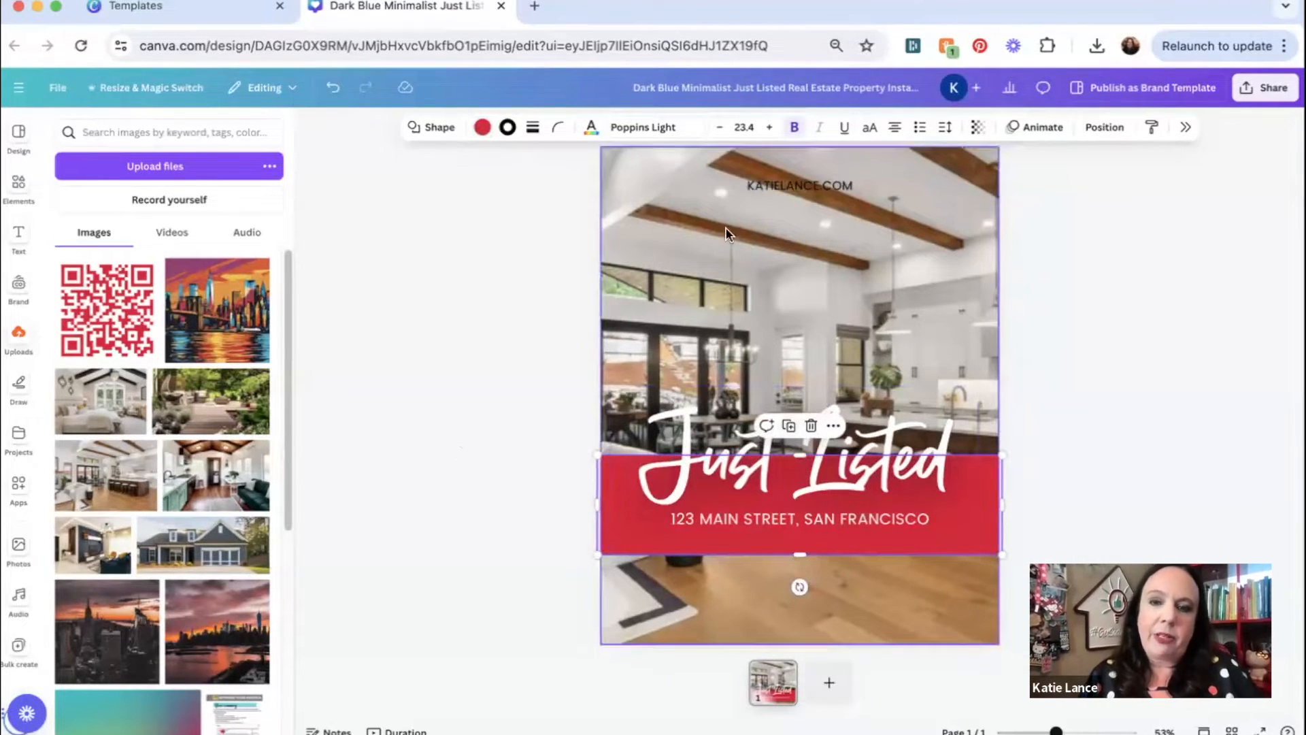
click(798, 186)
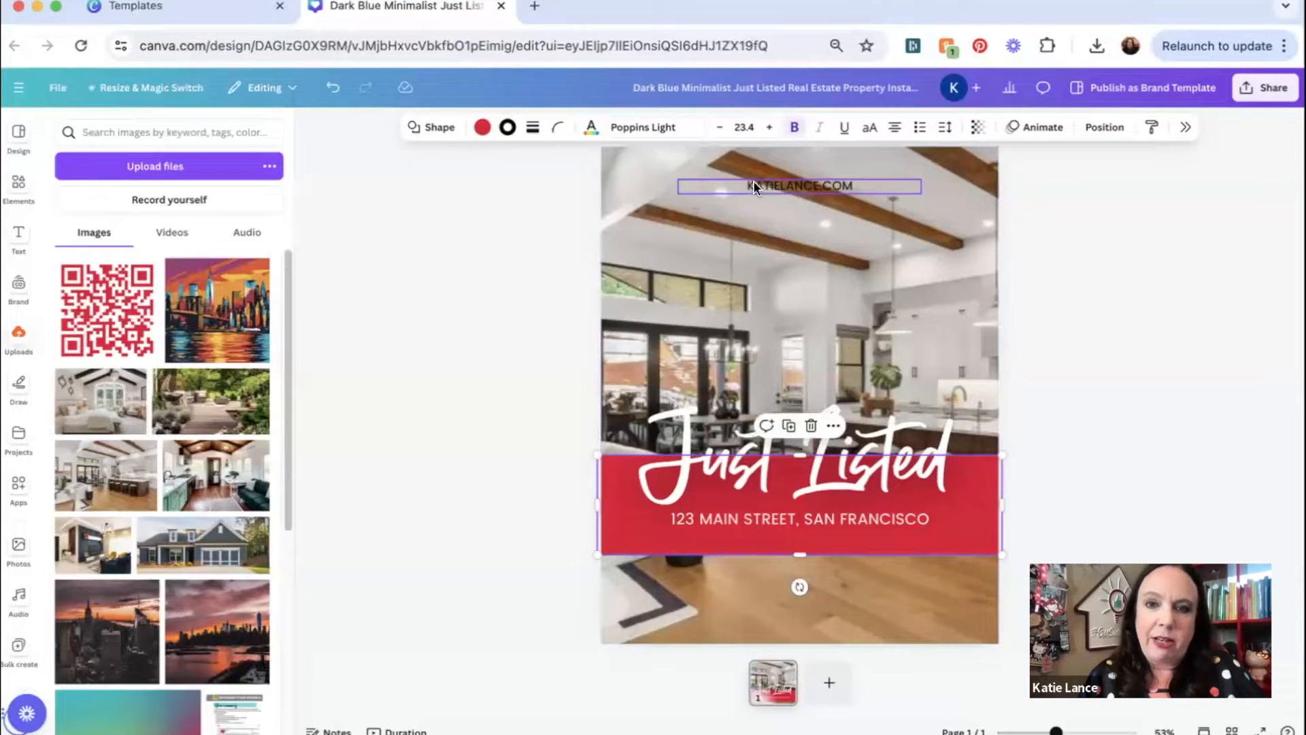
click(556, 267)
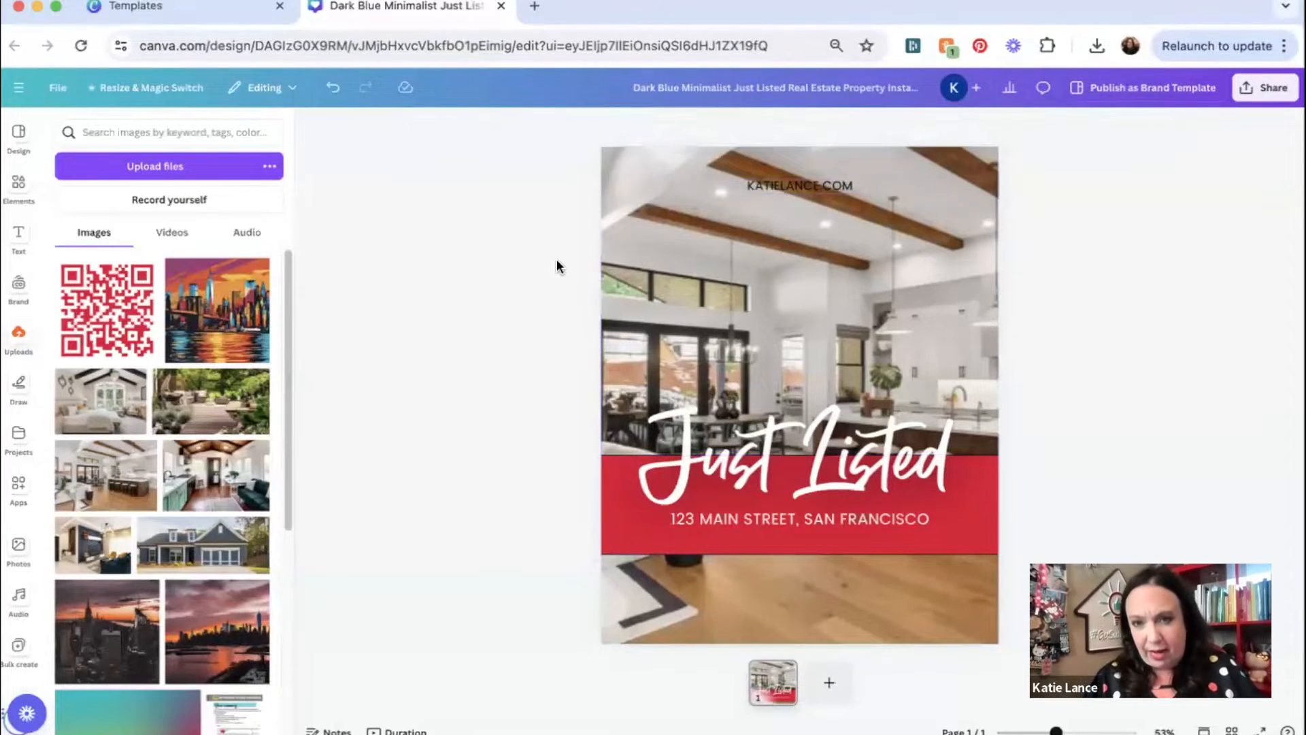
- Move the KATIELANCE.COM line to the bottom of the post and colour it white
click(796, 446)
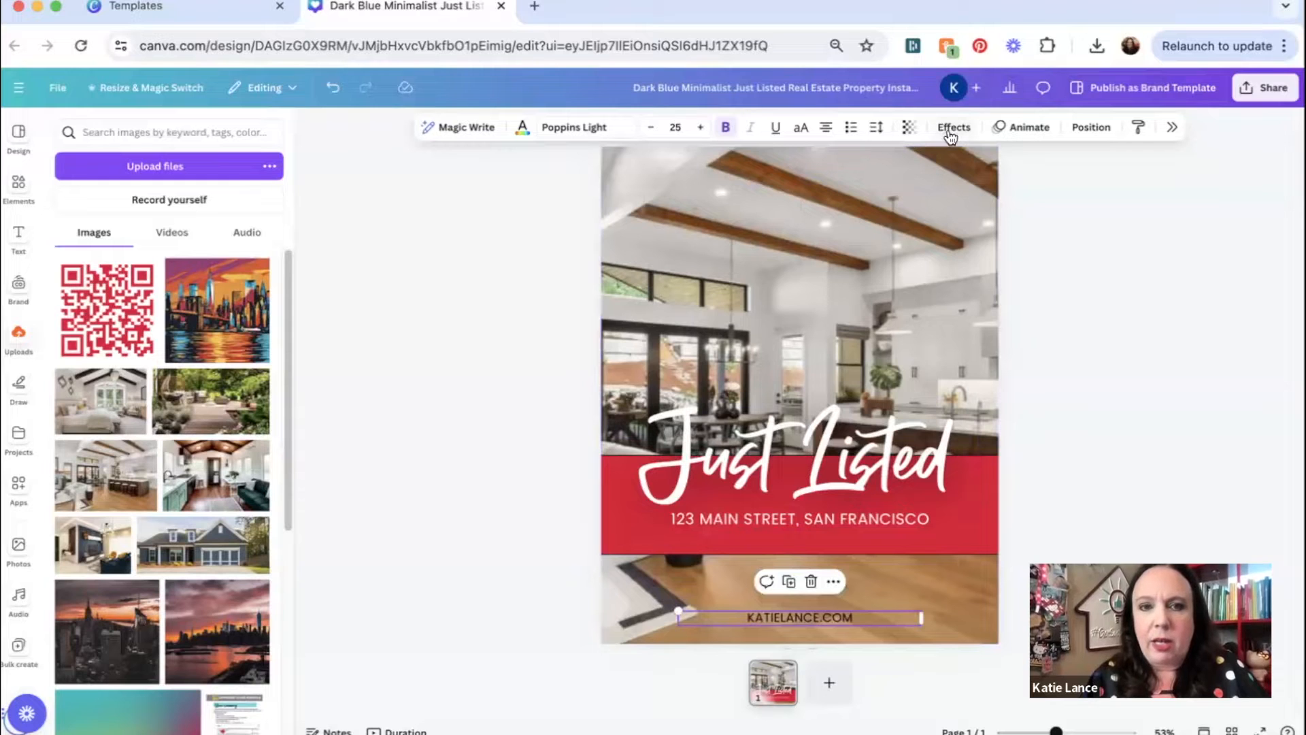
click(521, 126)
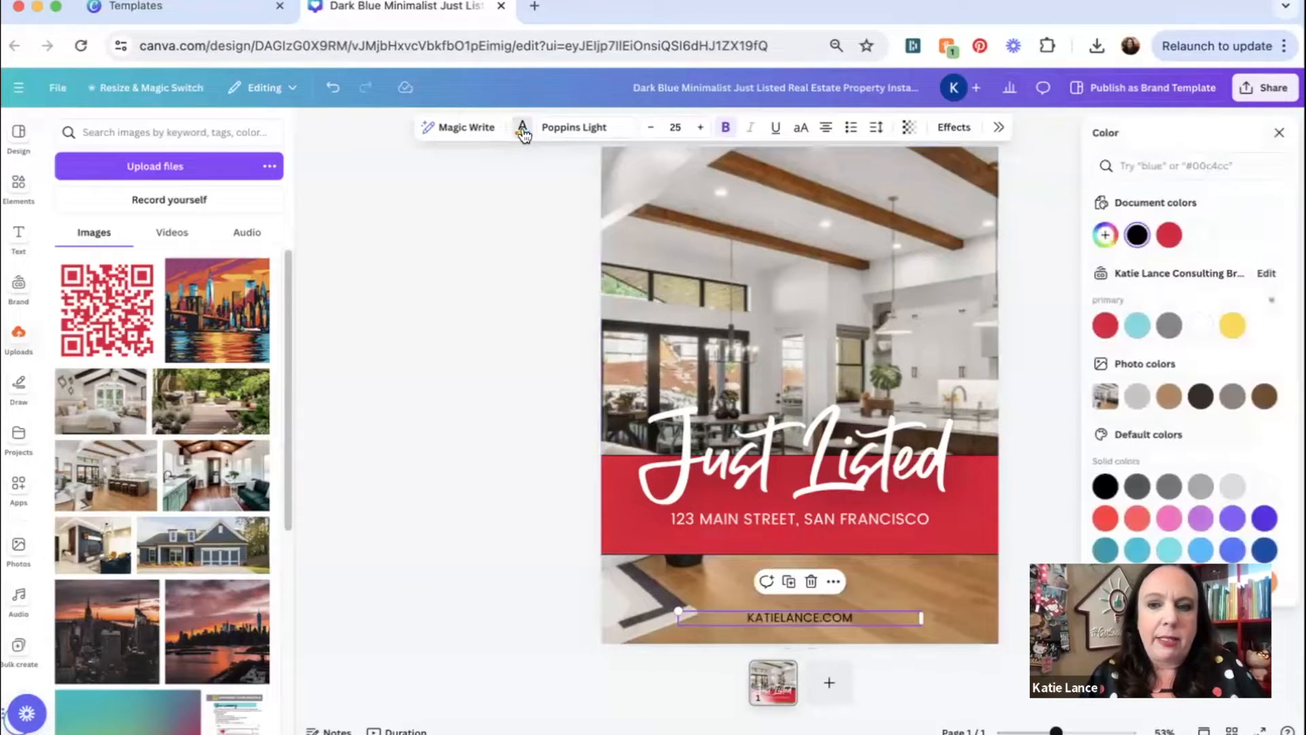
click(1279, 132)
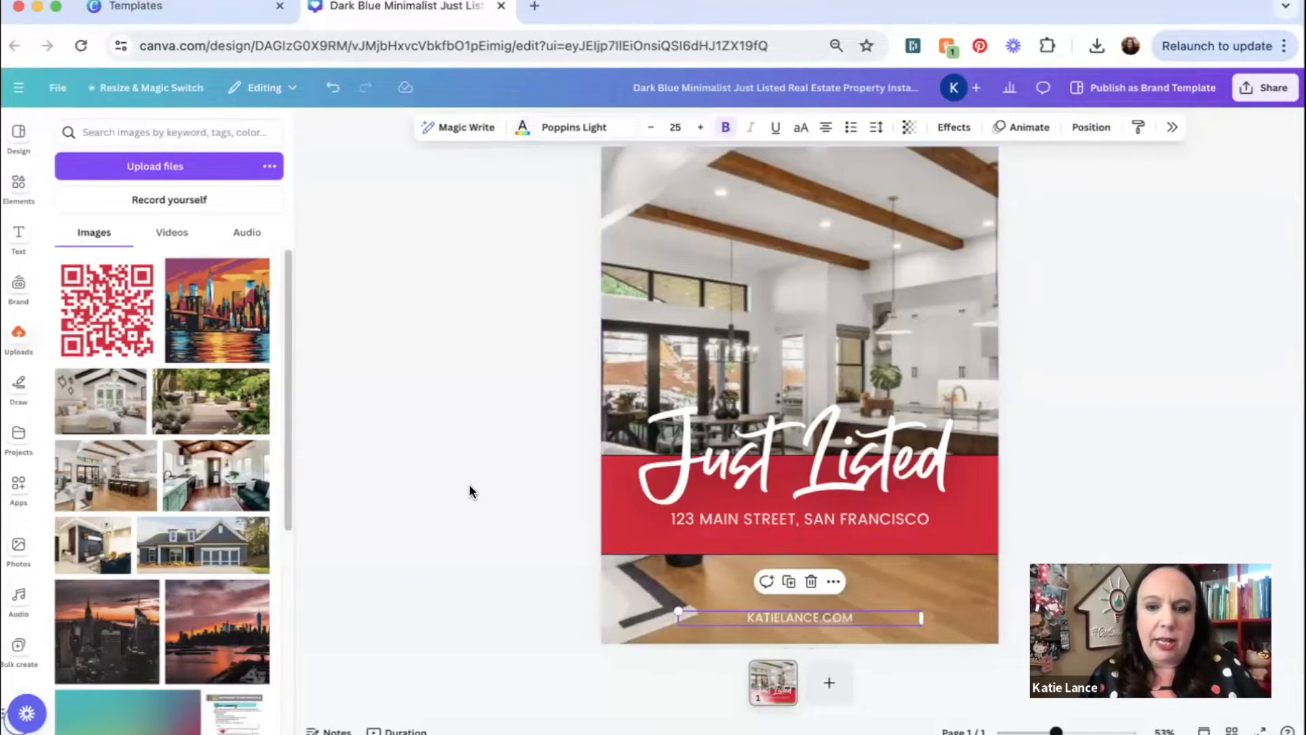
click(470, 491)
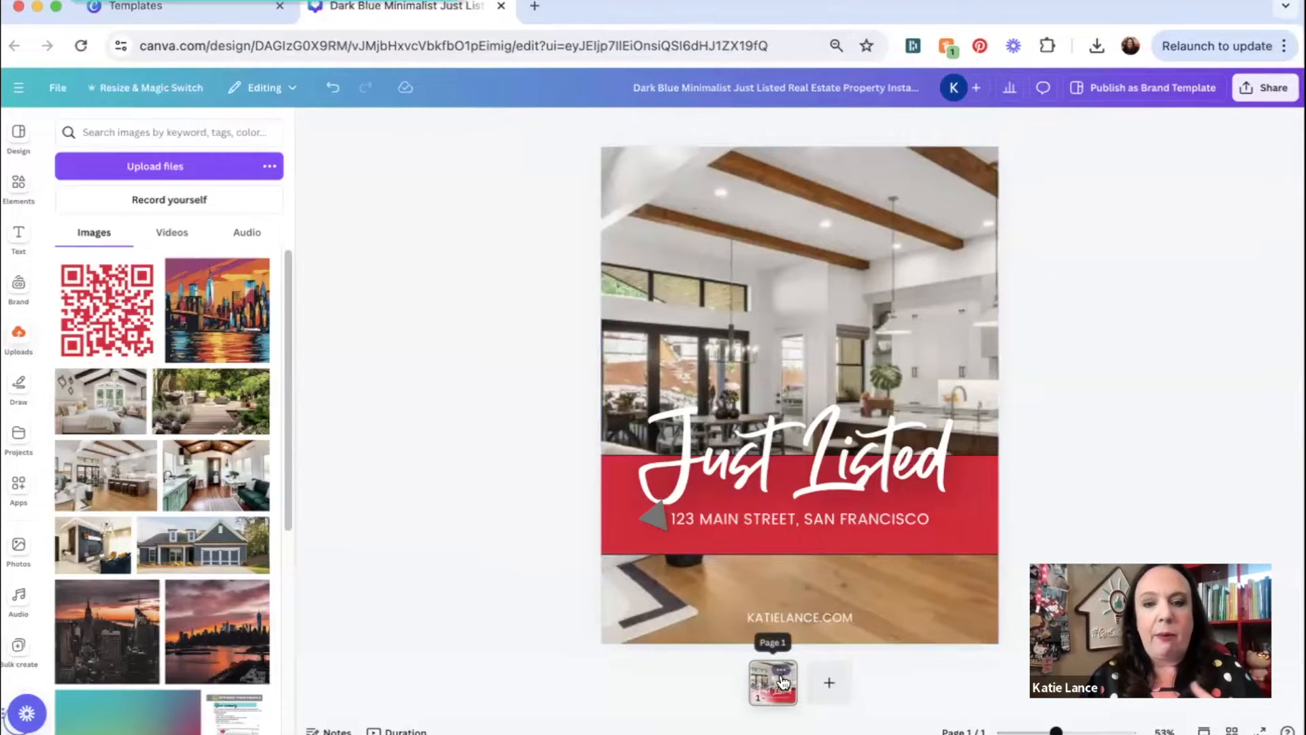
- Duplicate the page to start the carousel and go to page 2
click(793, 671)
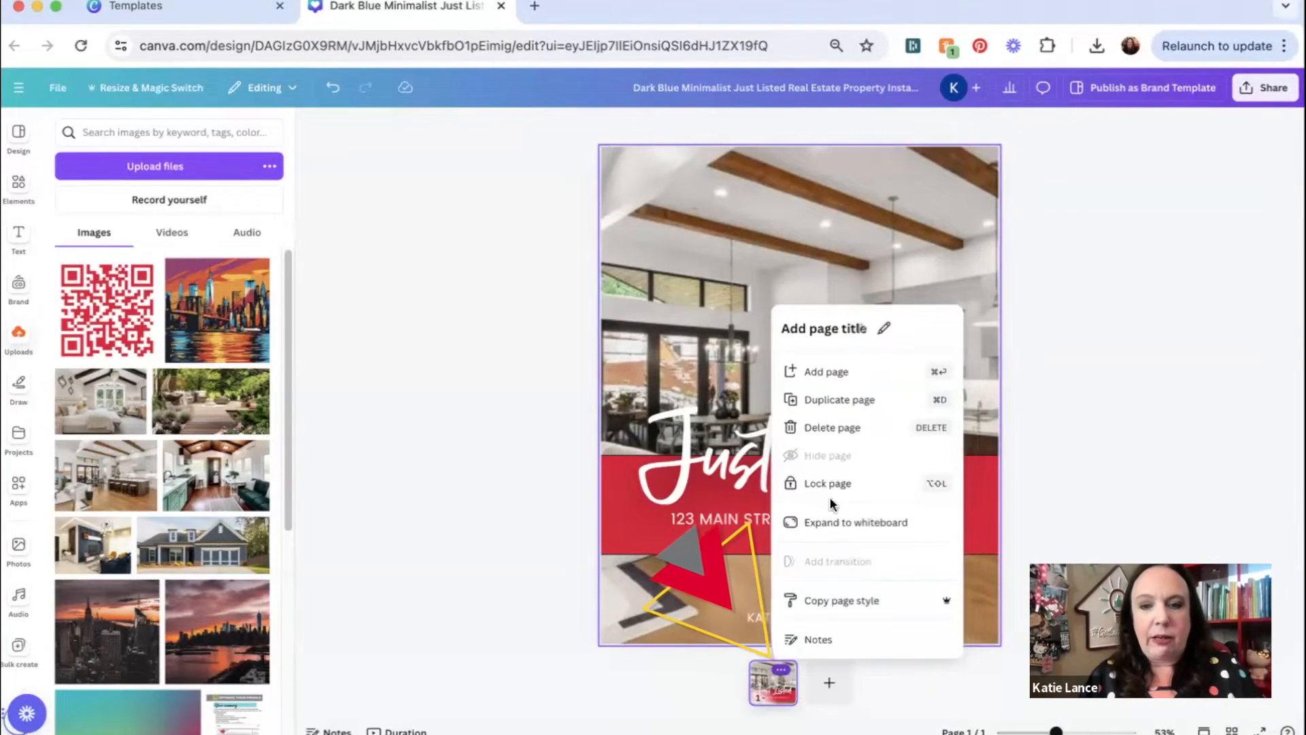
click(840, 399)
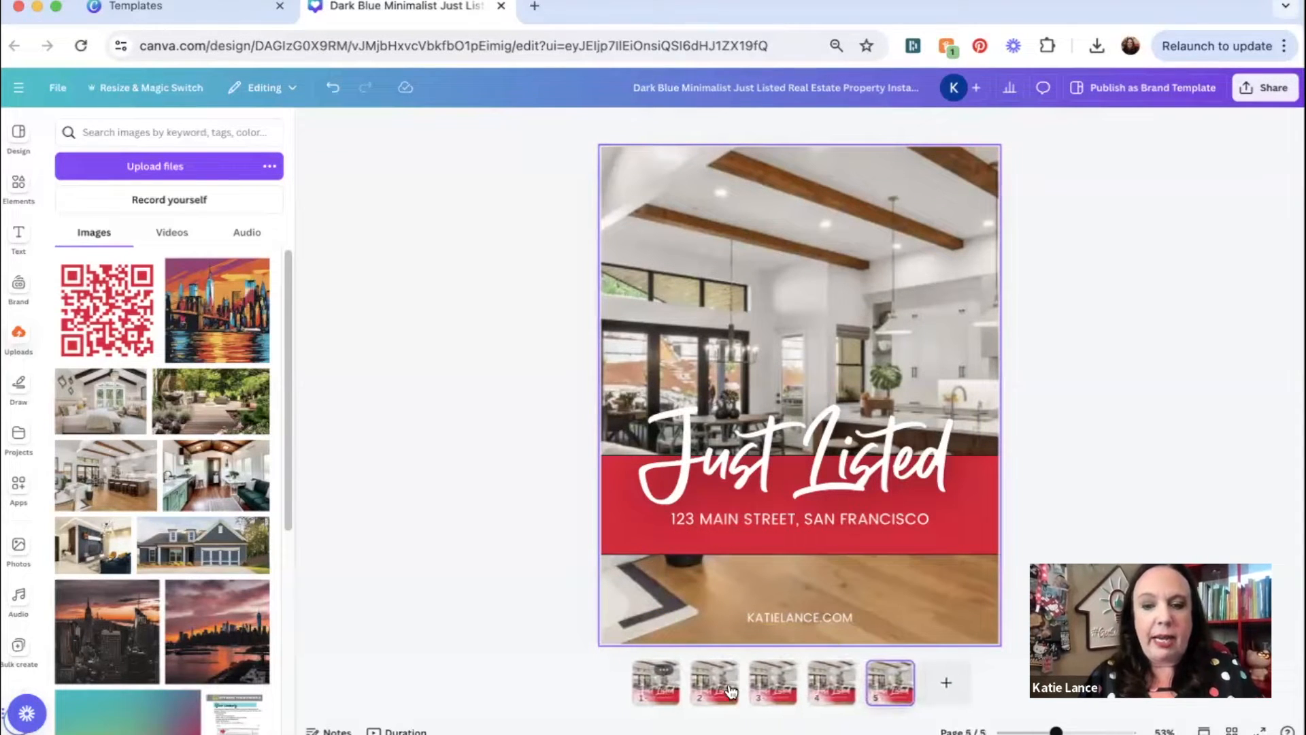
mouse_move(714, 683)
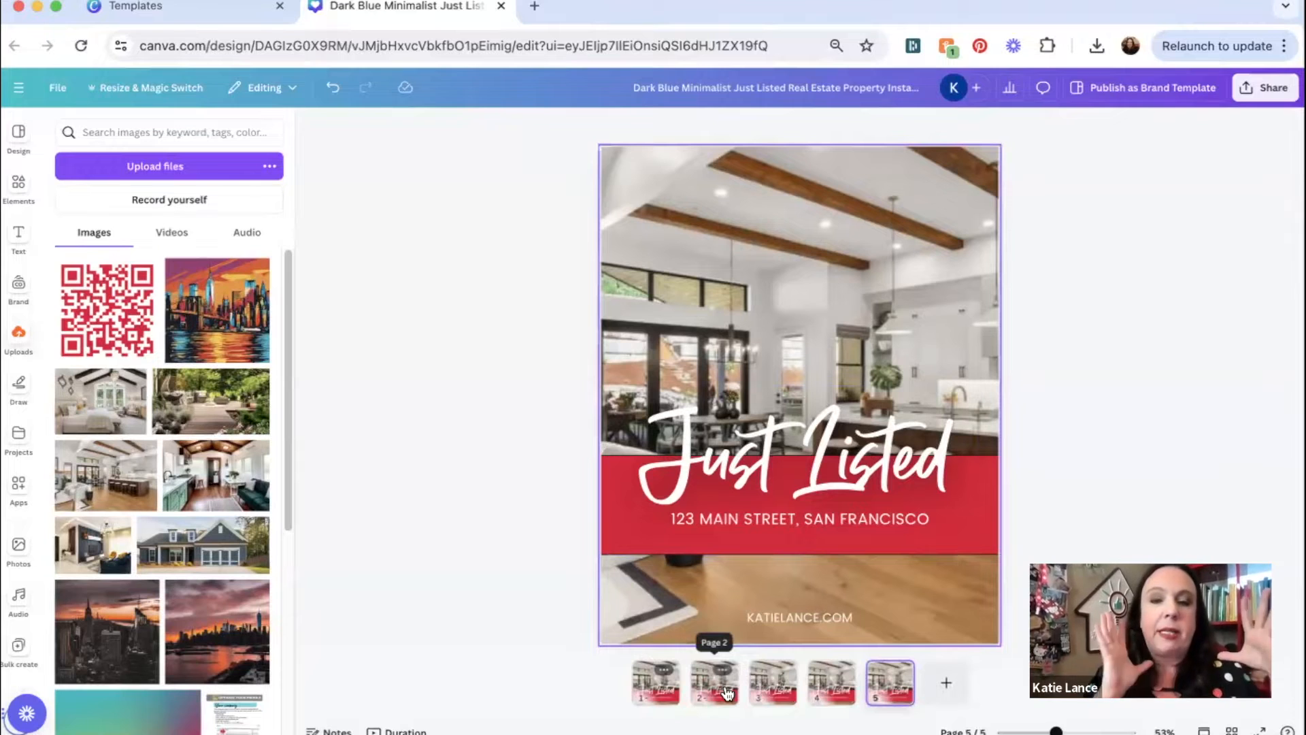
click(714, 682)
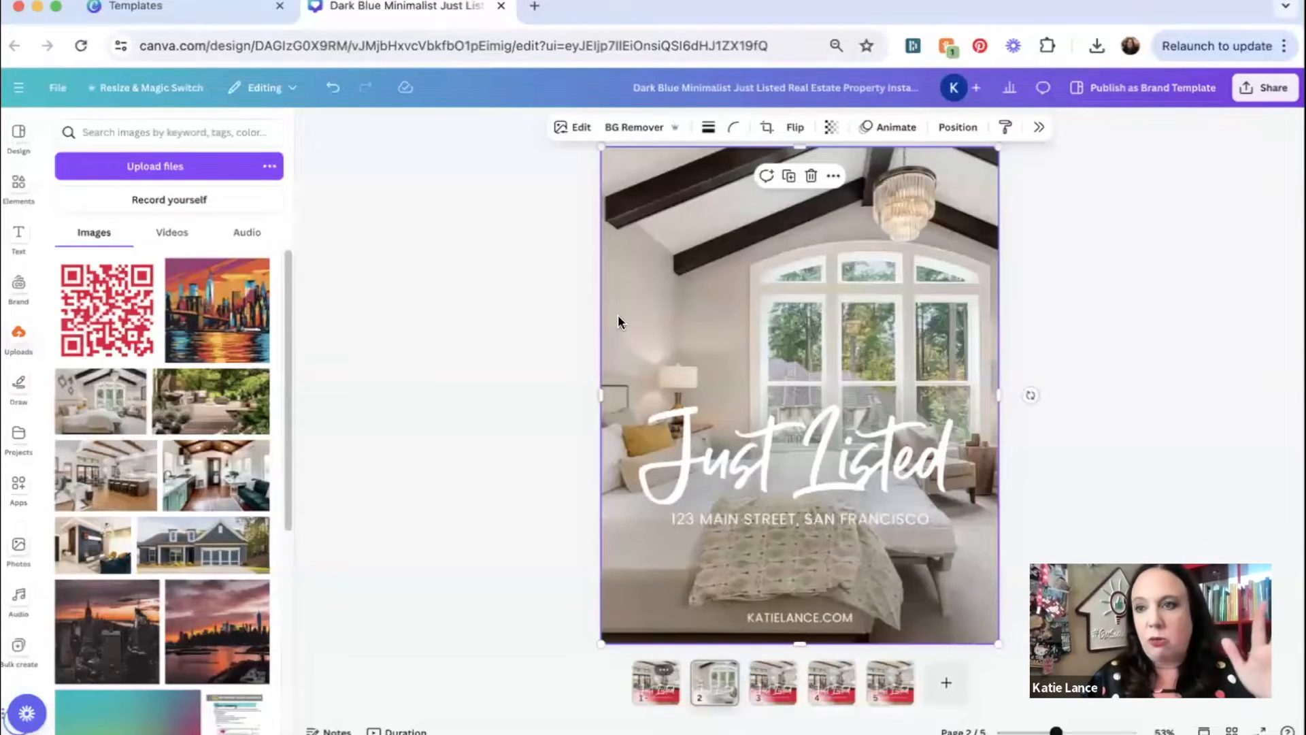
mouse_move(654, 309)
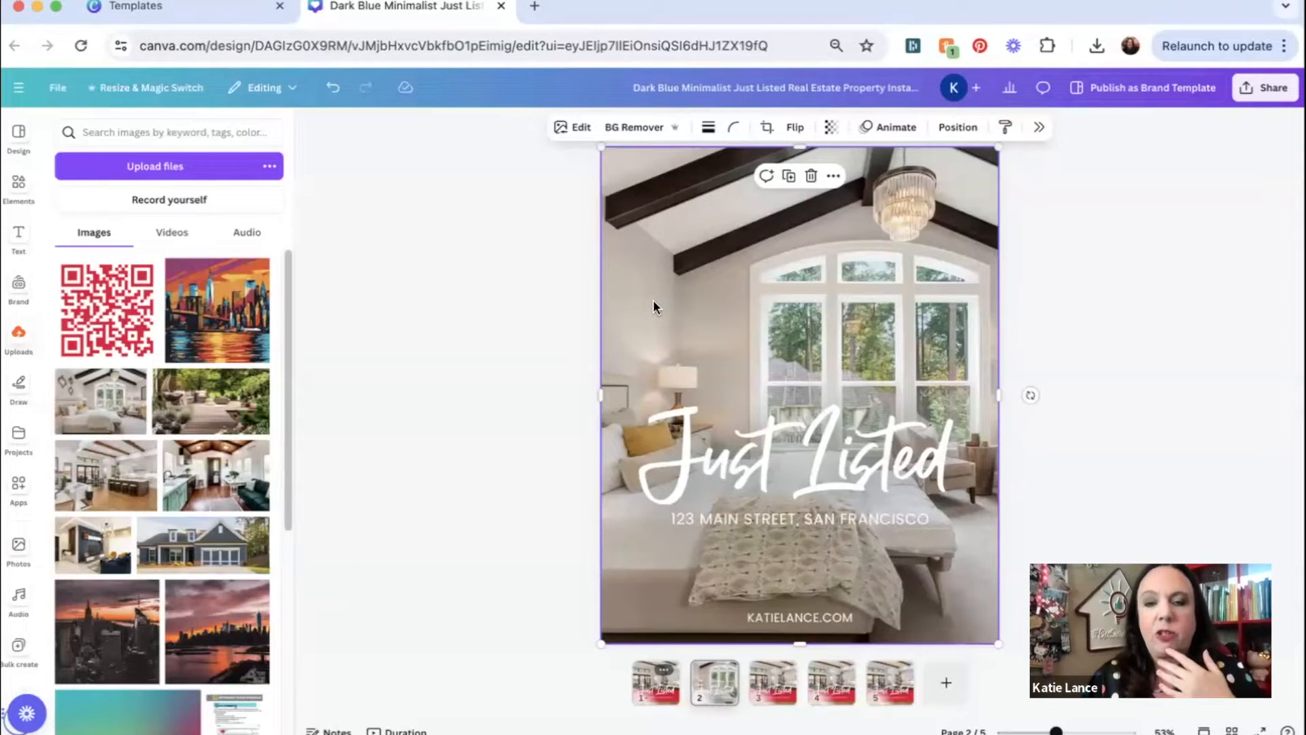
- Send the bedroom and patio photos behind the red banner on pages 2 and 3
right_click(655, 307)
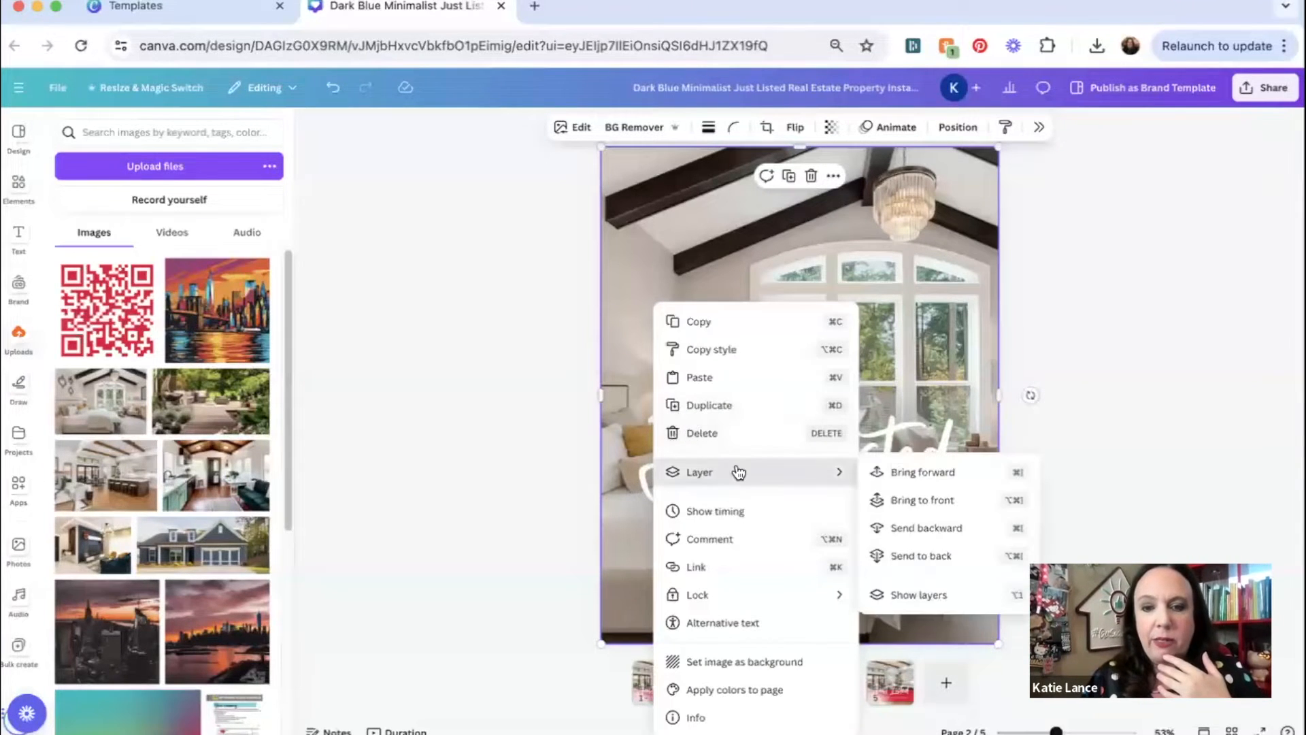
click(899, 556)
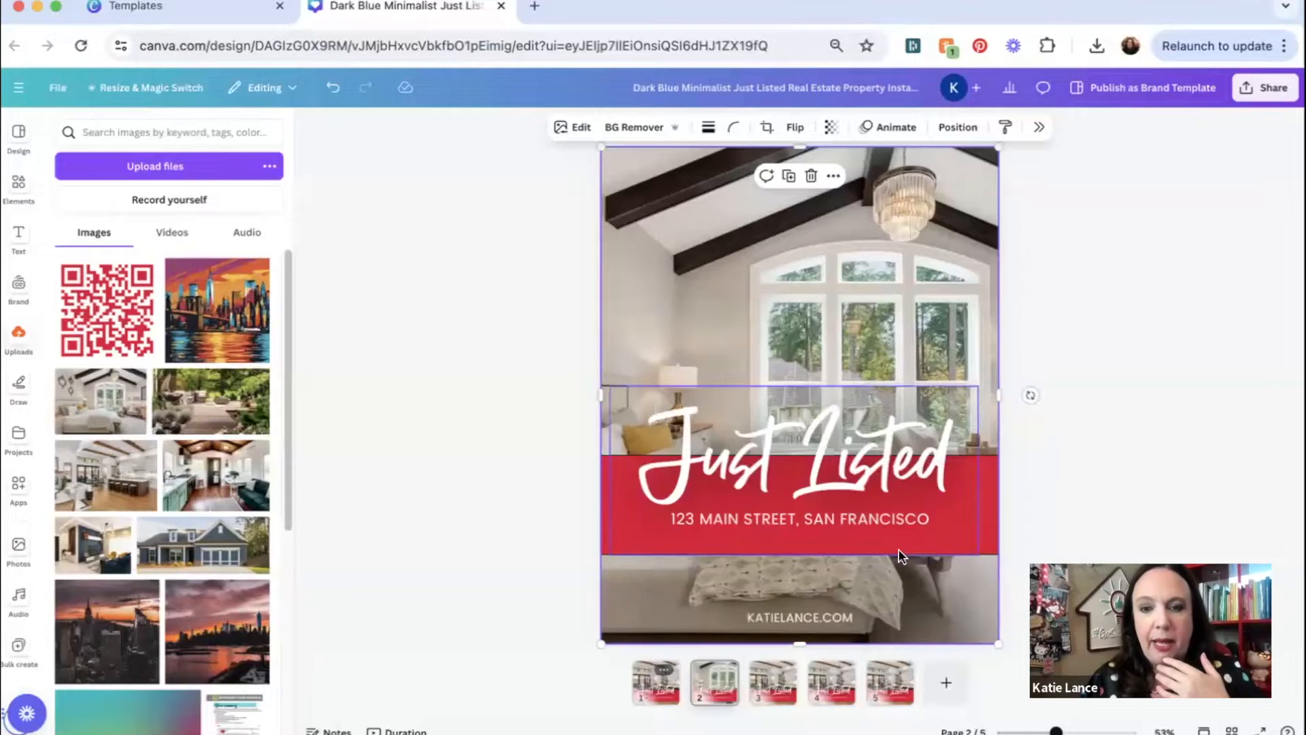
click(771, 681)
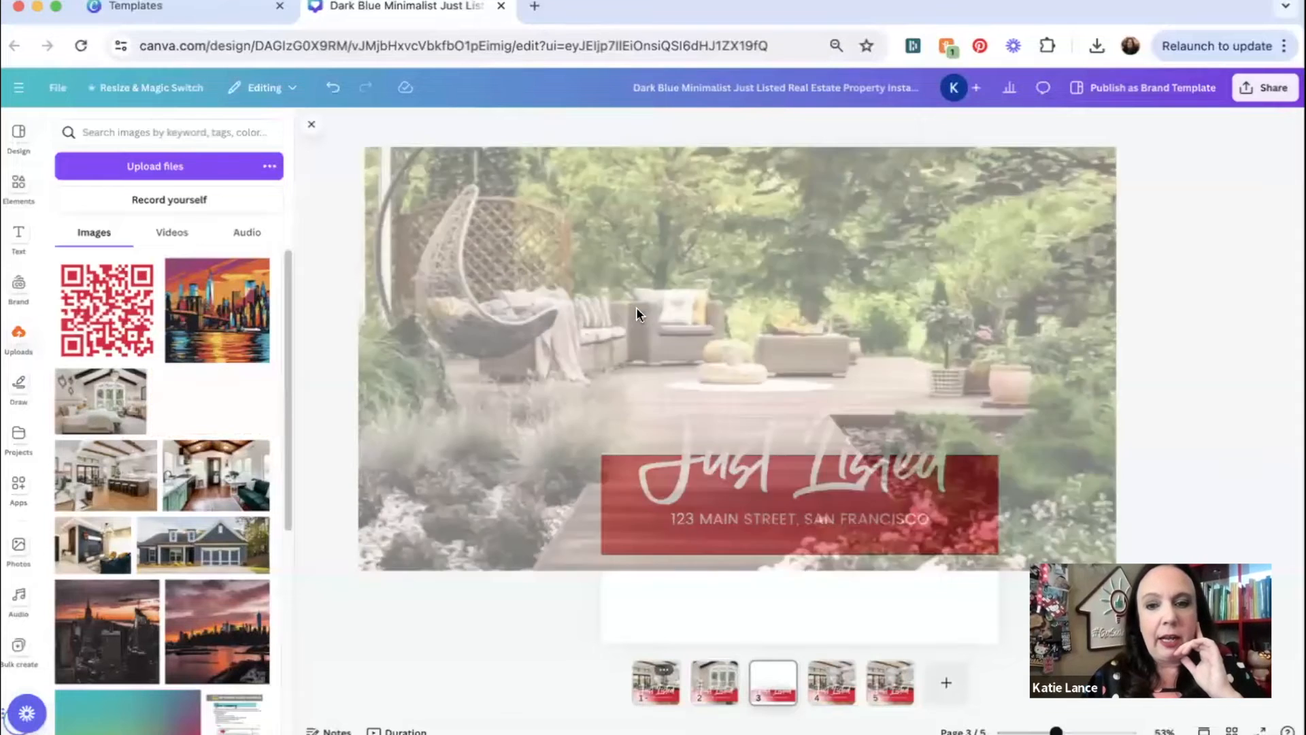
right_click(636, 314)
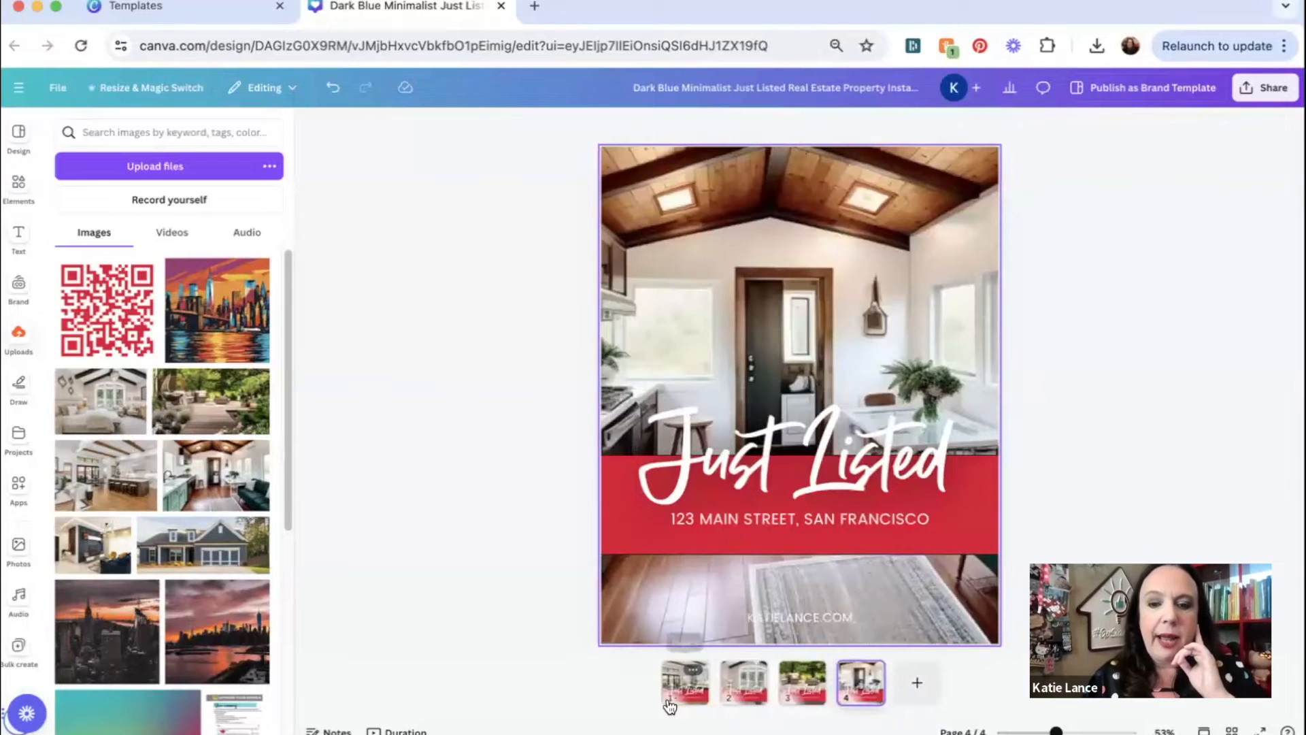
click(685, 682)
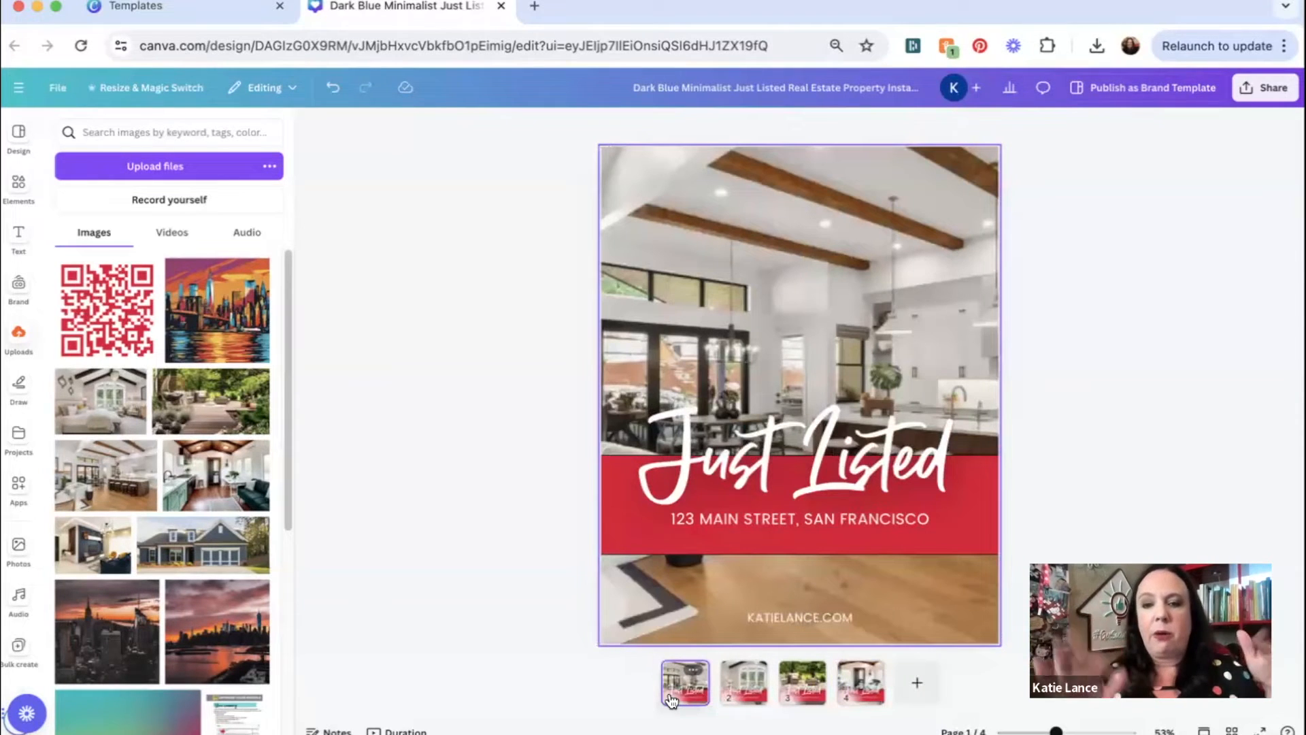
click(741, 682)
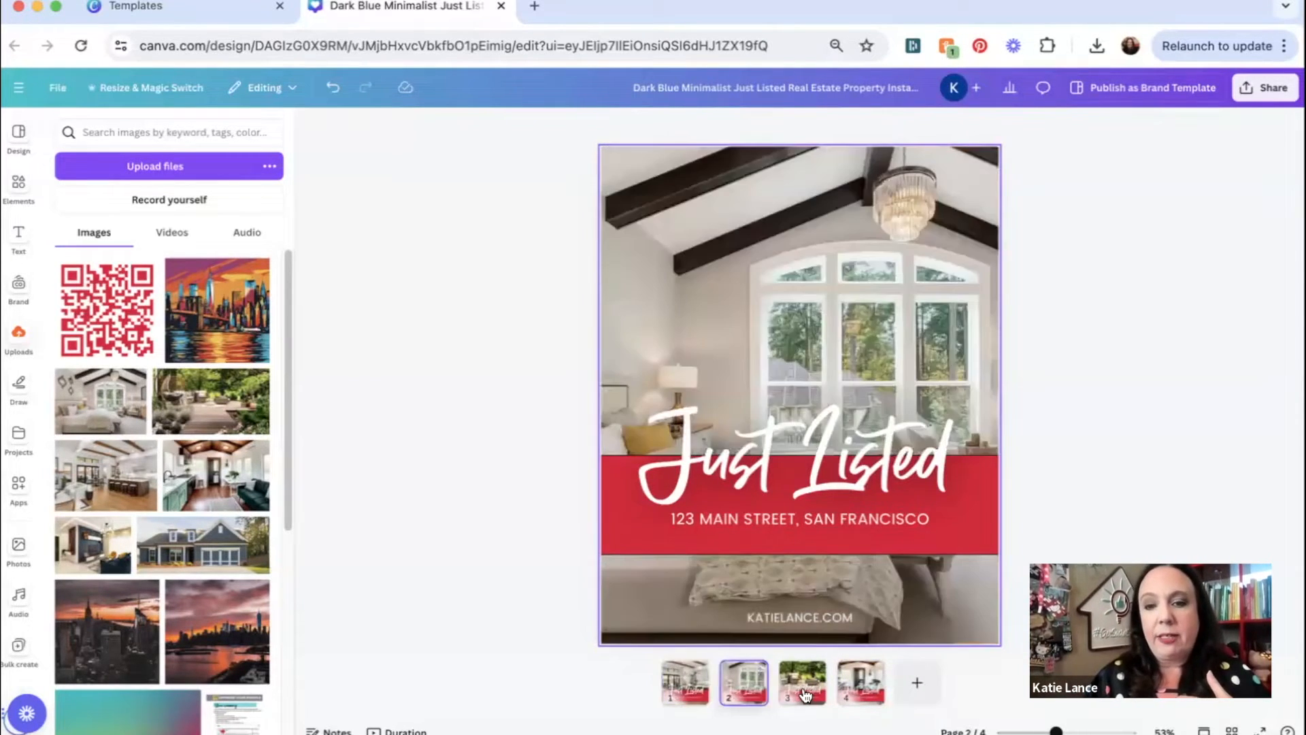
click(801, 681)
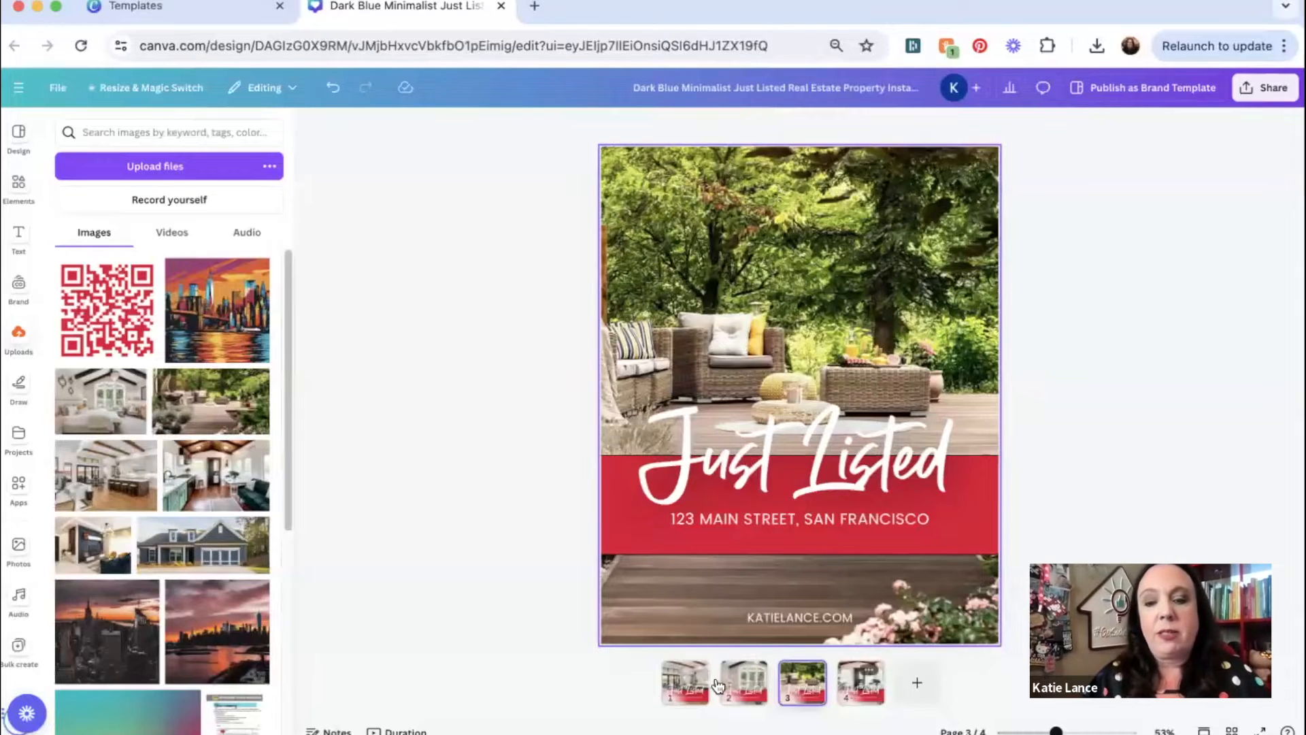
click(684, 682)
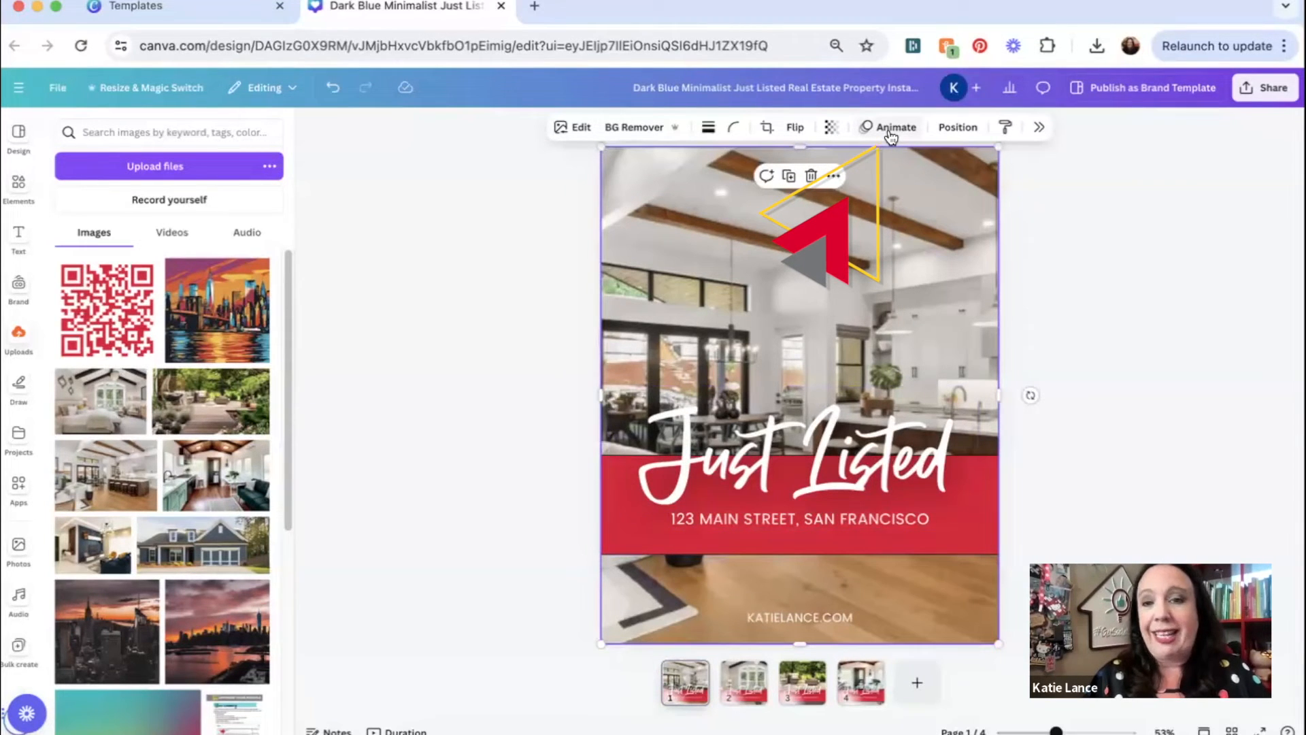
- Give the kitchen photo a Rise animation after previewing Pan
click(895, 127)
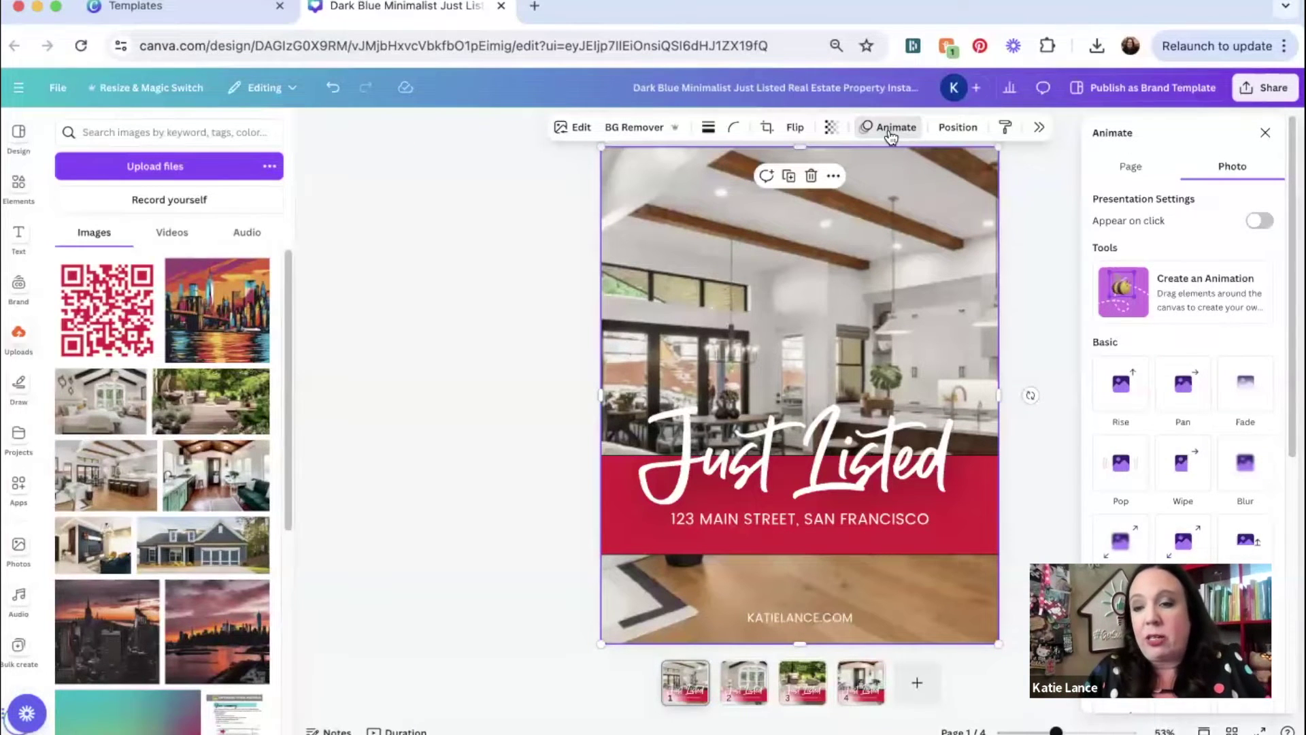
click(1182, 384)
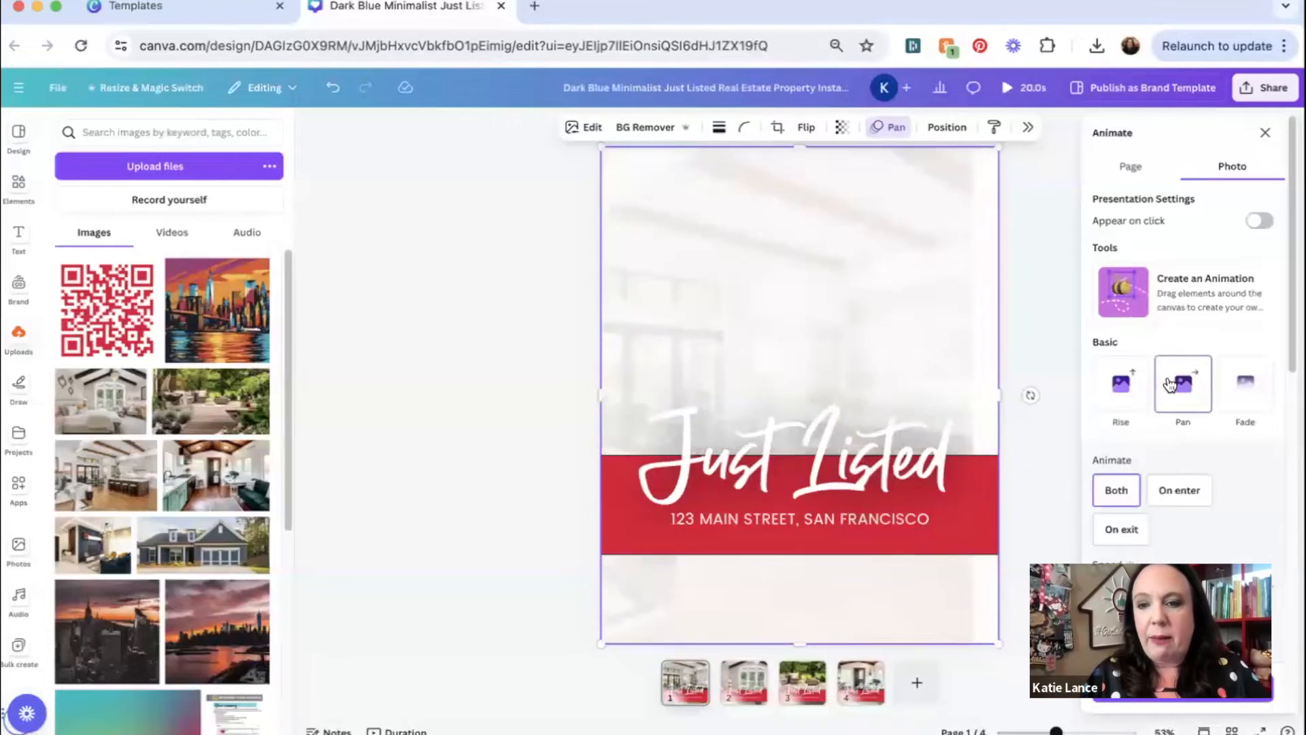
click(1120, 384)
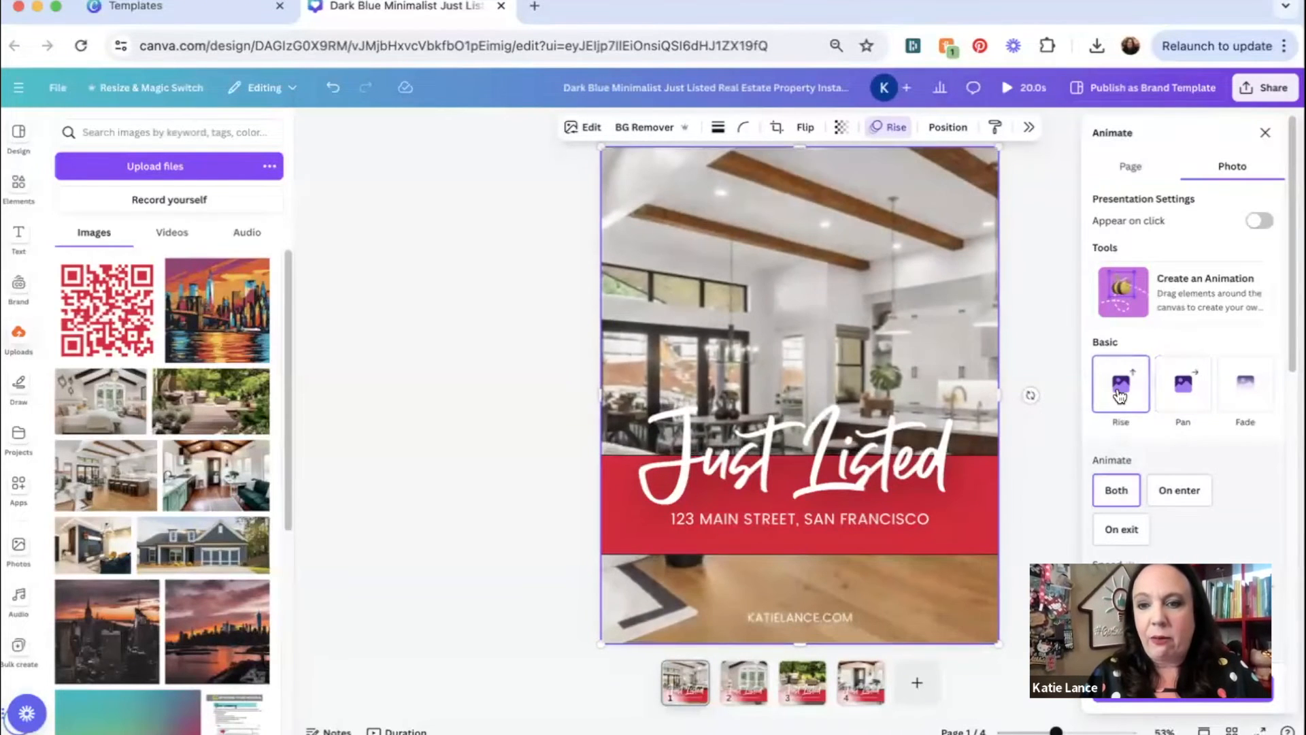
- Apply the Rise animation to the Just Listed text group as well
click(795, 462)
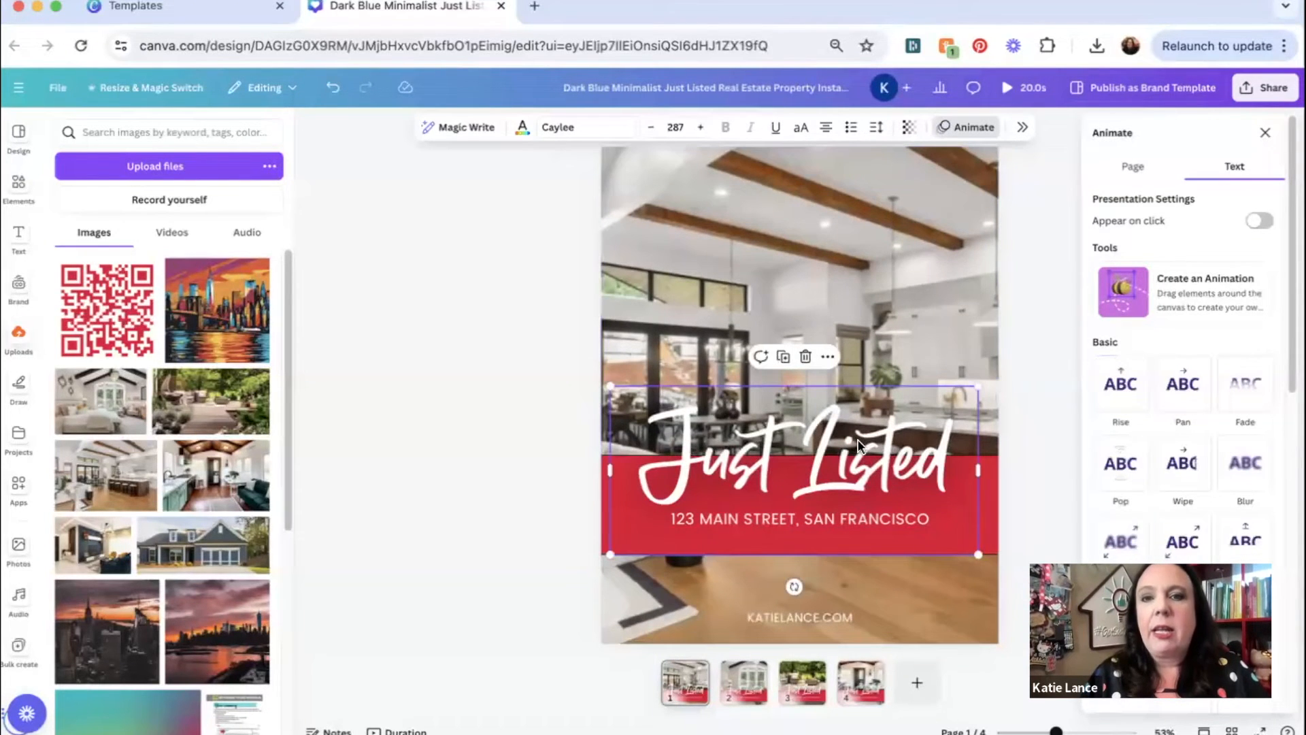
click(1120, 384)
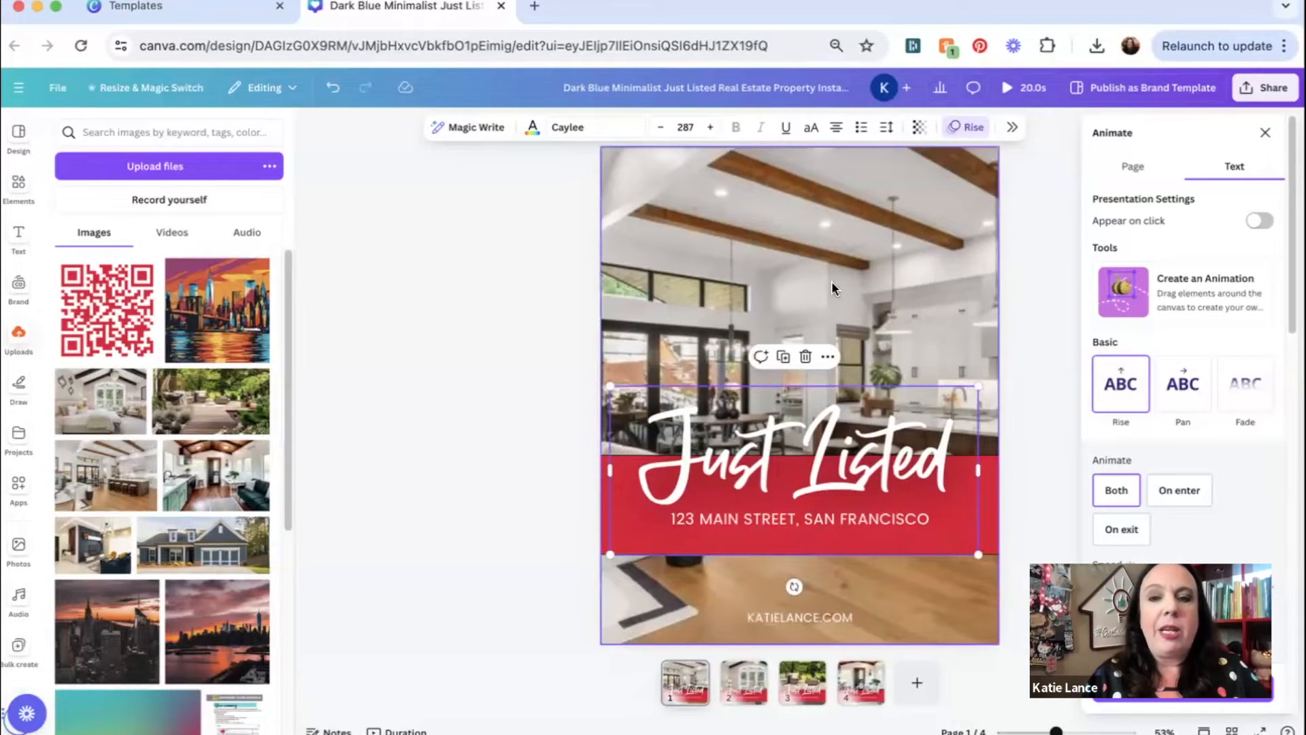
mouse_move(743, 600)
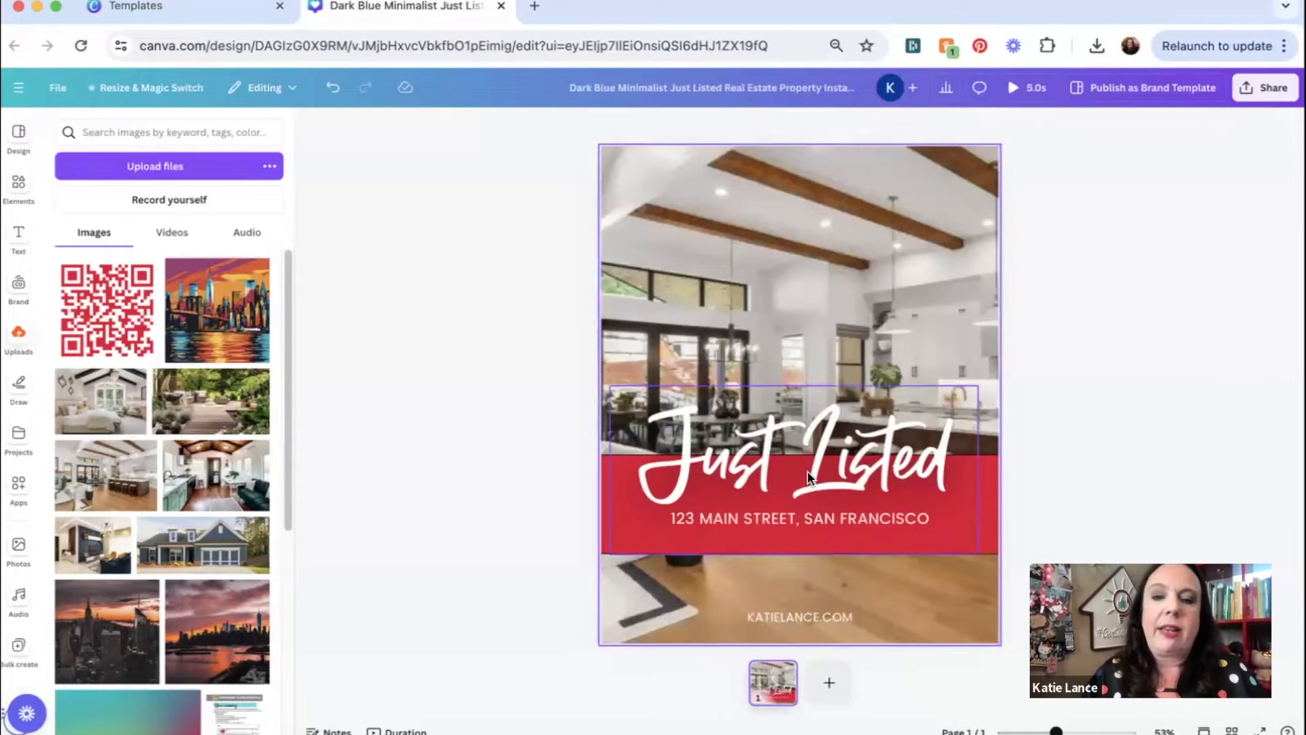
mouse_move(839, 508)
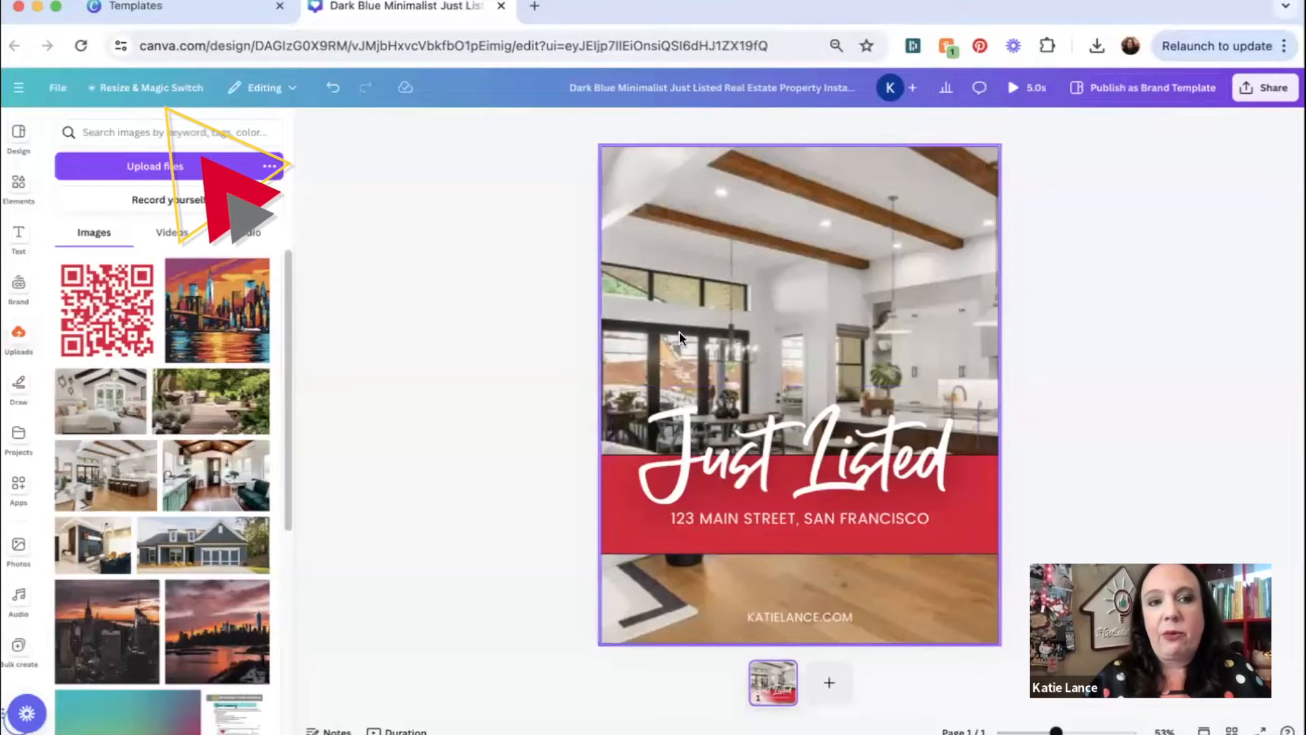
- Copy & resize the post to an Instagram Reel and open the new mobile video copy
click(145, 87)
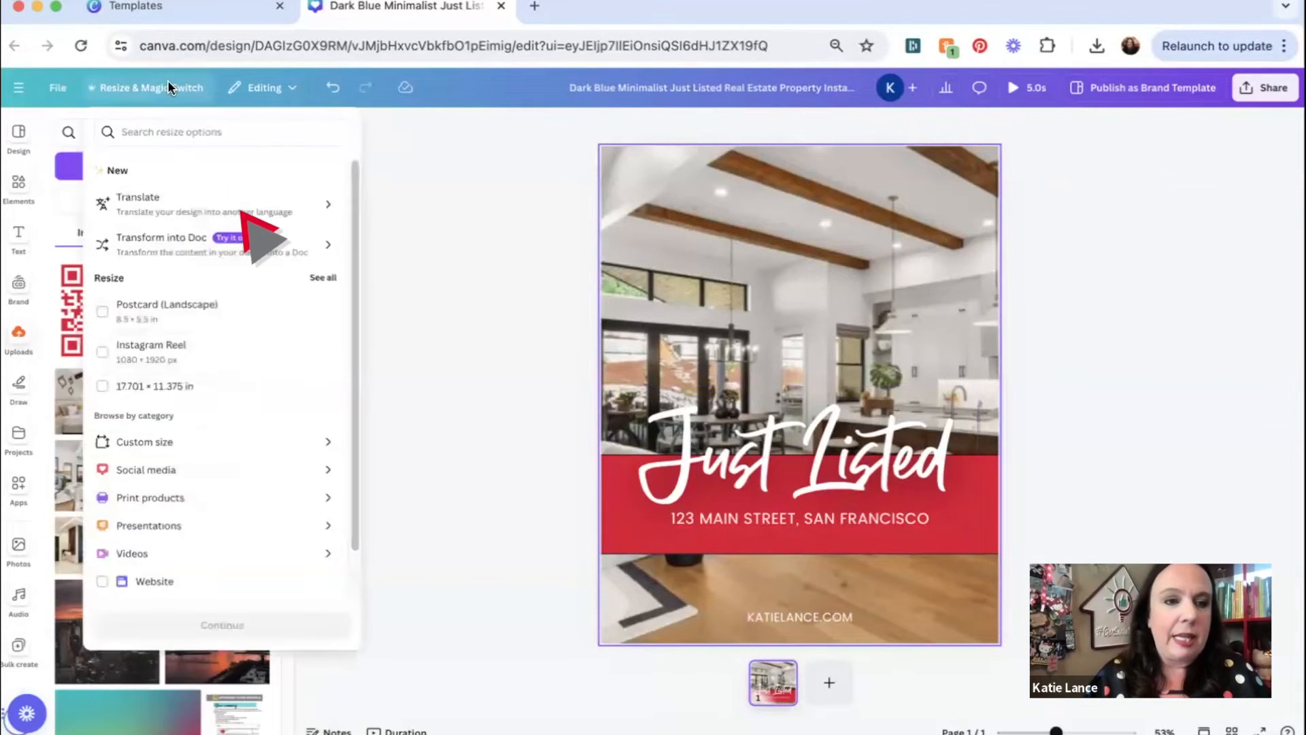
click(102, 352)
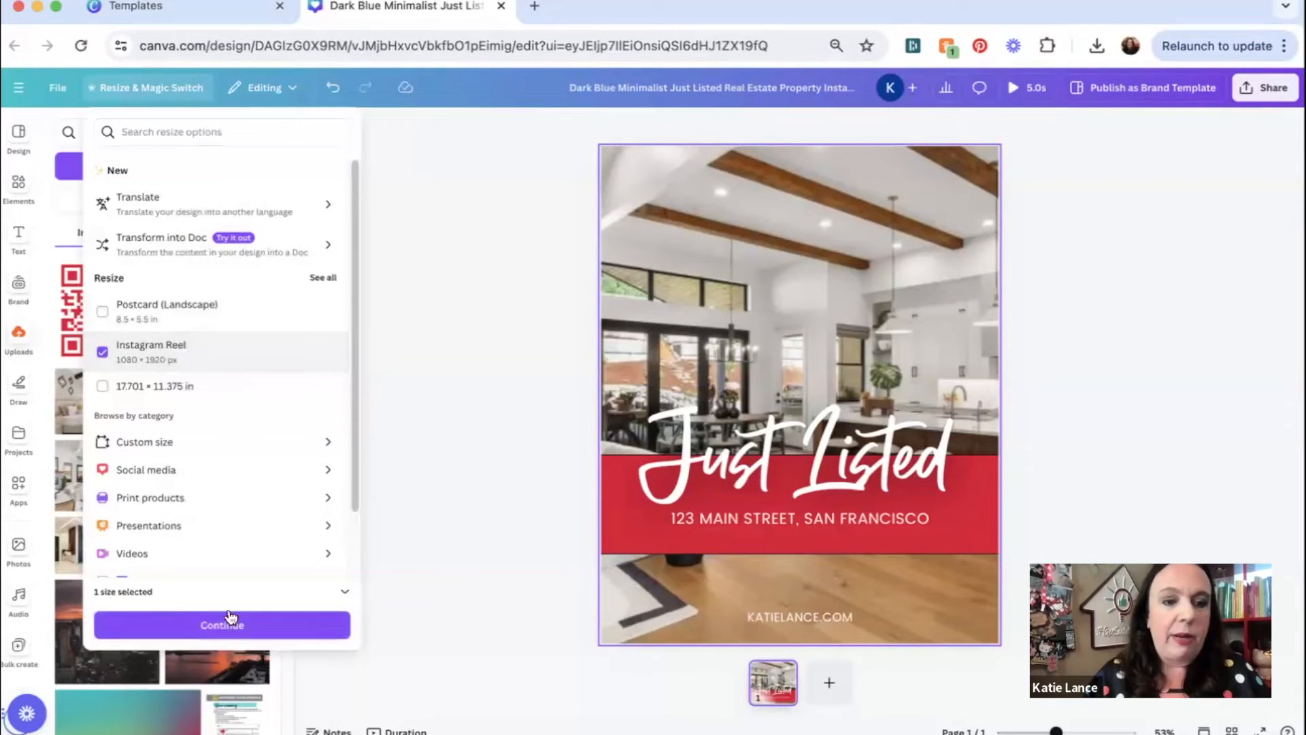
click(222, 625)
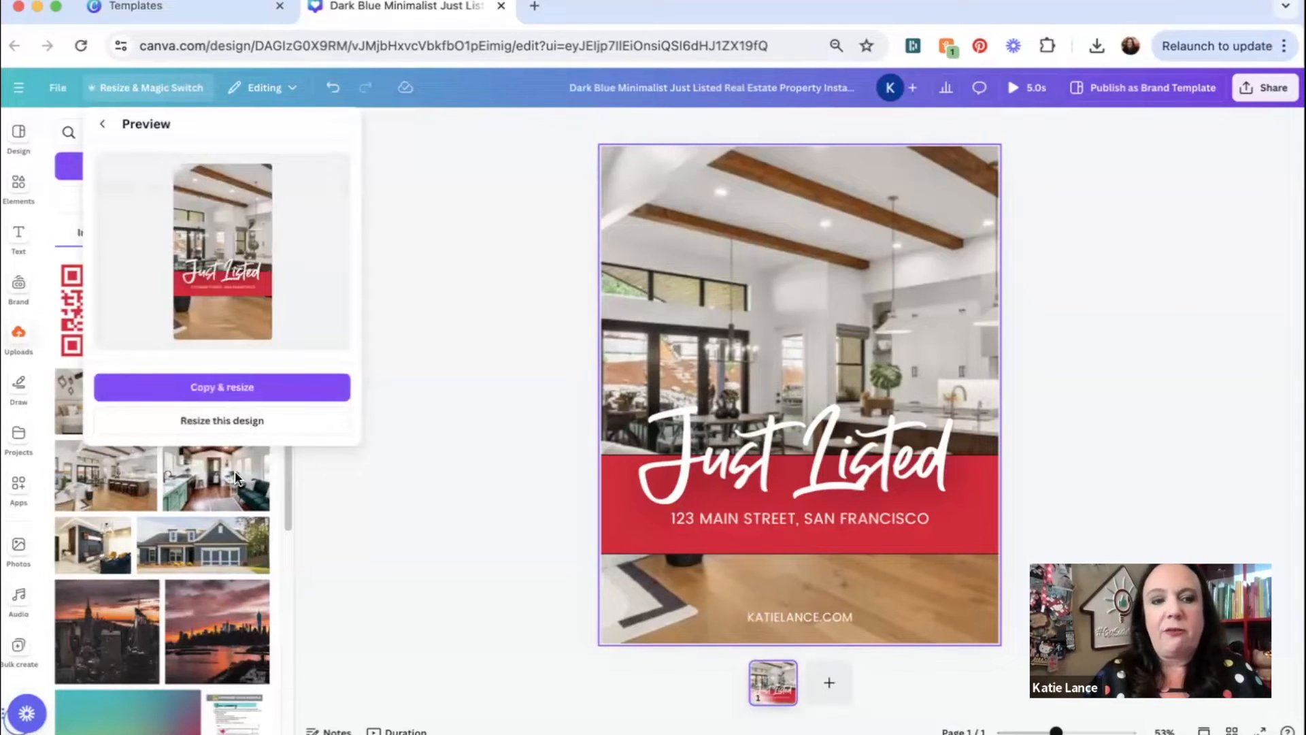
click(222, 387)
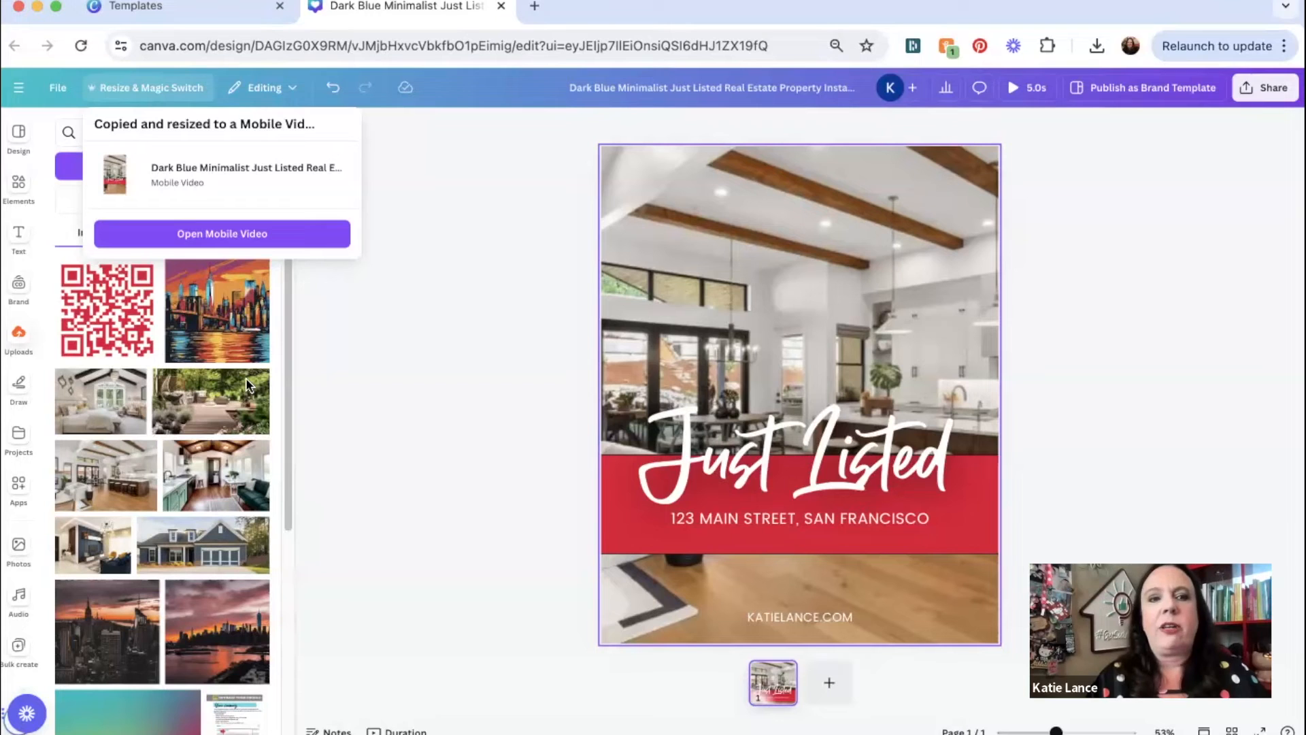
click(222, 233)
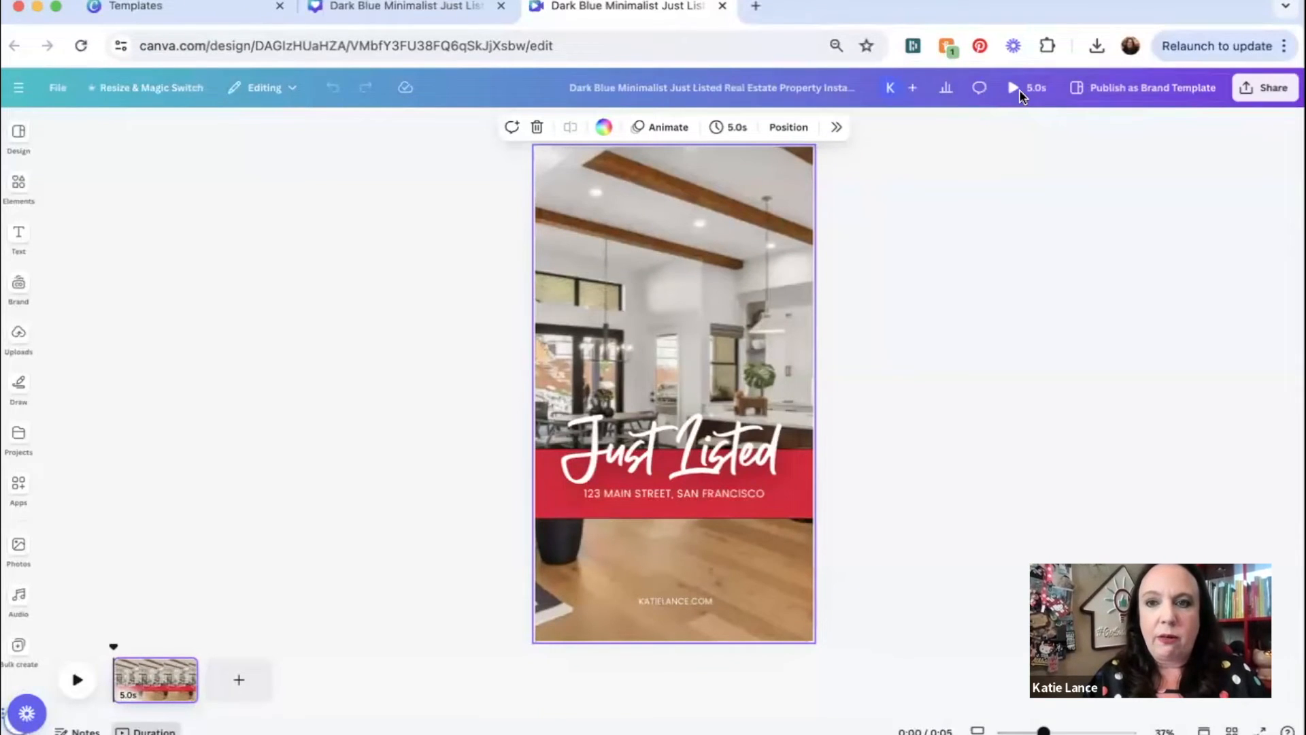
click(1012, 87)
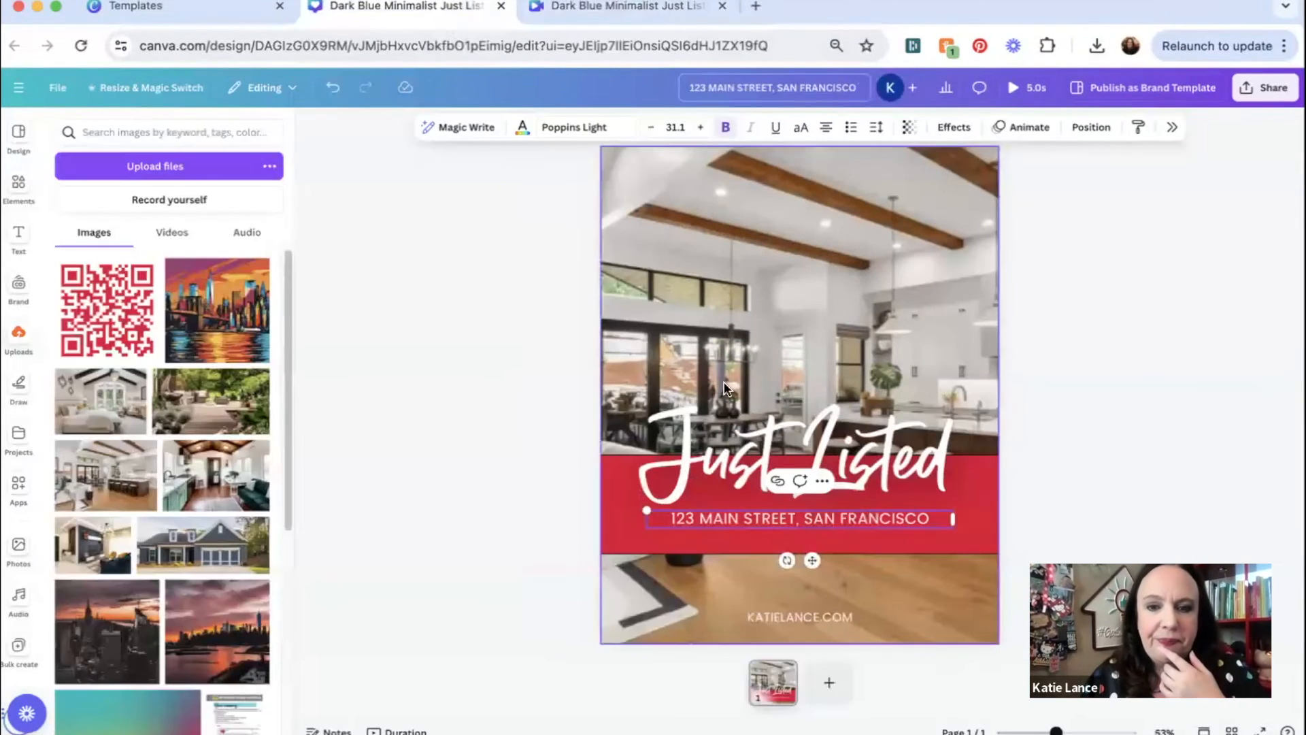
- Confirm the design name as '123 MAIN STREET, SAN FRANCISCO' and bring up its file options
click(534, 461)
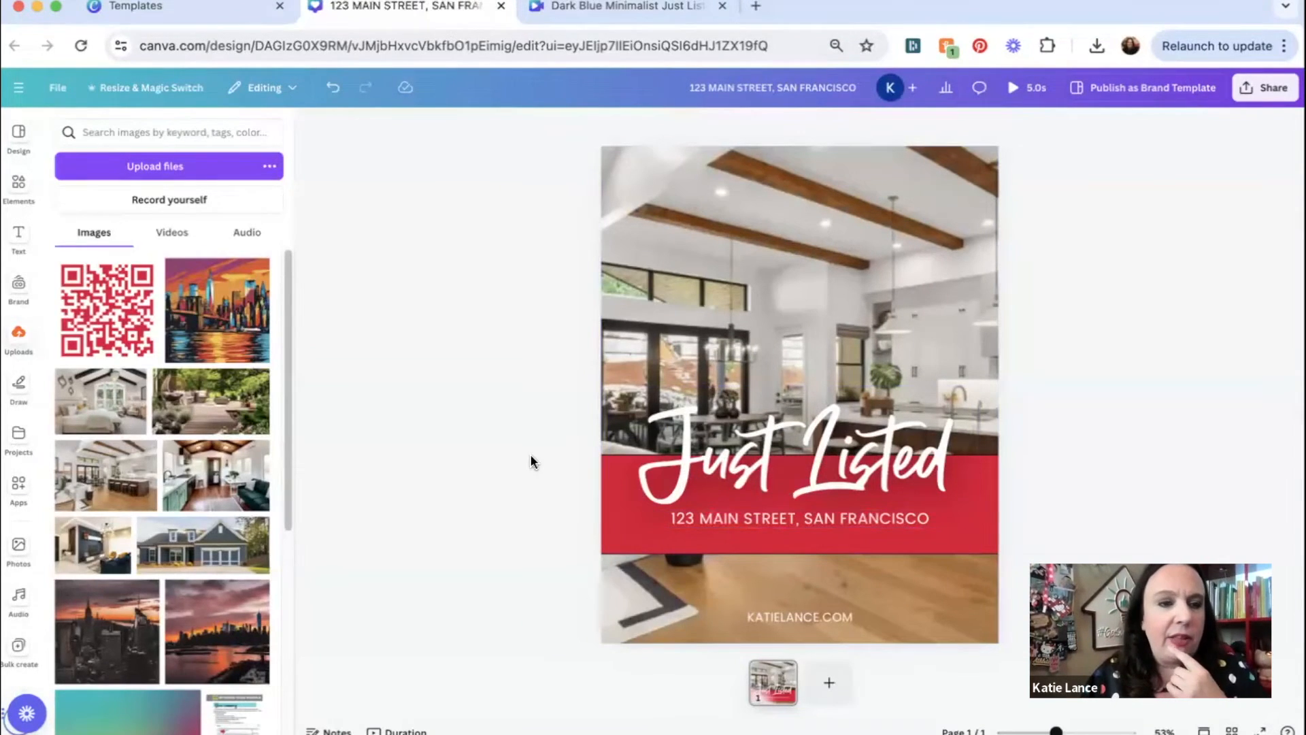
click(699, 491)
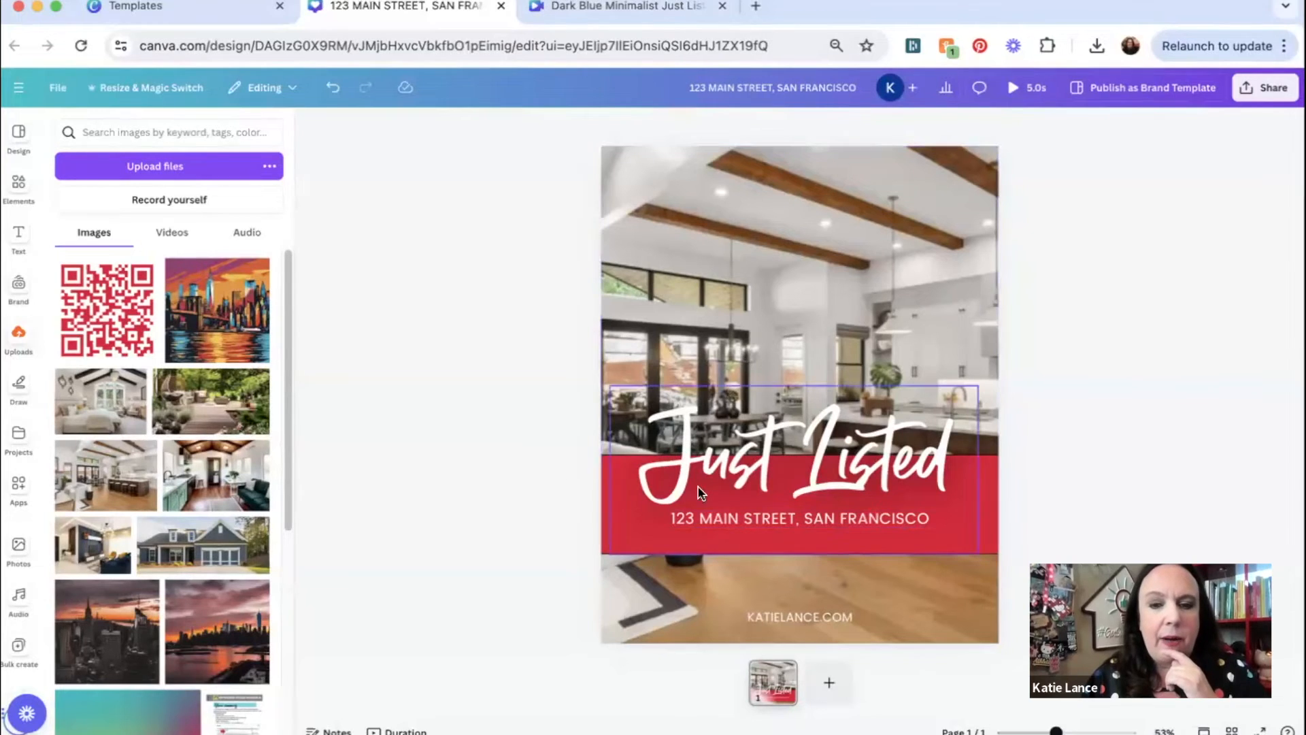
click(588, 360)
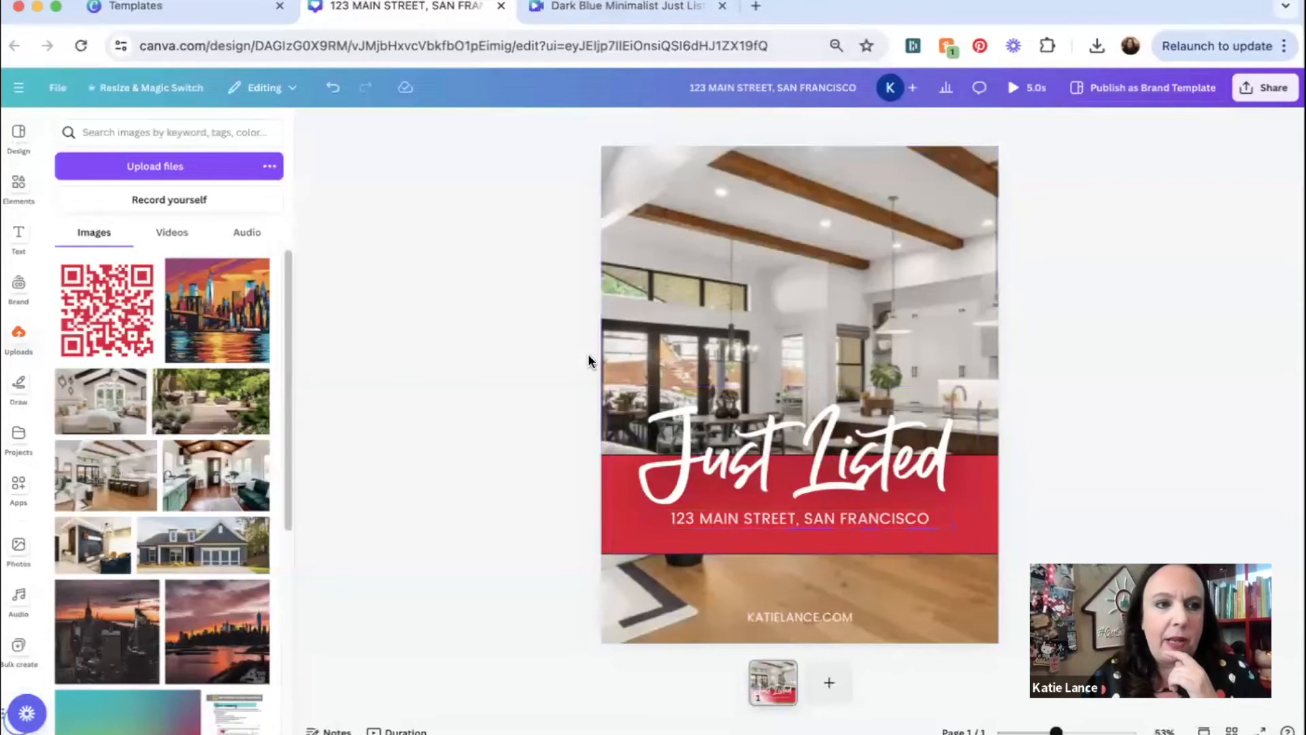
click(57, 87)
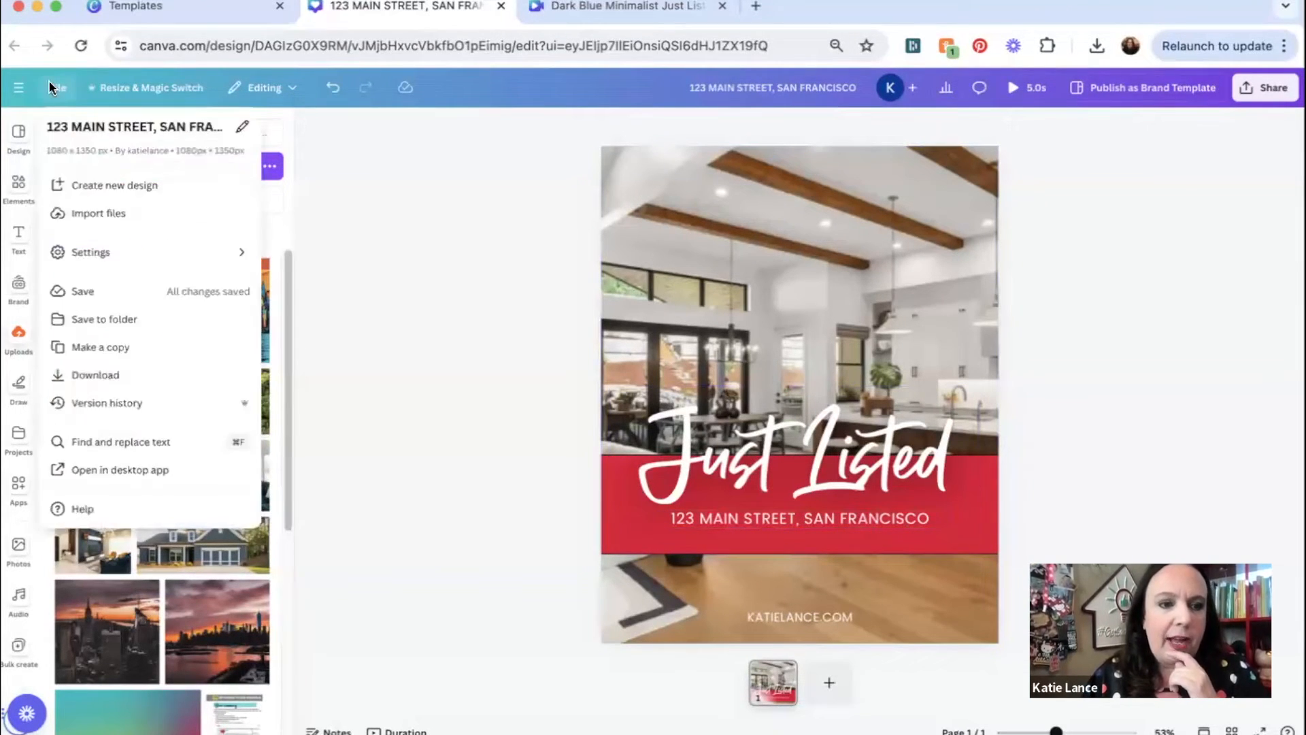
mouse_move(94, 408)
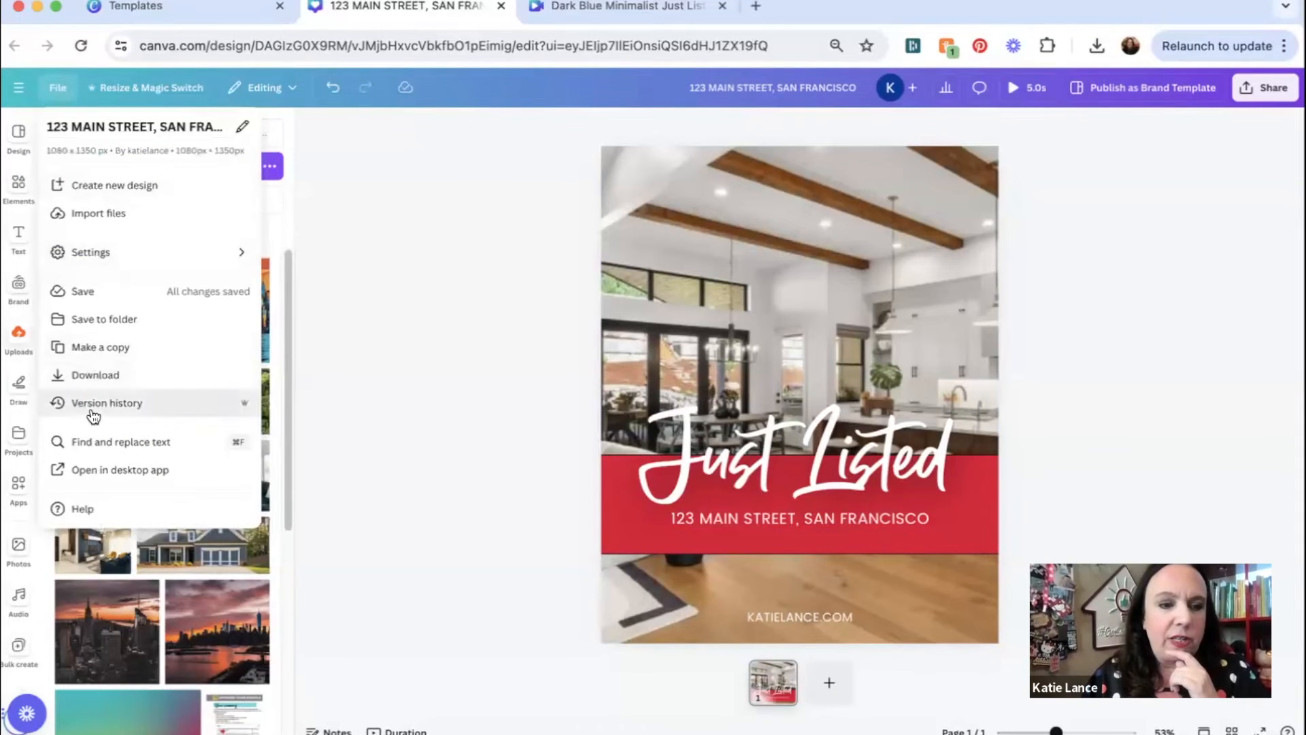
click(106, 403)
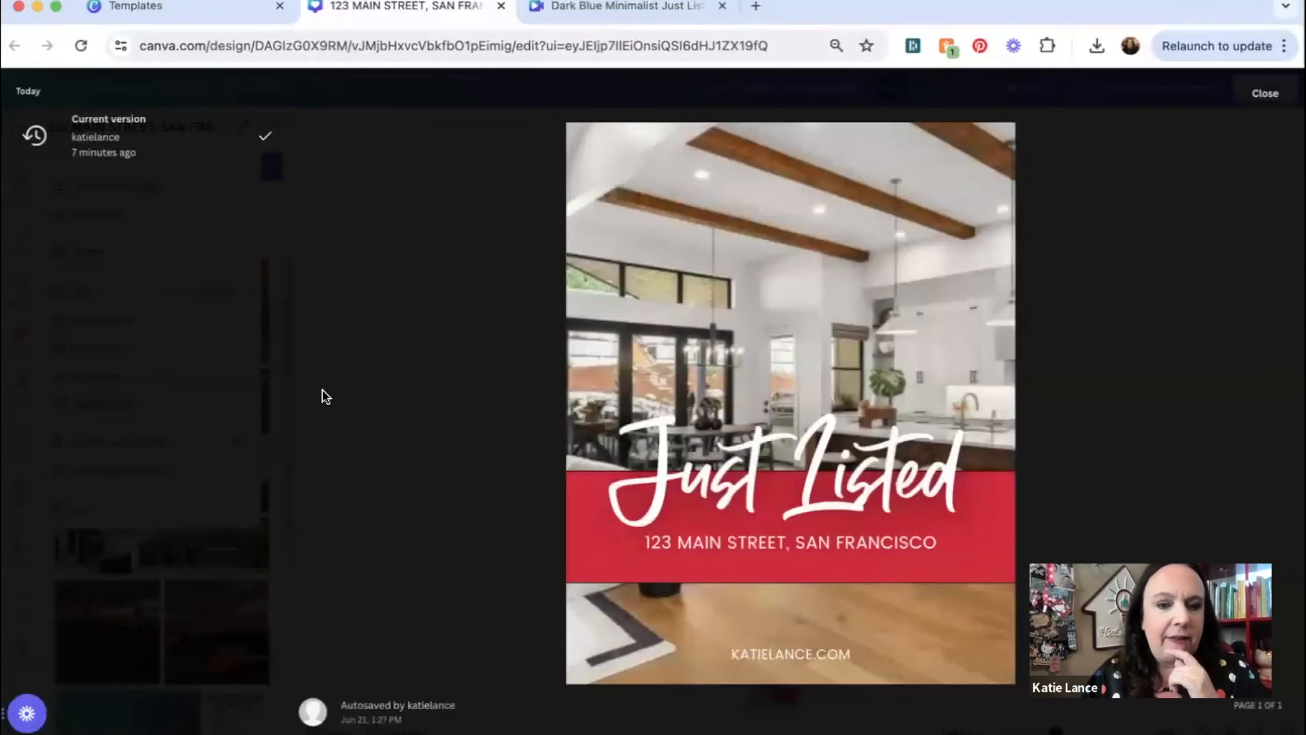
mouse_move(364, 380)
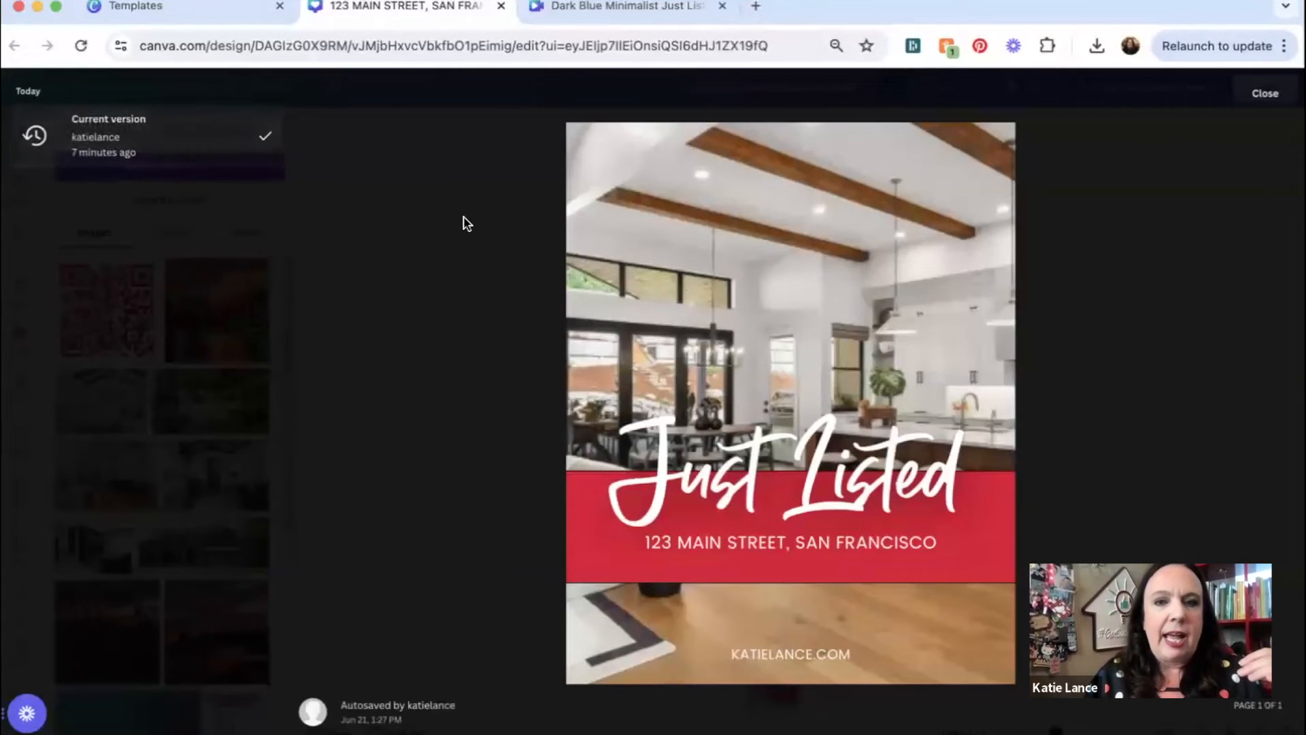
click(1264, 93)
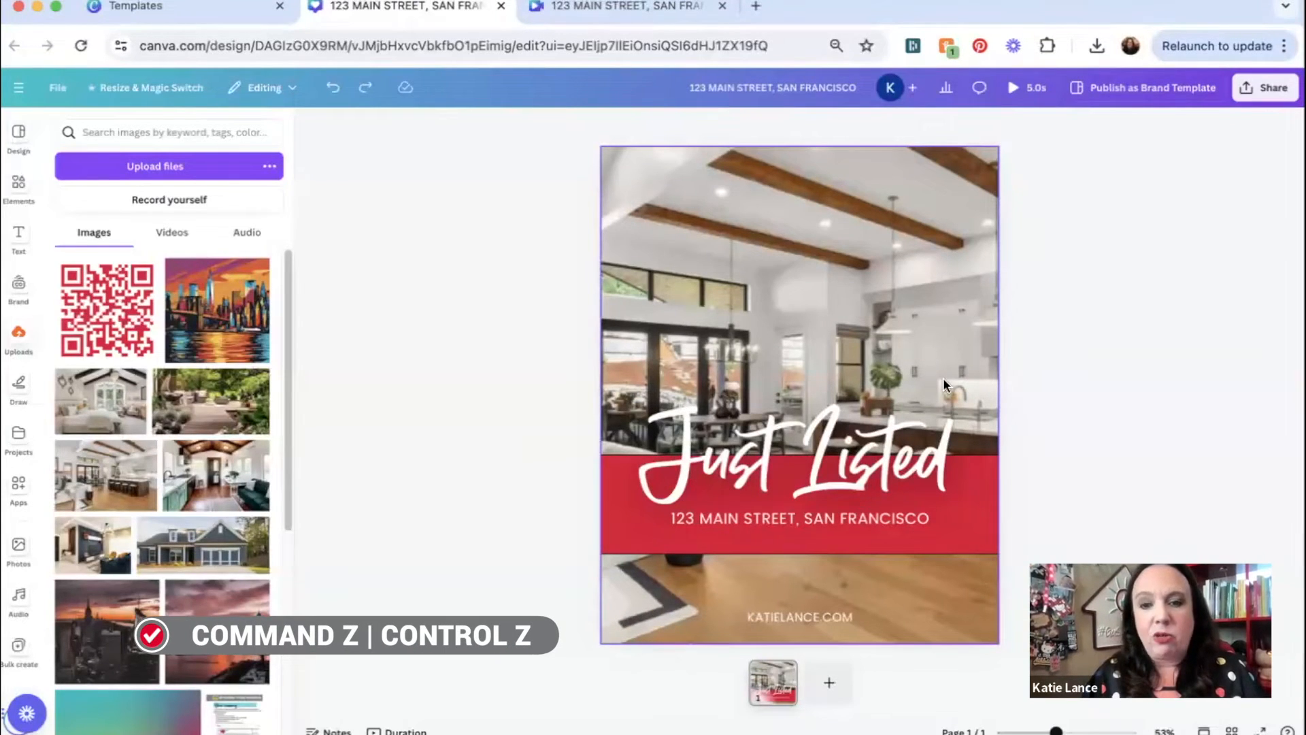
- Undo to restore the four-page carousel and check the kitchen photo's animation
click(912, 441)
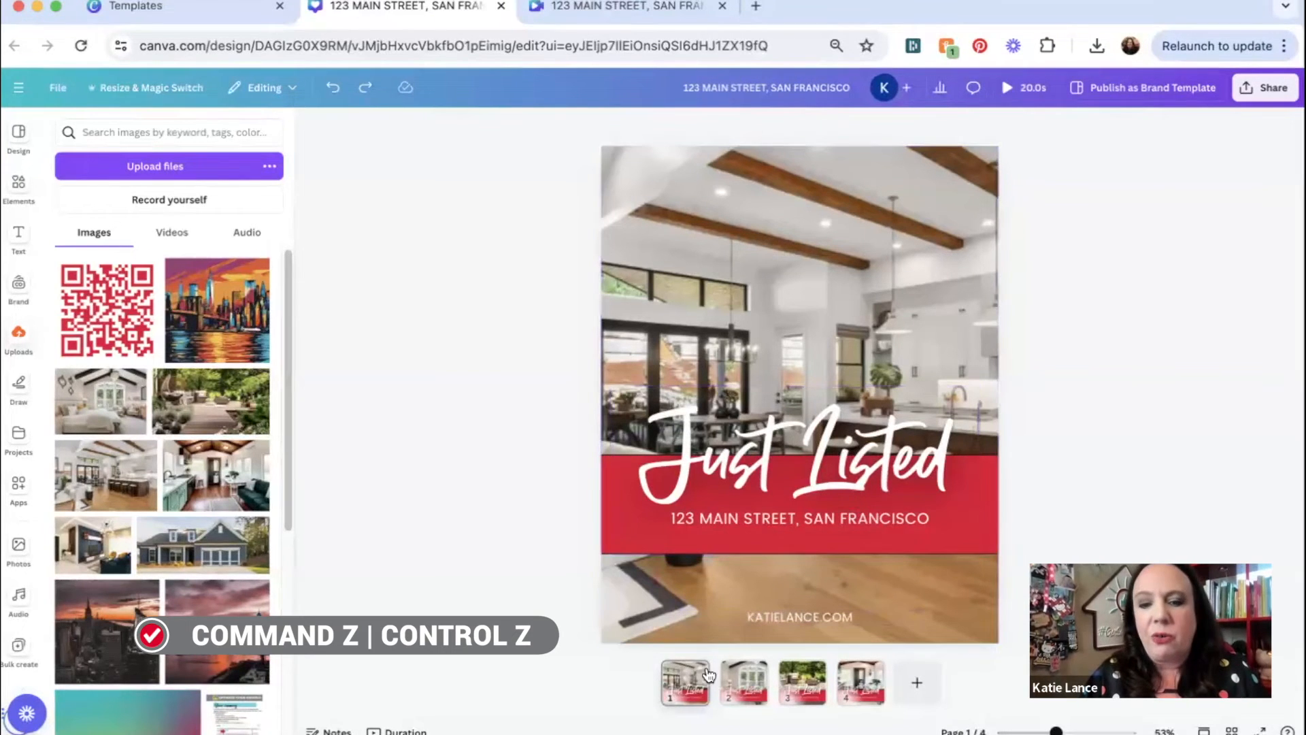
mouse_move(685, 681)
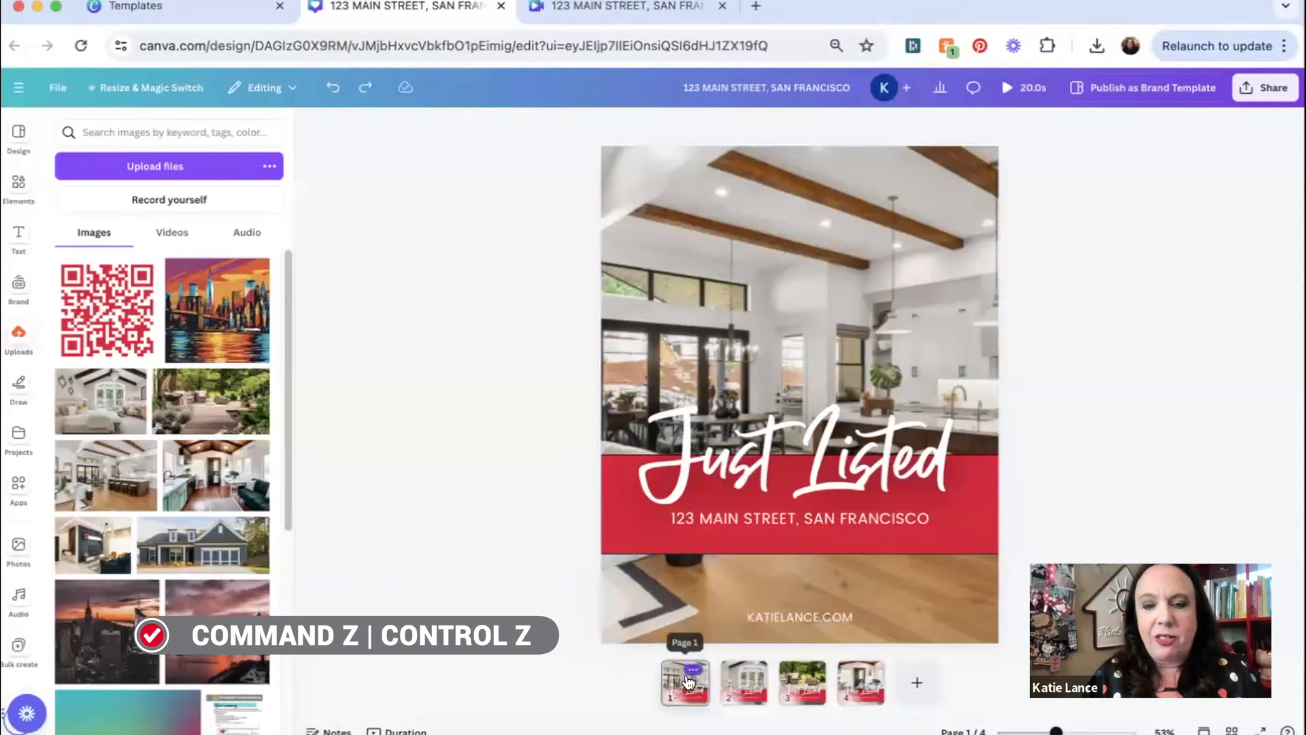
click(798, 334)
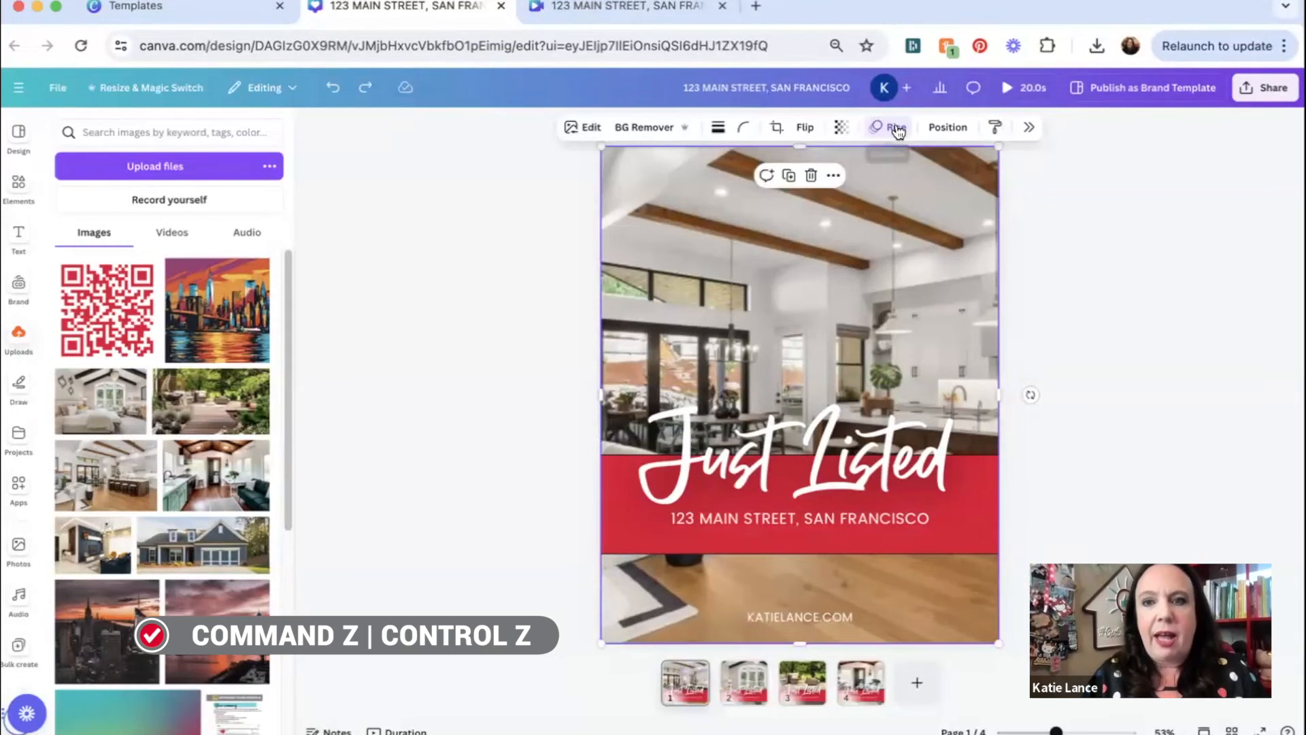
click(890, 127)
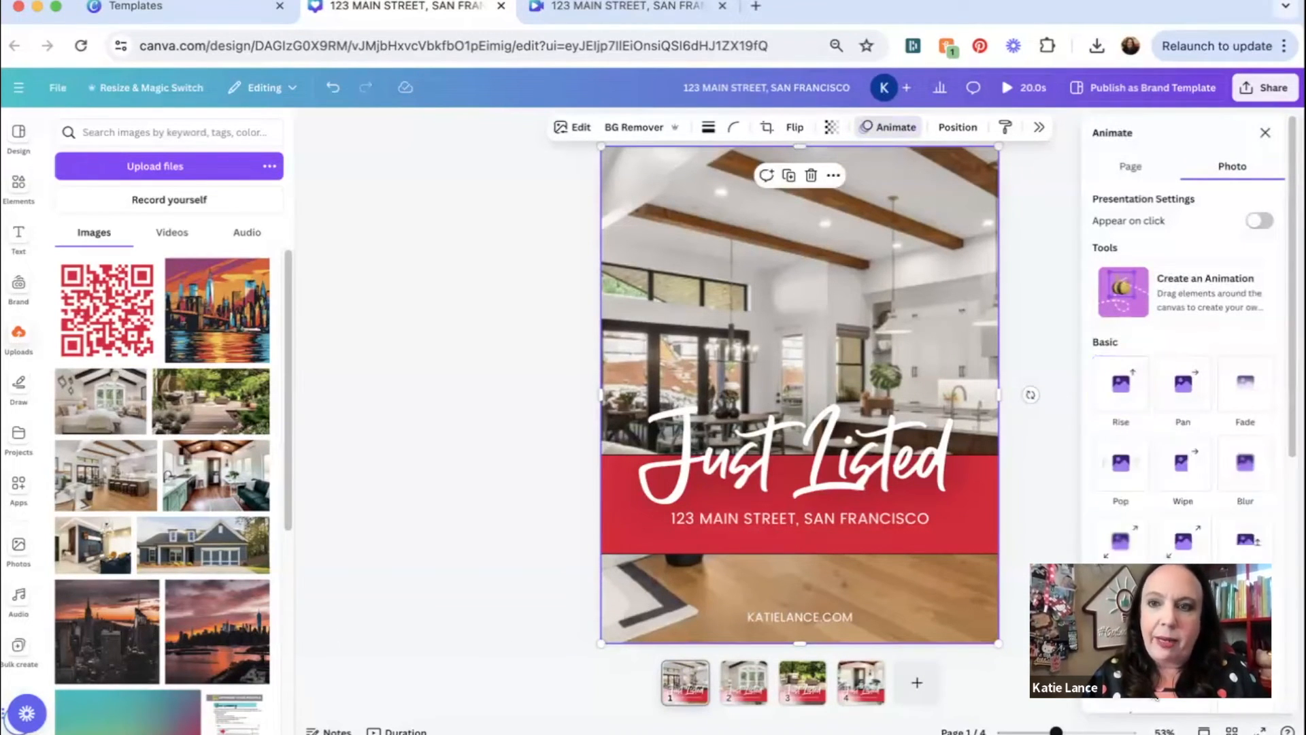
- Review the Just Listed title text, then move to the carousel's third page
click(828, 554)
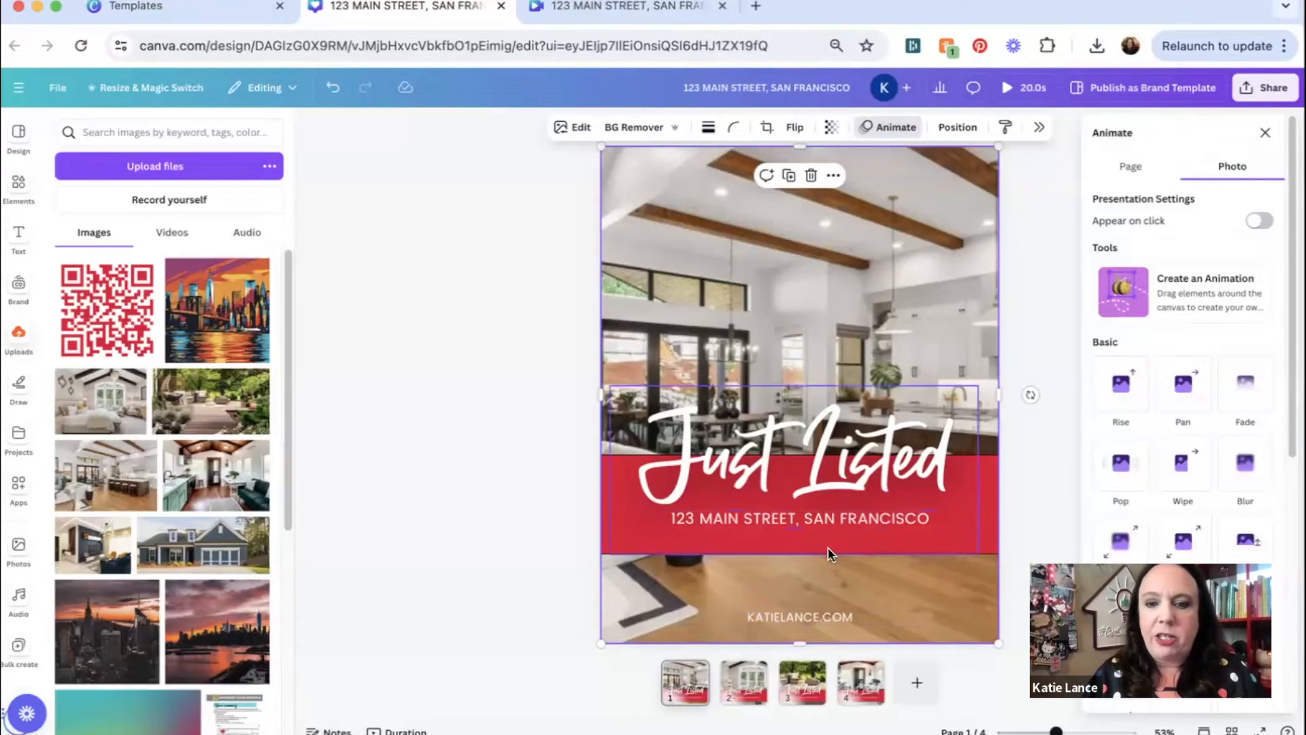
click(792, 459)
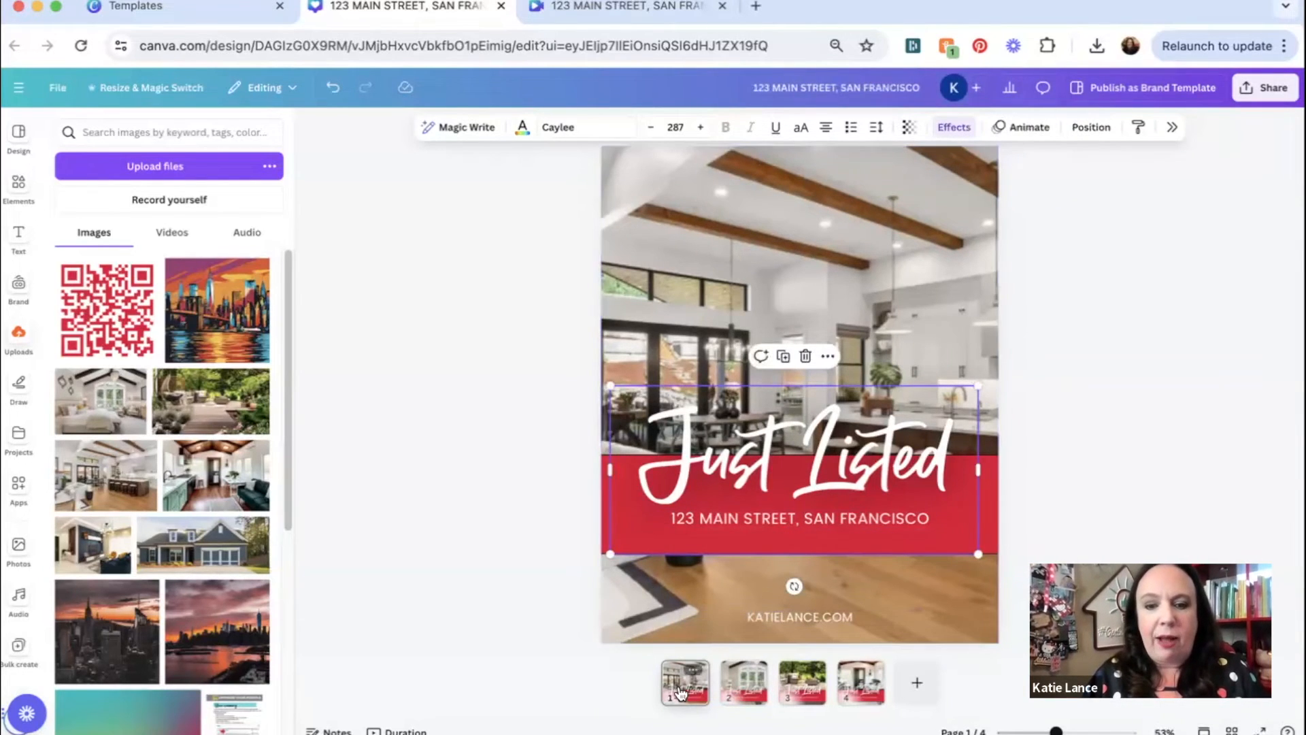
click(802, 681)
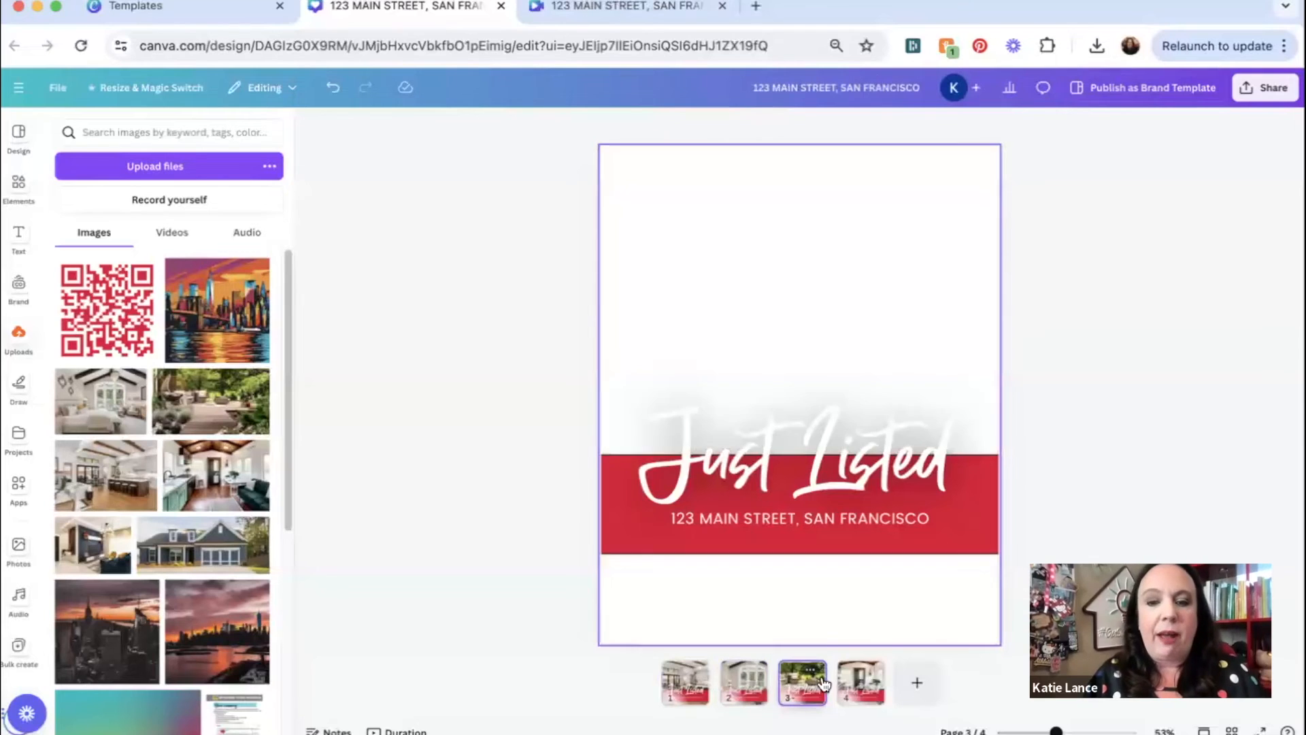
- Check page four and the vertical reel copy, then leave for the Canva home page
click(860, 681)
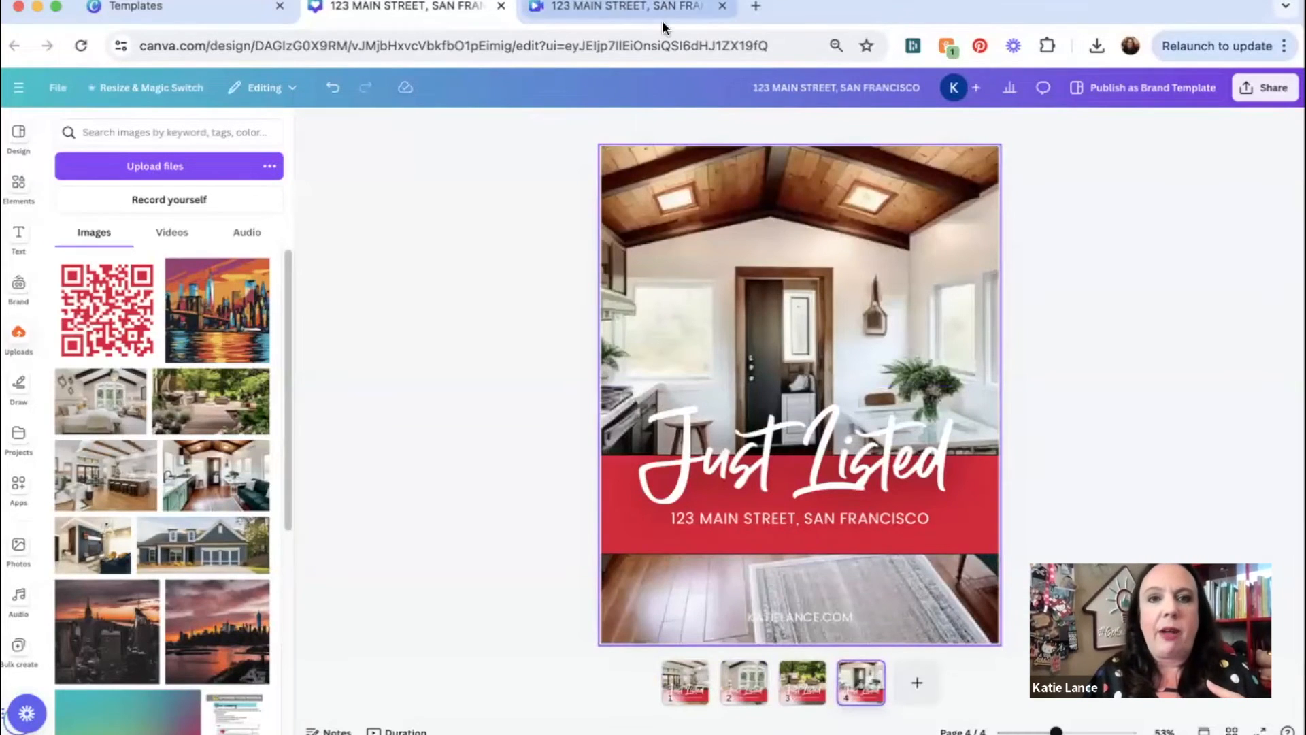
click(625, 7)
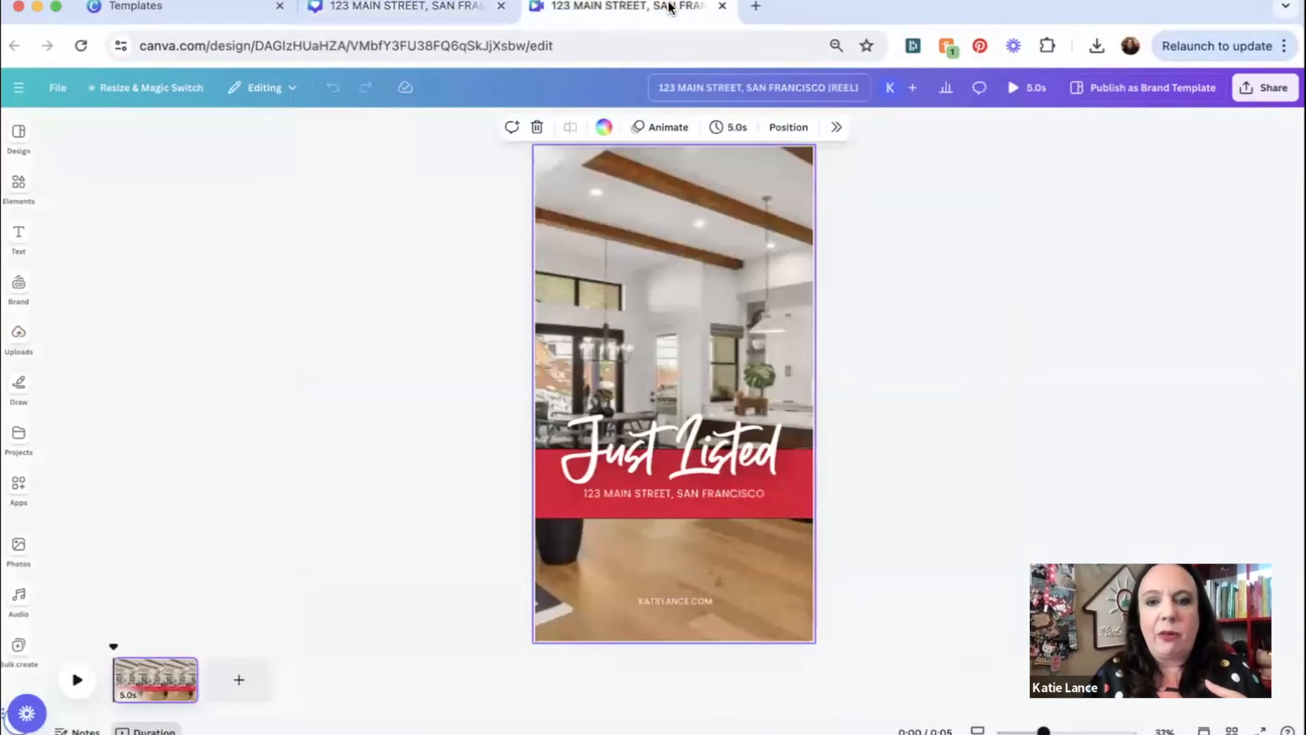
click(400, 7)
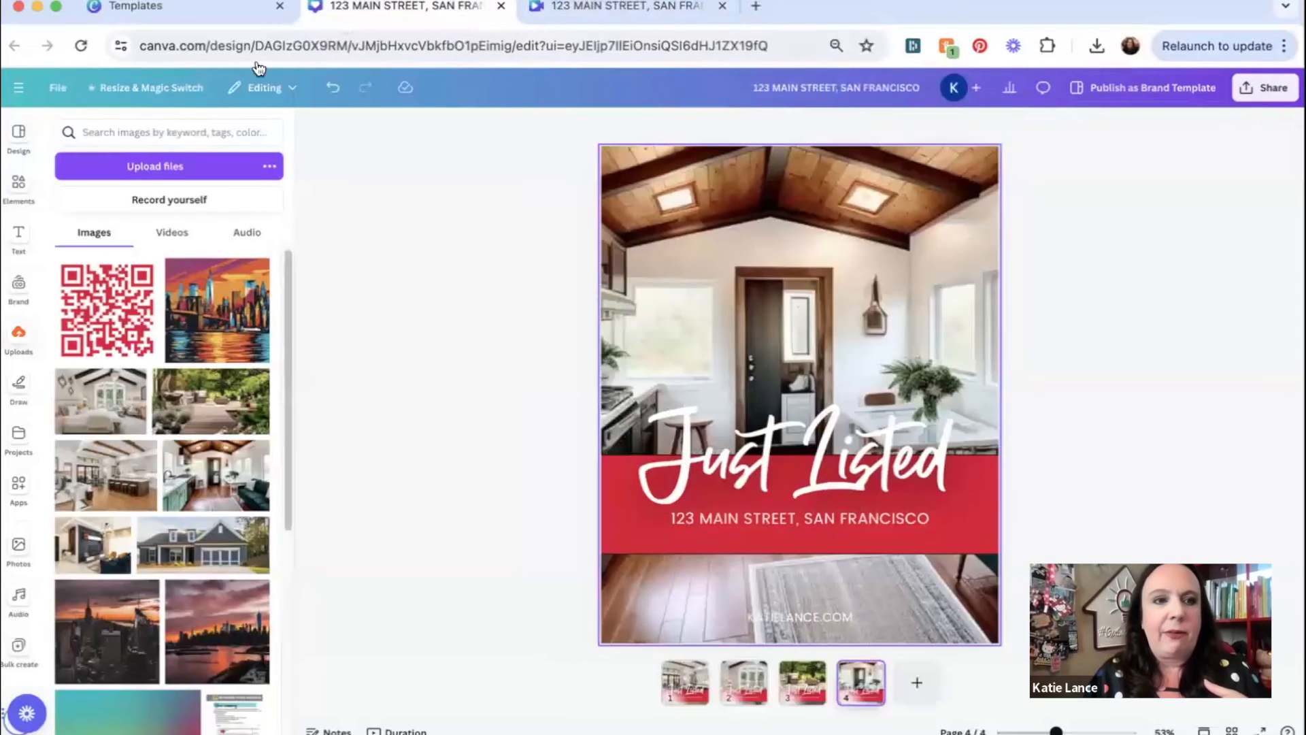
click(146, 87)
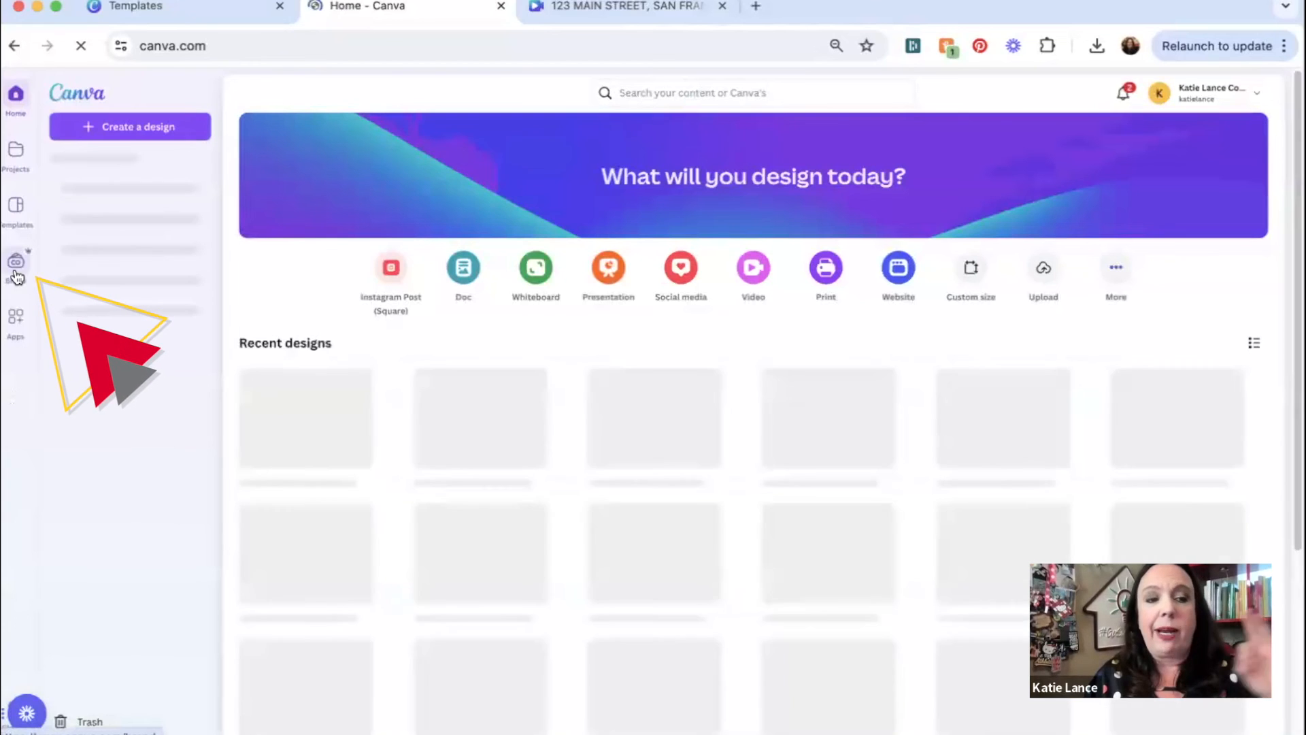
- Open Brand Kits and the Katie Lance Consulting Brand kit showing its logos
click(15, 263)
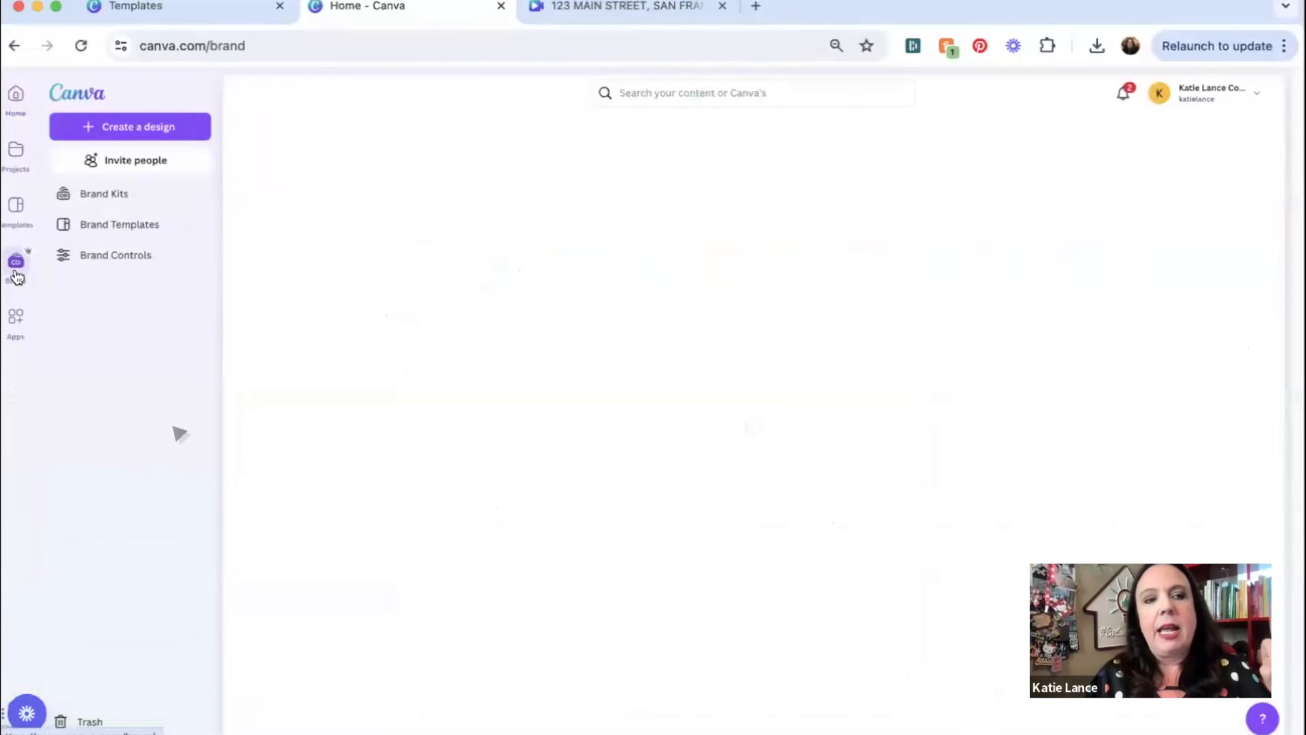
click(105, 193)
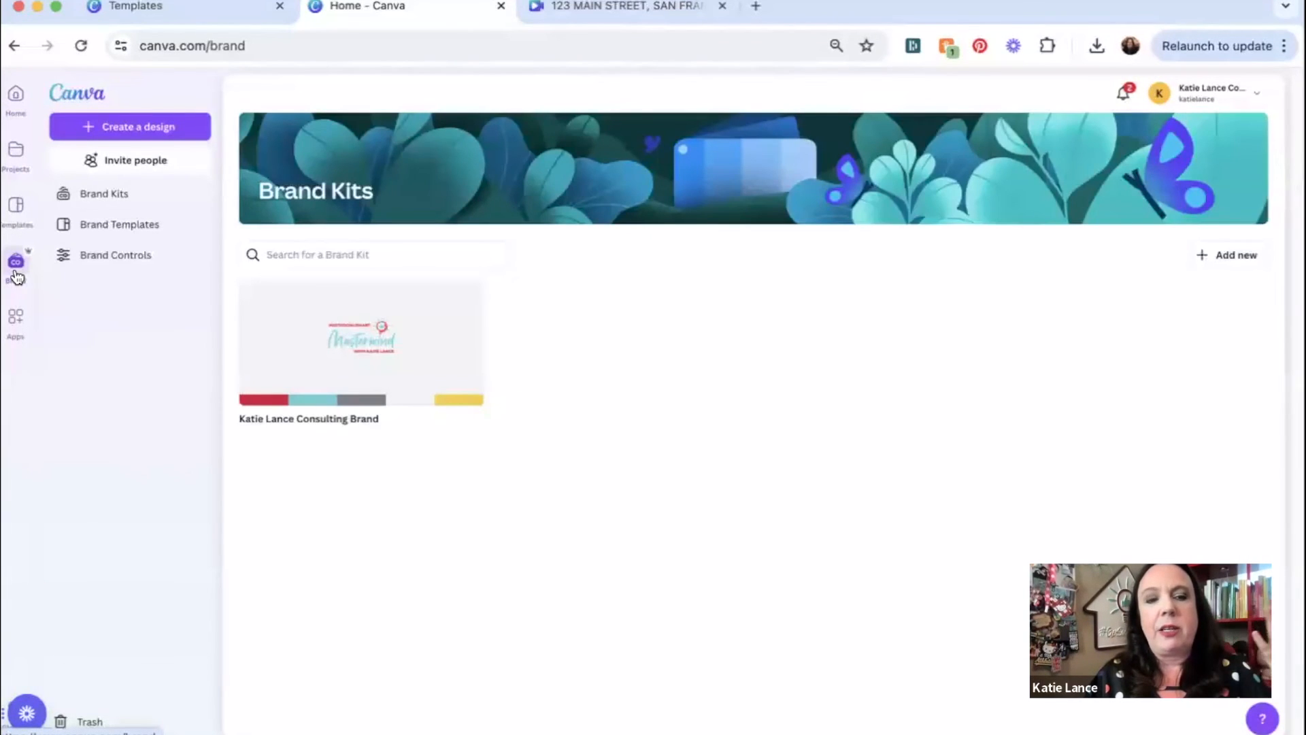
mouse_move(208, 289)
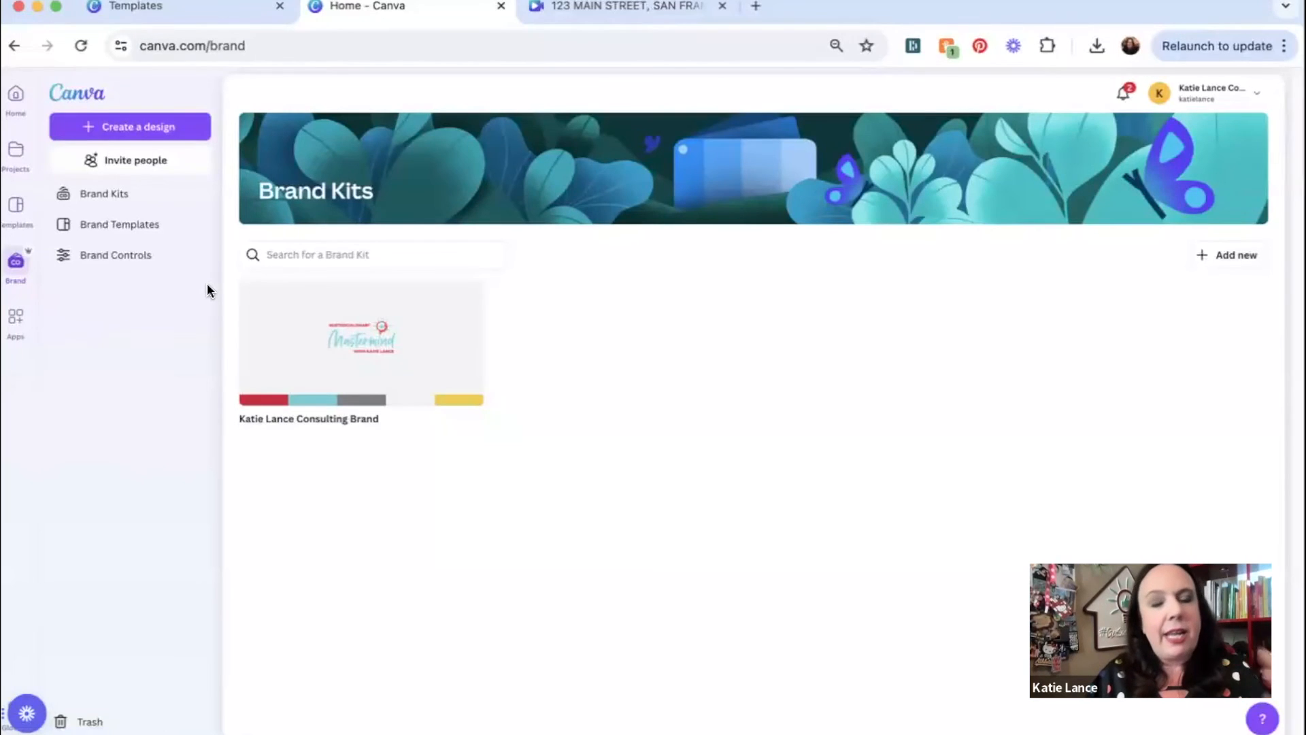
click(360, 341)
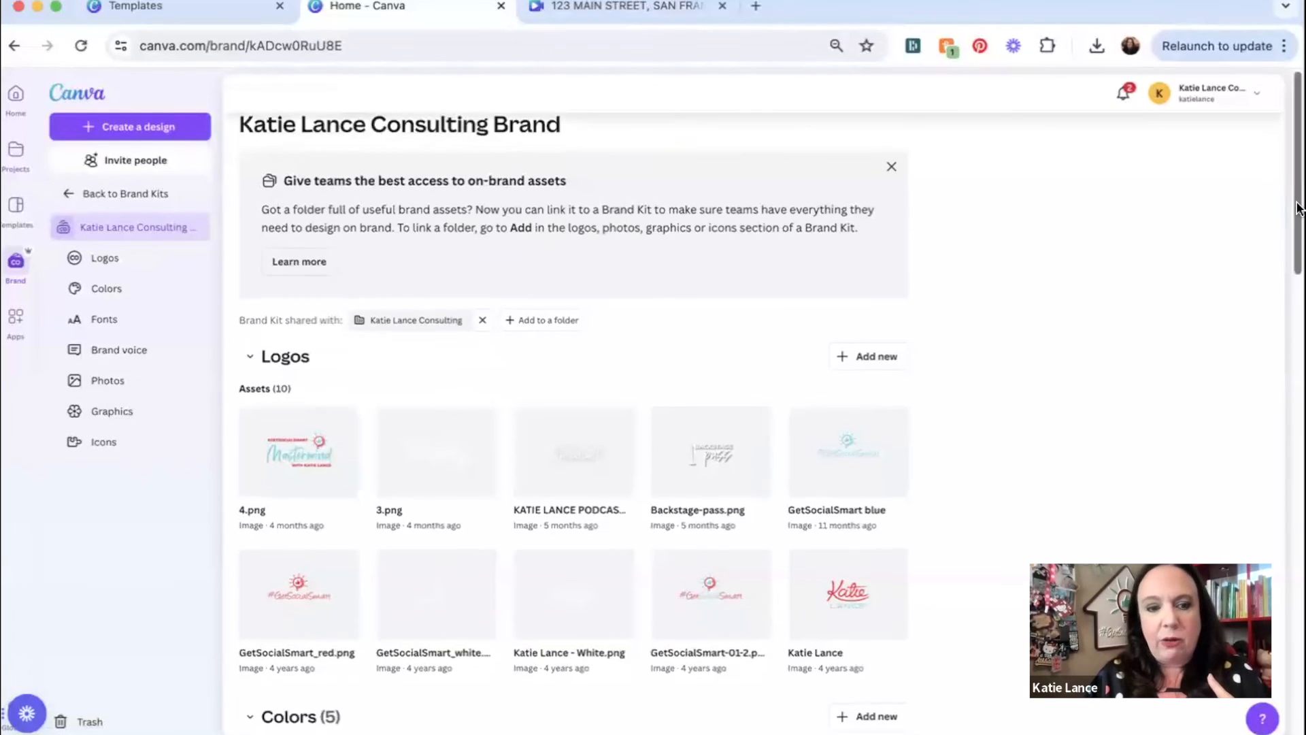
scroll(down, 3)
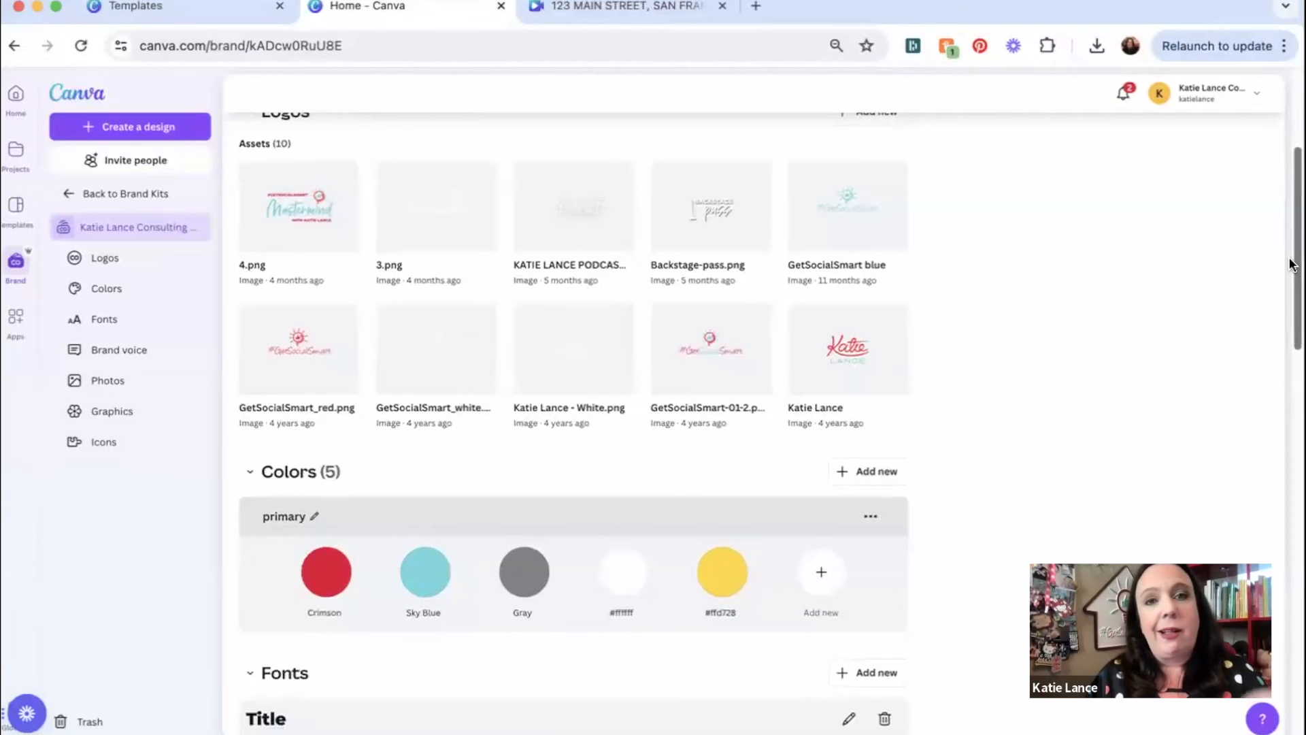
scroll(down, 3)
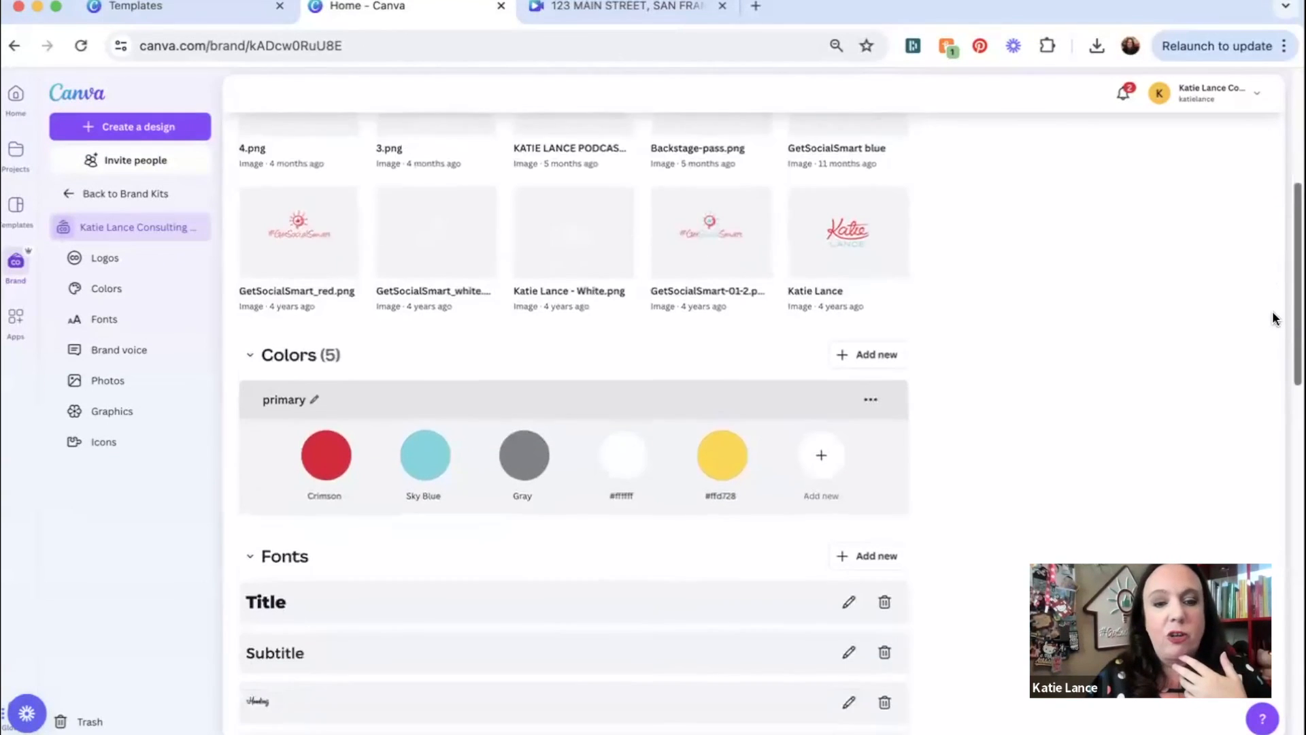
scroll(down, 3)
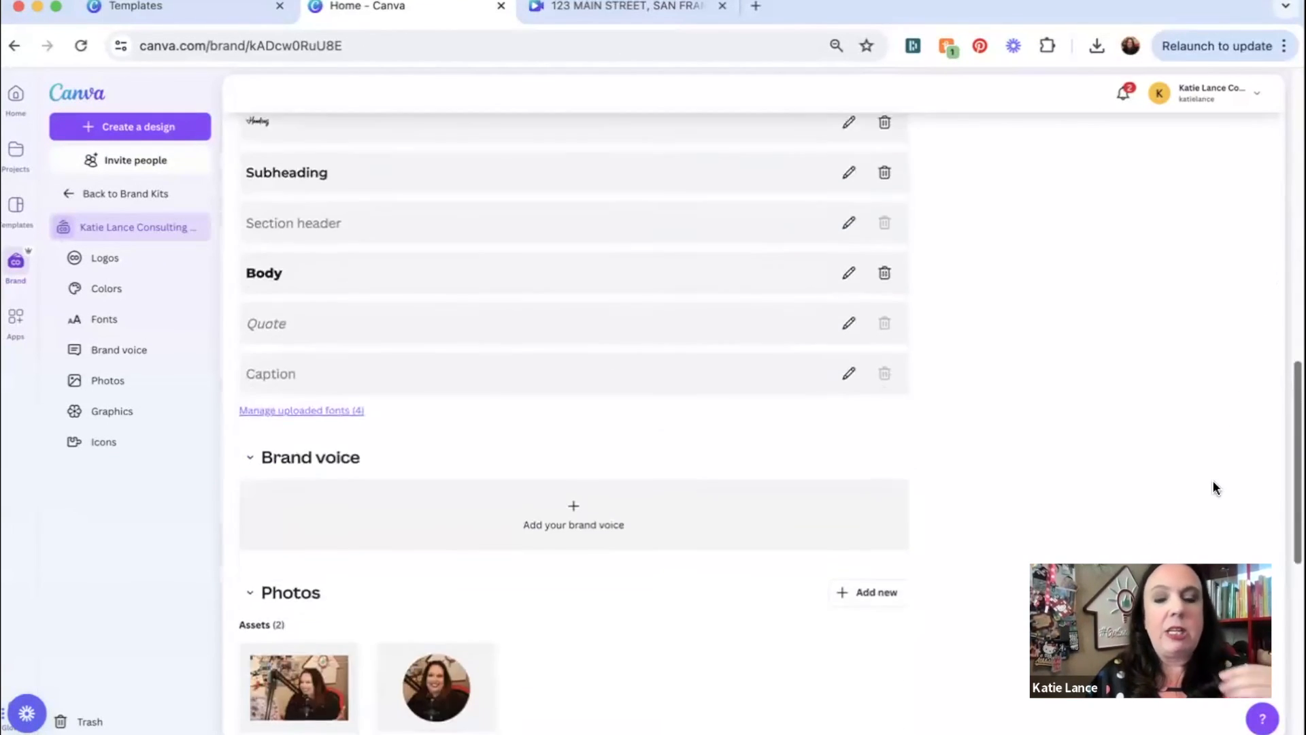
scroll(down, 3)
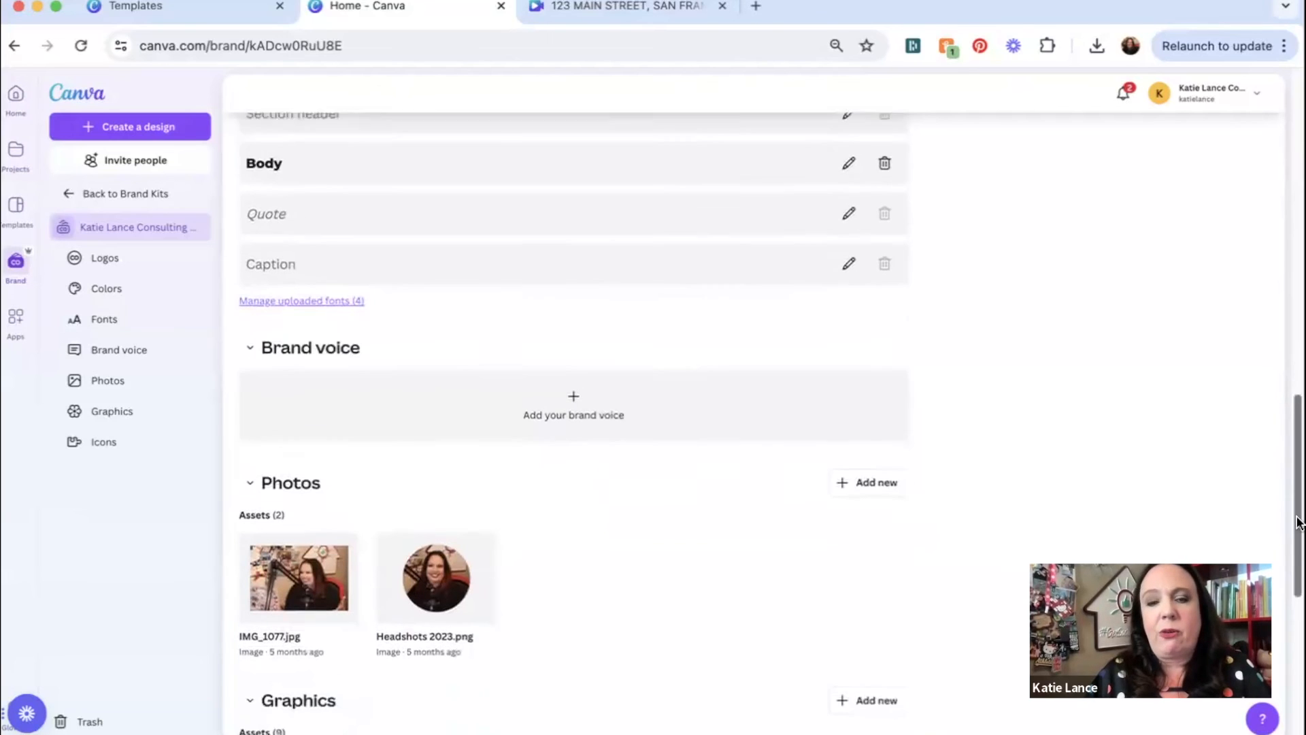
scroll(down, 3)
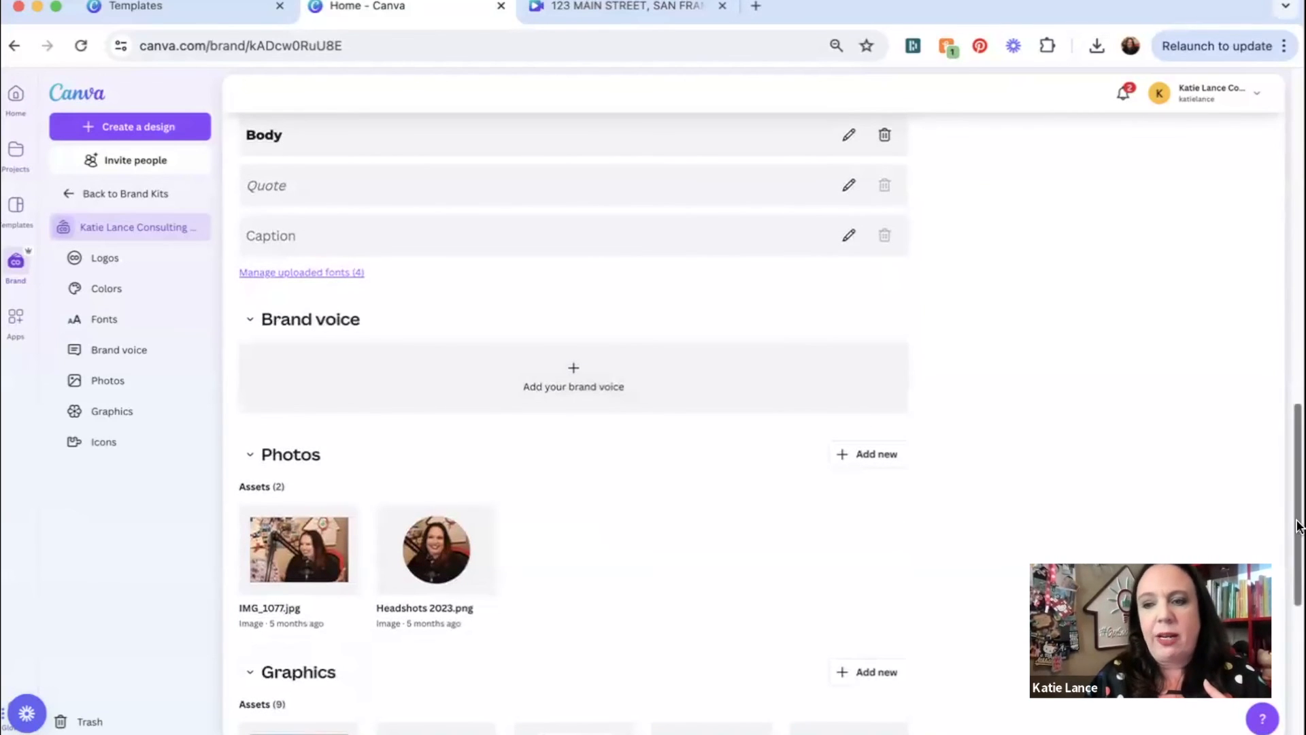
scroll(down, 3)
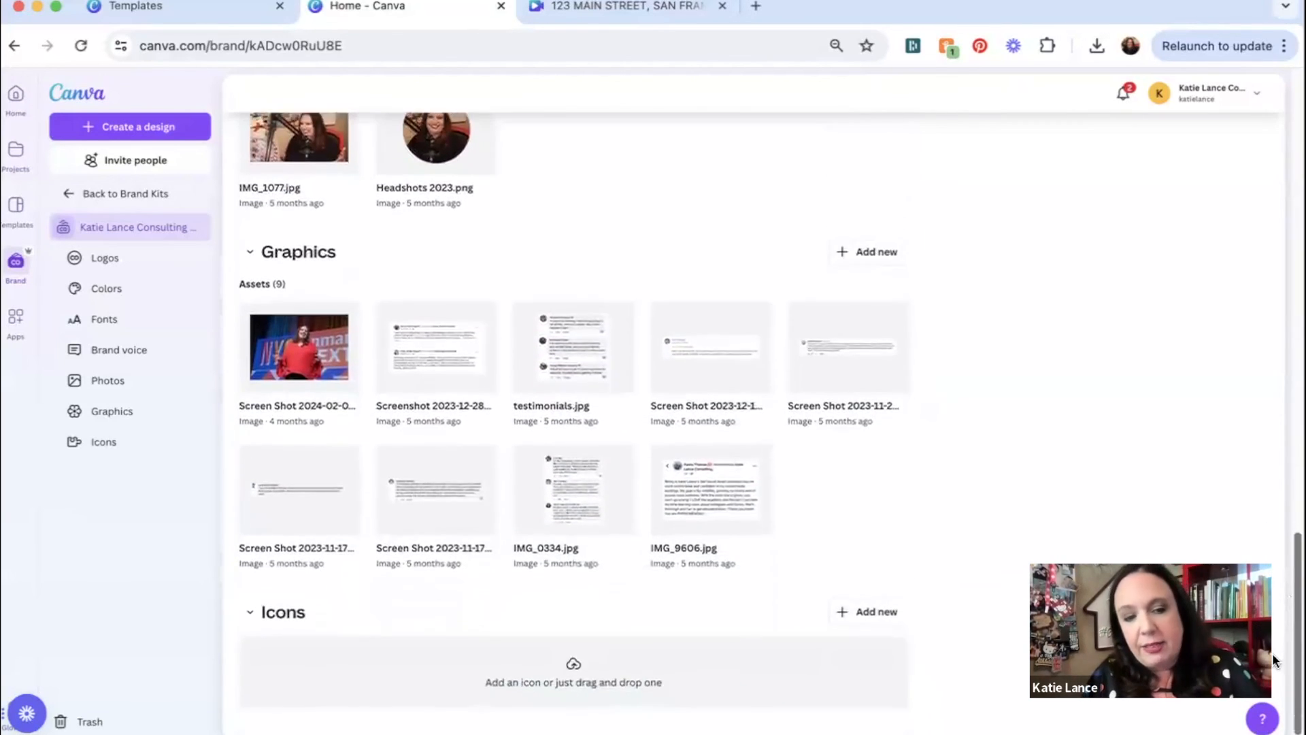
scroll(up, 3)
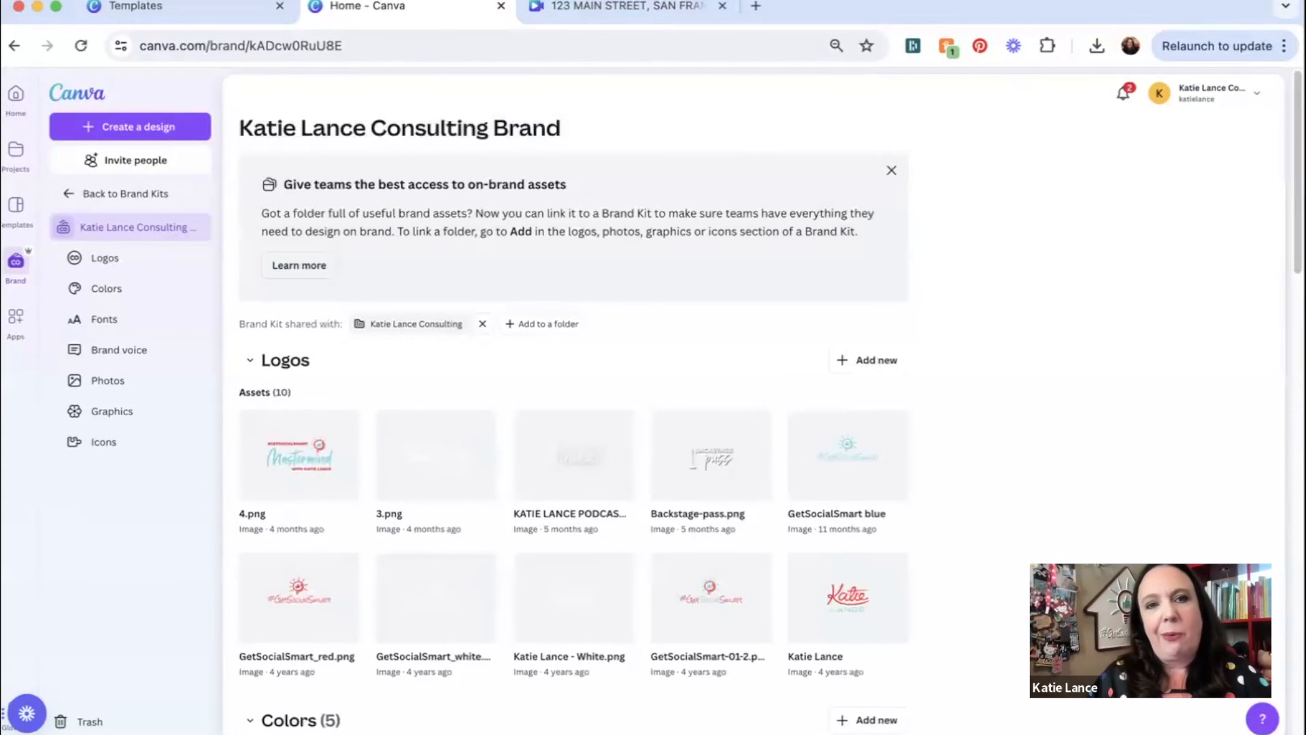
scroll(down, 3)
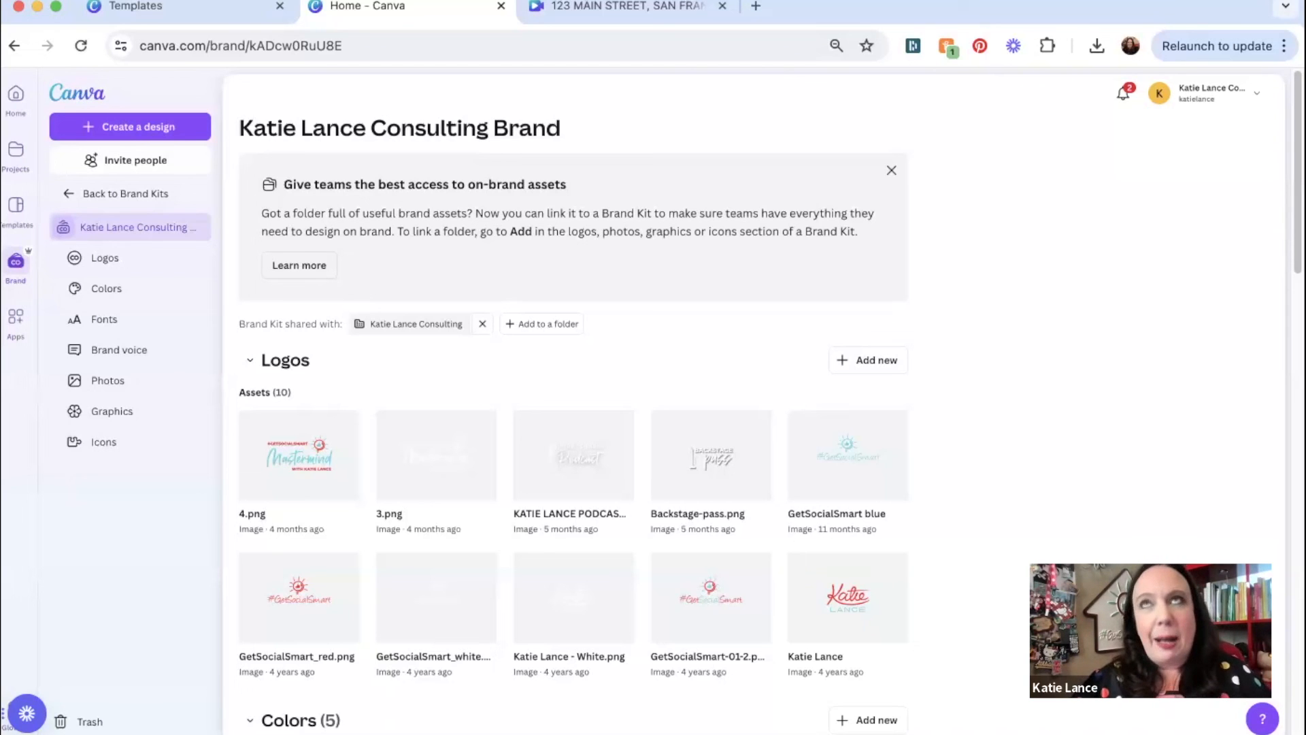
scroll(down, 3)
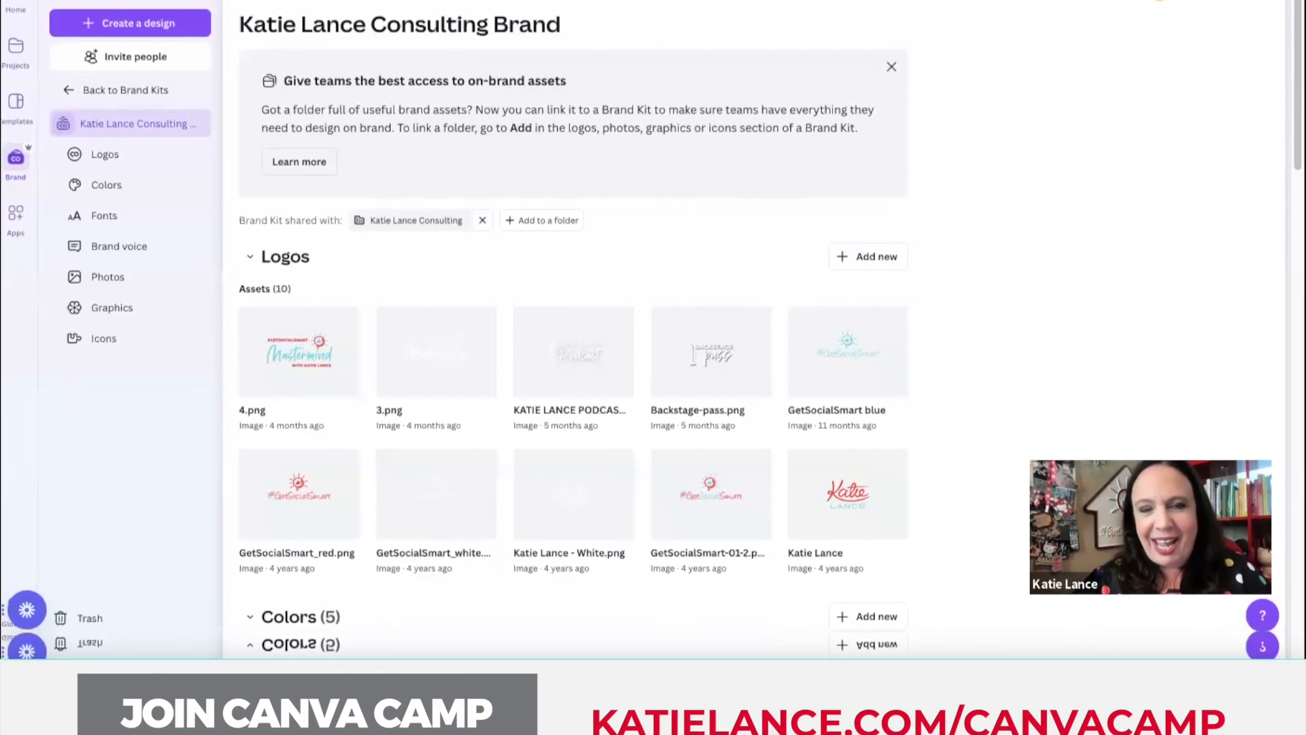